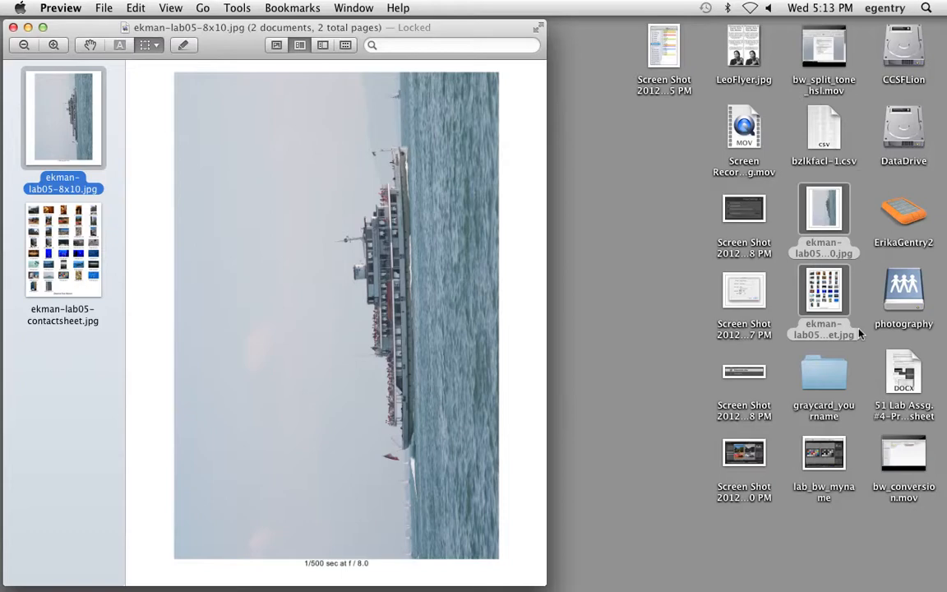
pyautogui.moveTo(802, 301)
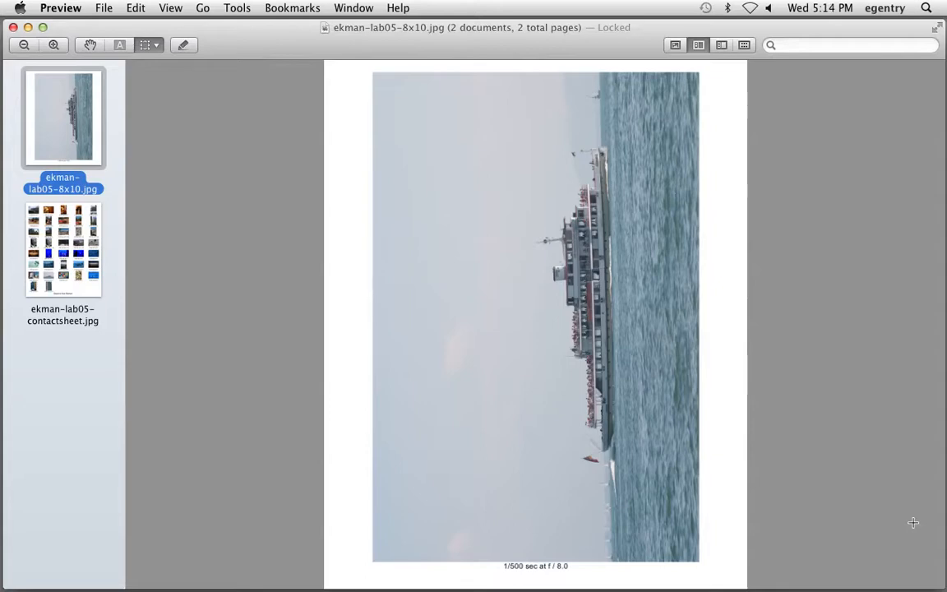
pyautogui.moveTo(368, 372)
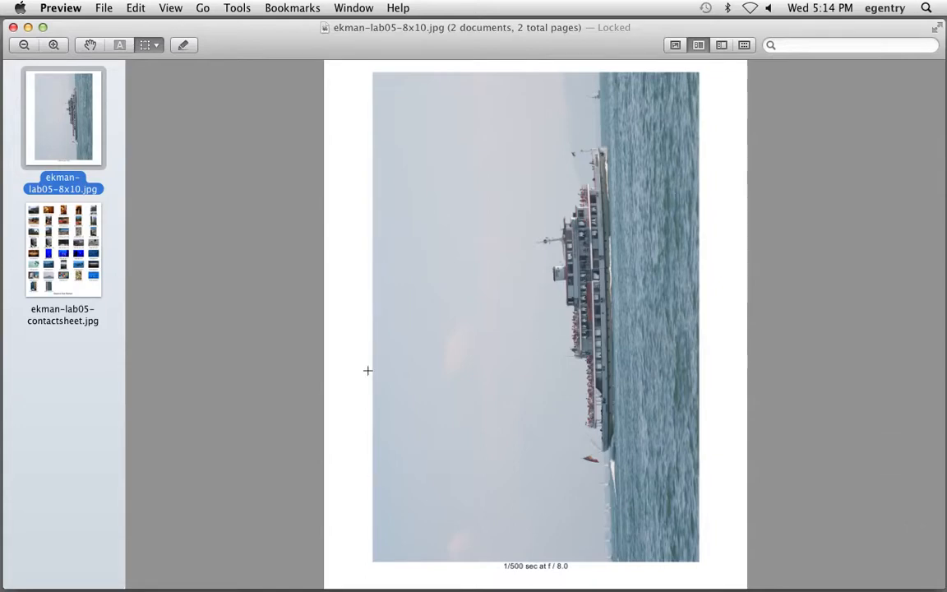
# Step: View the contact sheet in Preview instead of the 8x10 ship image
pyautogui.click(63, 250)
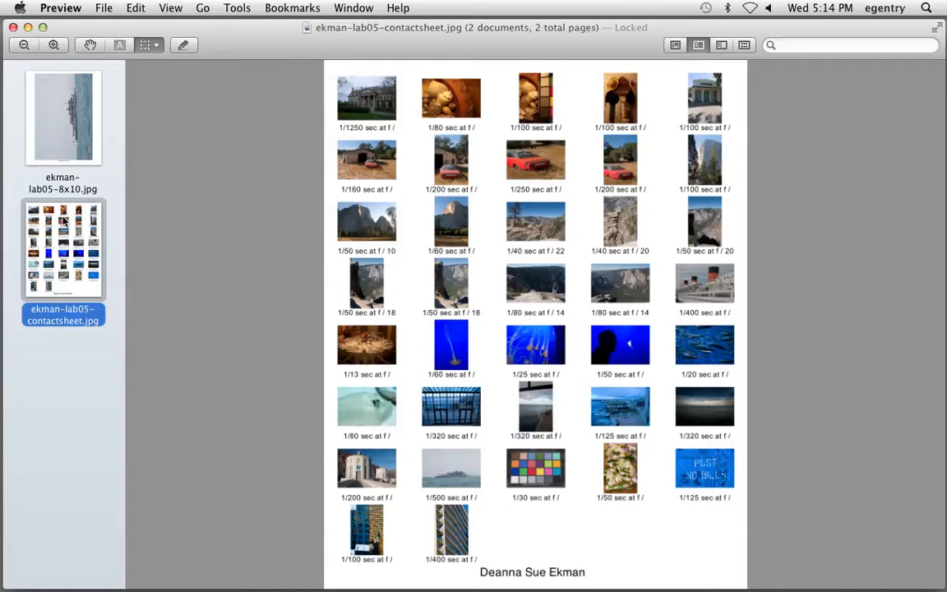
pyautogui.moveTo(665, 127)
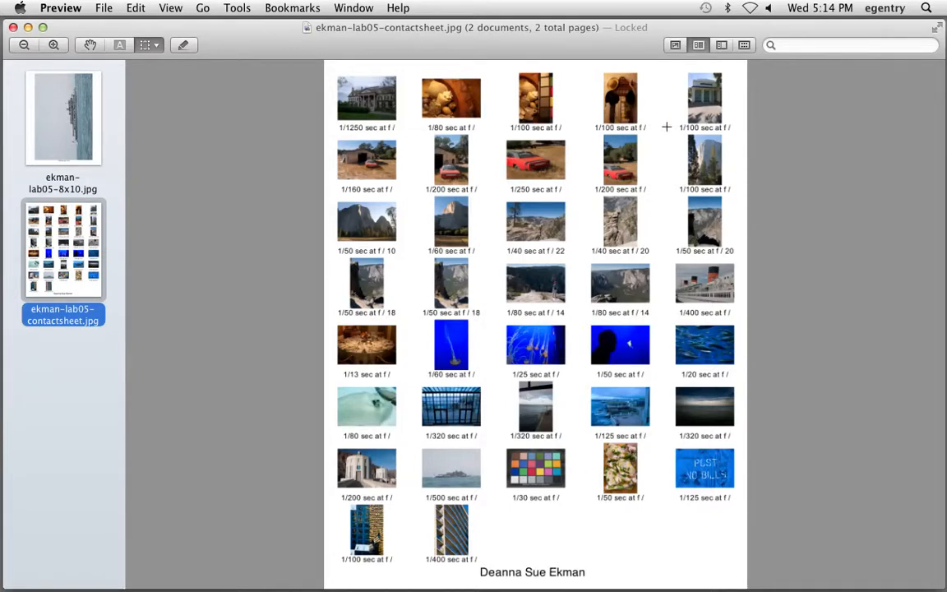
pyautogui.moveTo(664, 145)
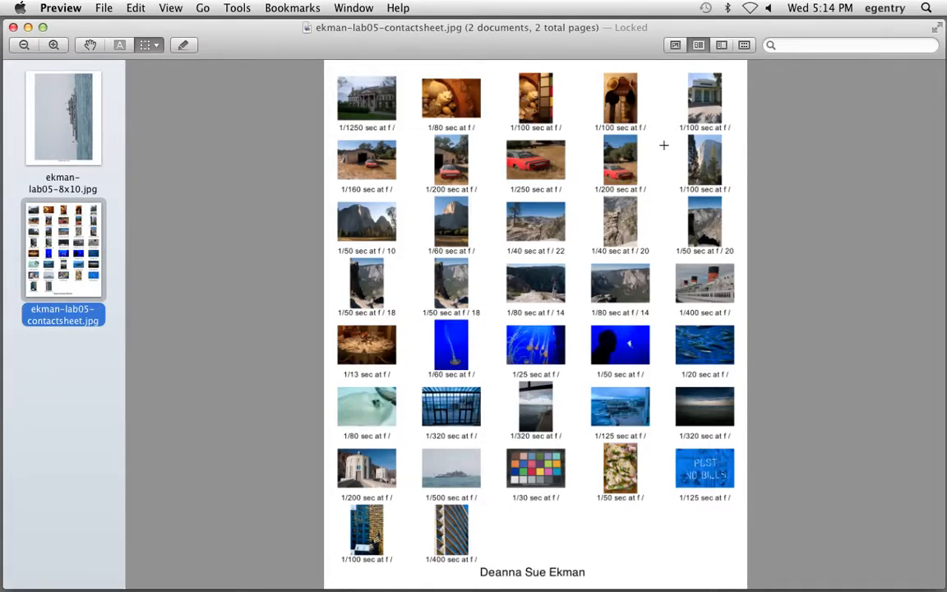
pyautogui.moveTo(365, 97)
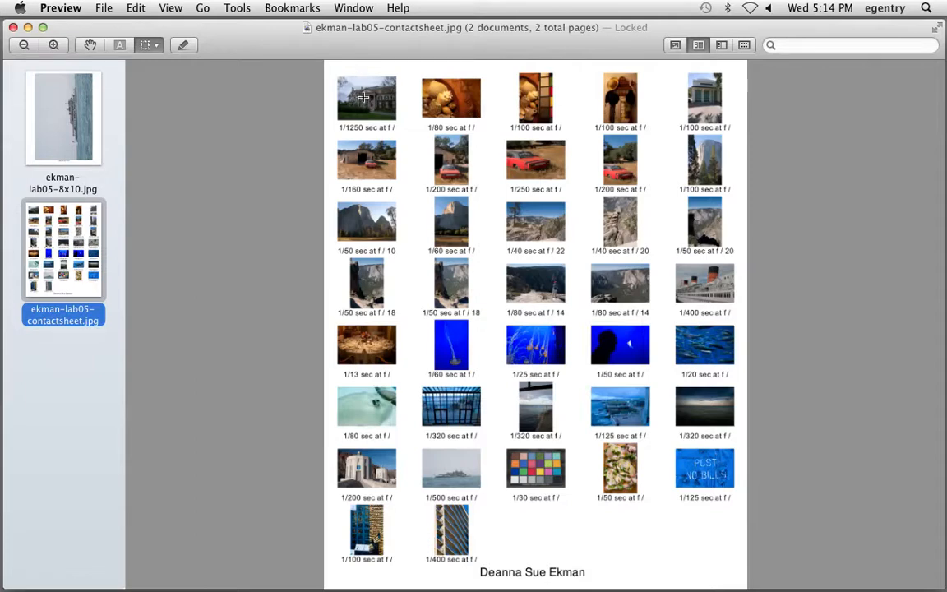
pyautogui.moveTo(713, 112)
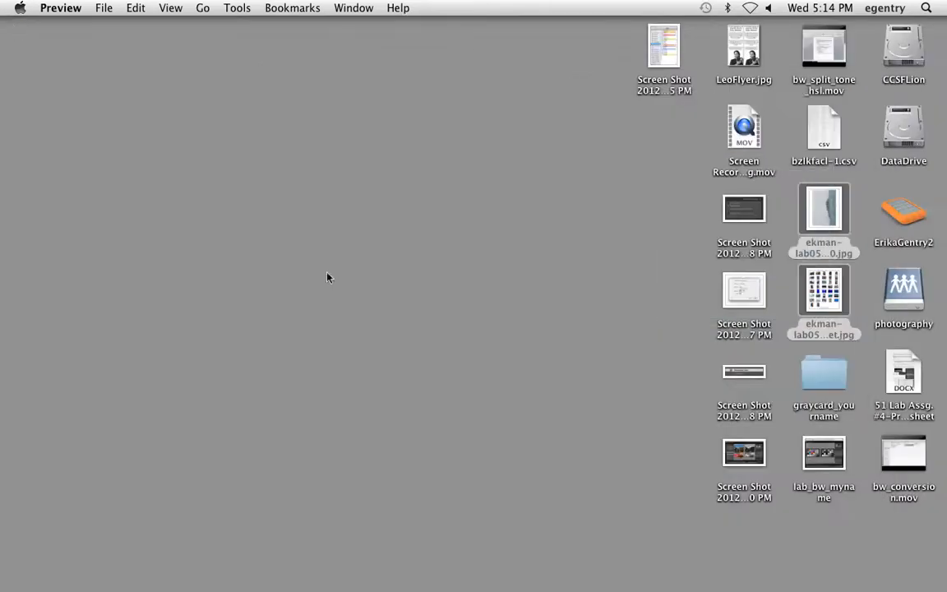
# Step: Navigate the photography share into PH51 > ReadOnly > Lab4_exporting_contactsheet_8x
pyautogui.doubleClick(904, 289)
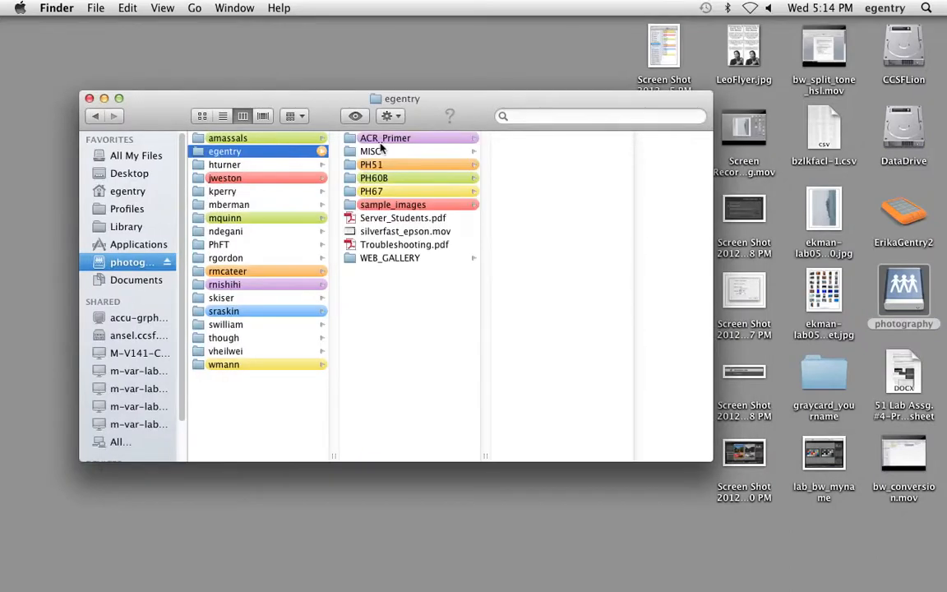
pyautogui.click(371, 164)
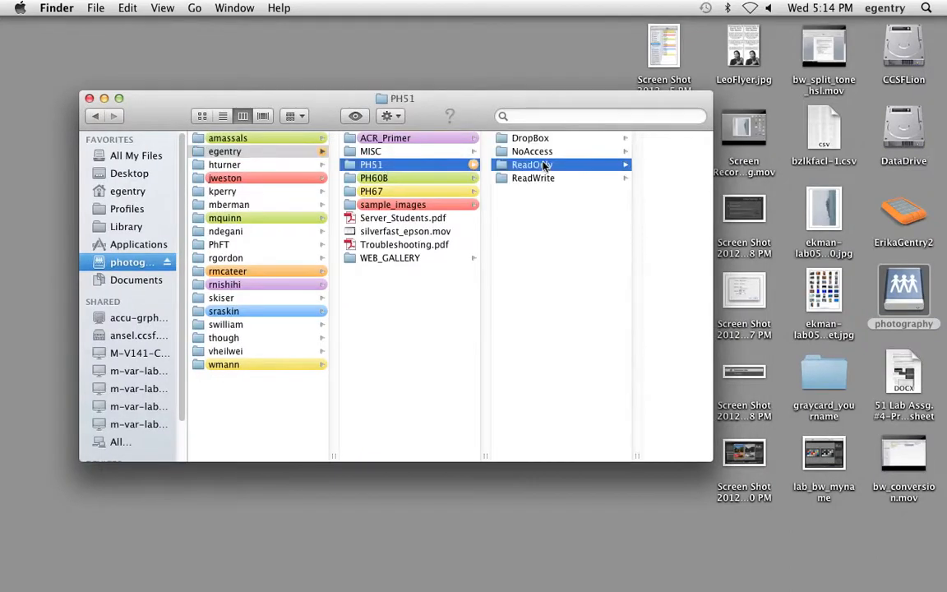
pyautogui.click(532, 164)
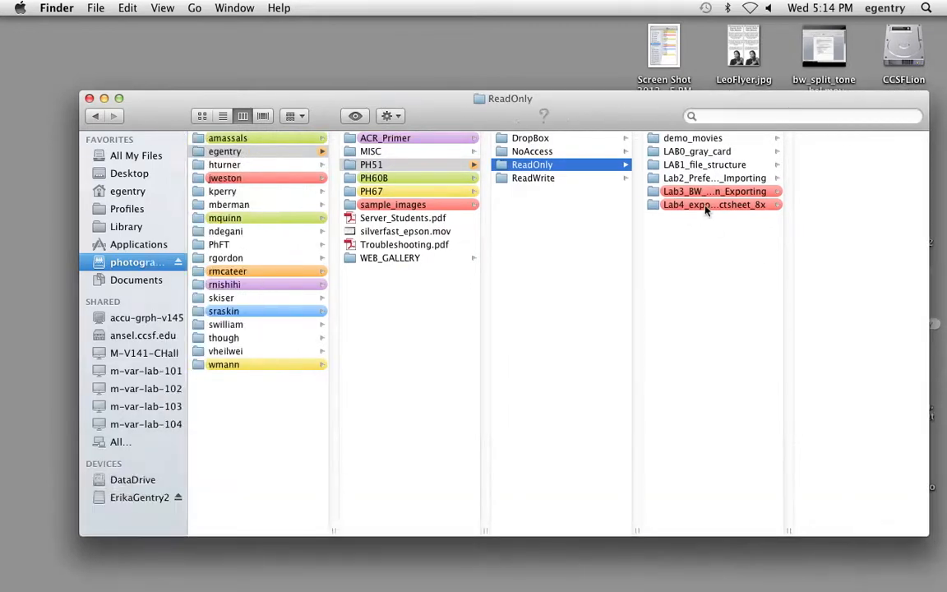
pyautogui.click(715, 203)
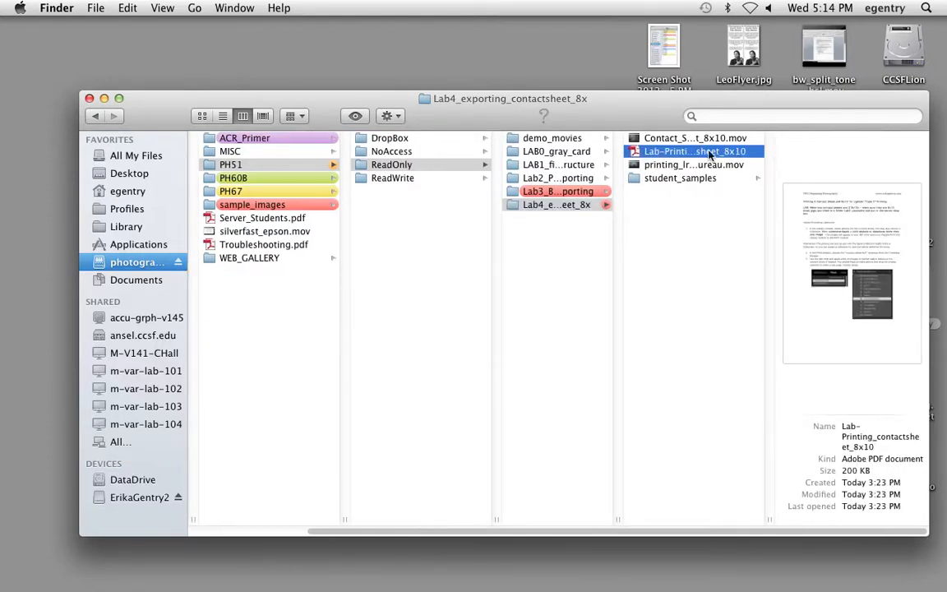
# Step: Open the Lab-Printing instructions PDF and bring the folder window back in front
pyautogui.doubleClick(694, 151)
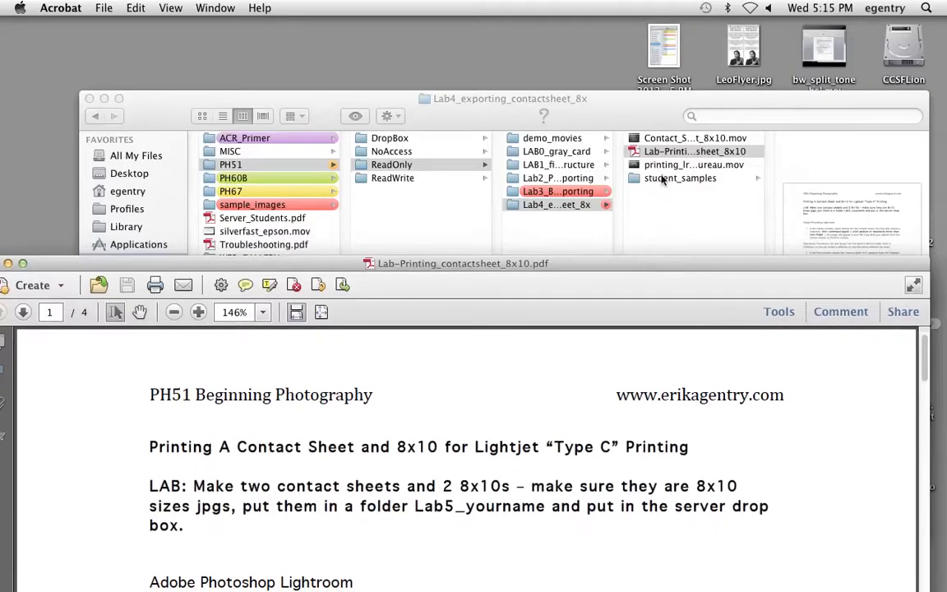
pyautogui.click(681, 178)
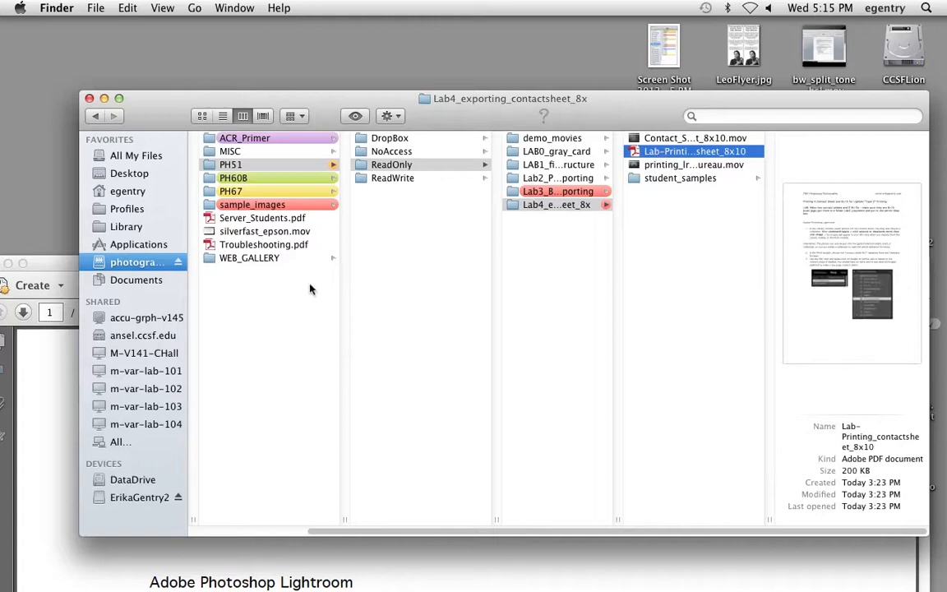
# Step: Reopen the lab printing PDF and scroll to the numbered Lightroom contact sheet steps
pyautogui.doubleClick(693, 151)
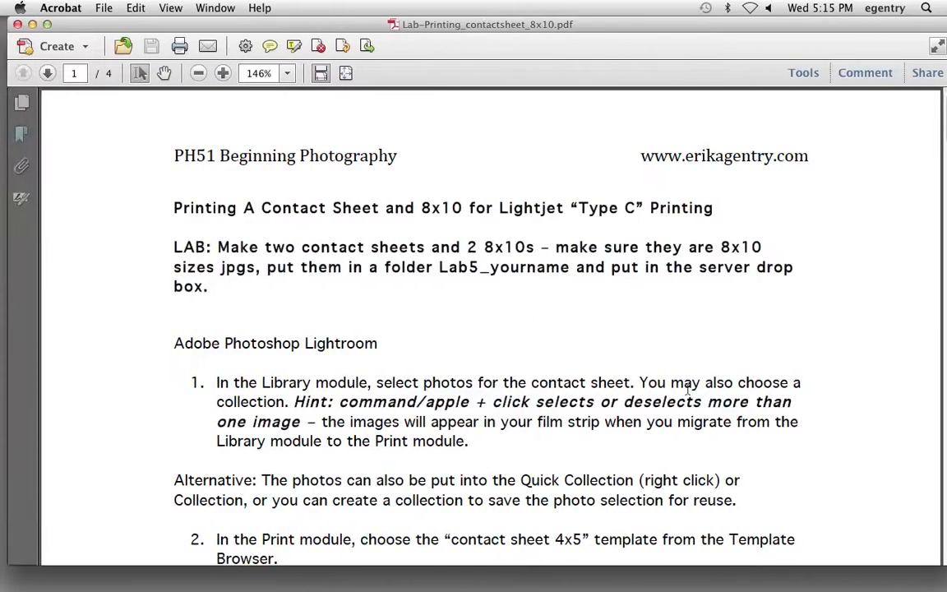
pyautogui.scroll(-3)
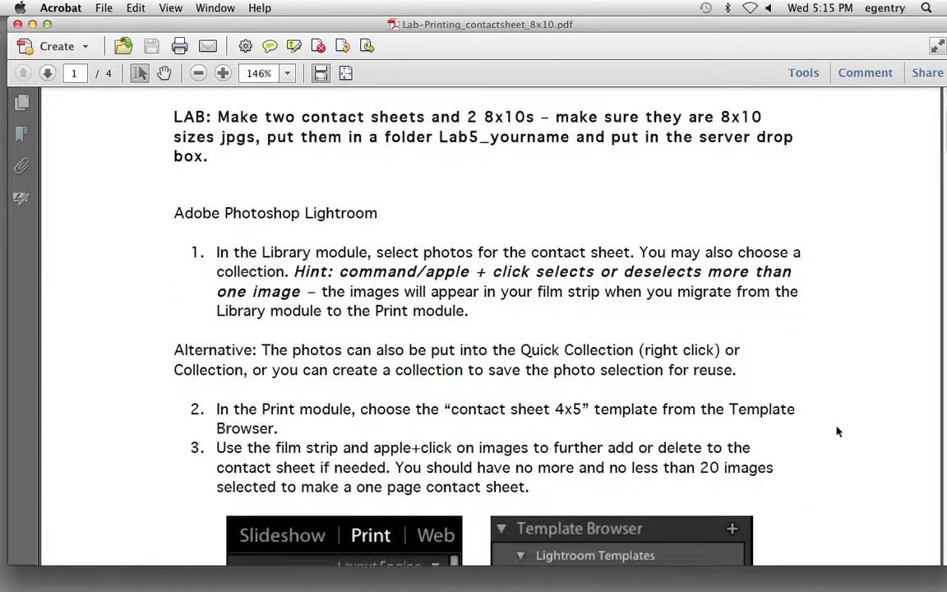
pyautogui.scroll(-3)
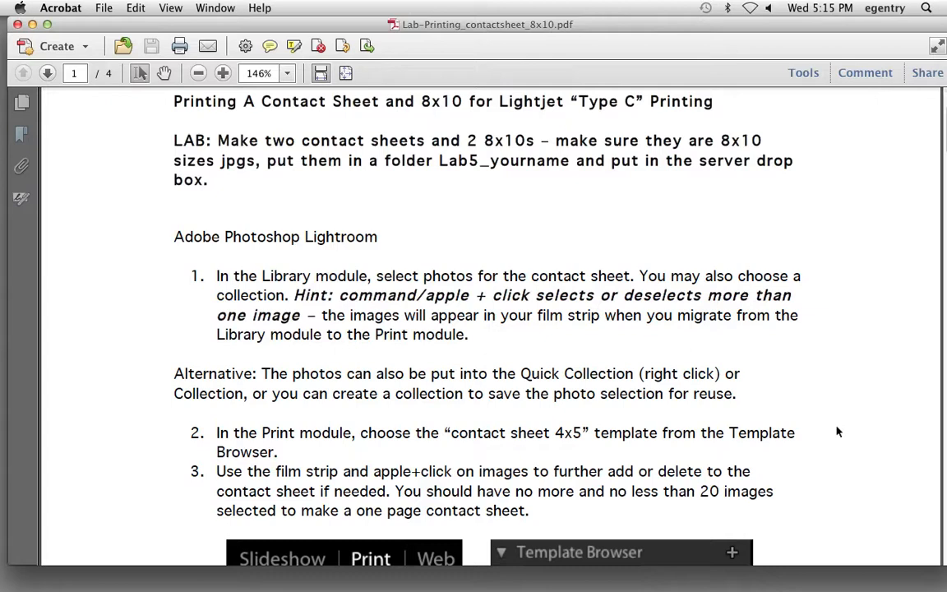
pyautogui.moveTo(760, 381)
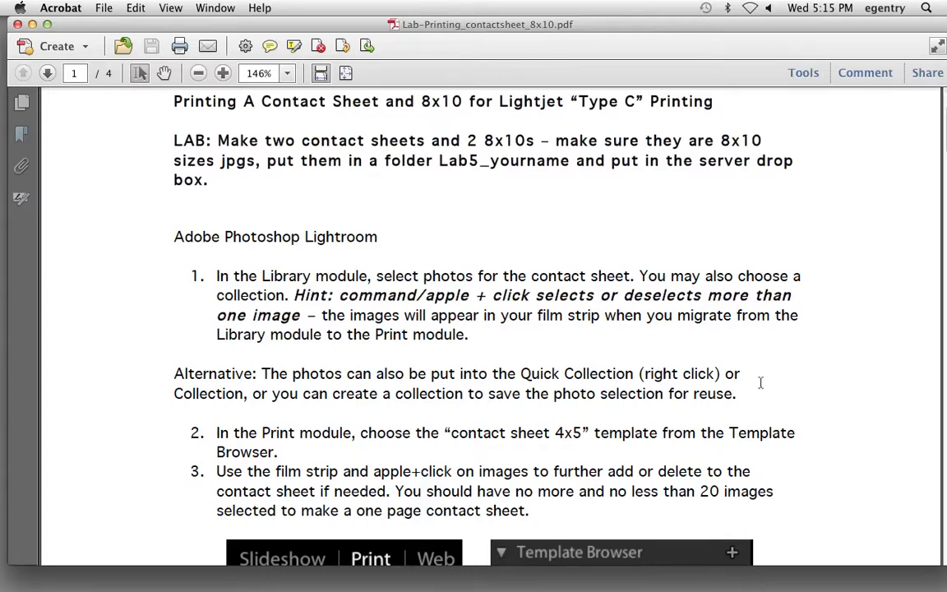
pyautogui.scroll(-3)
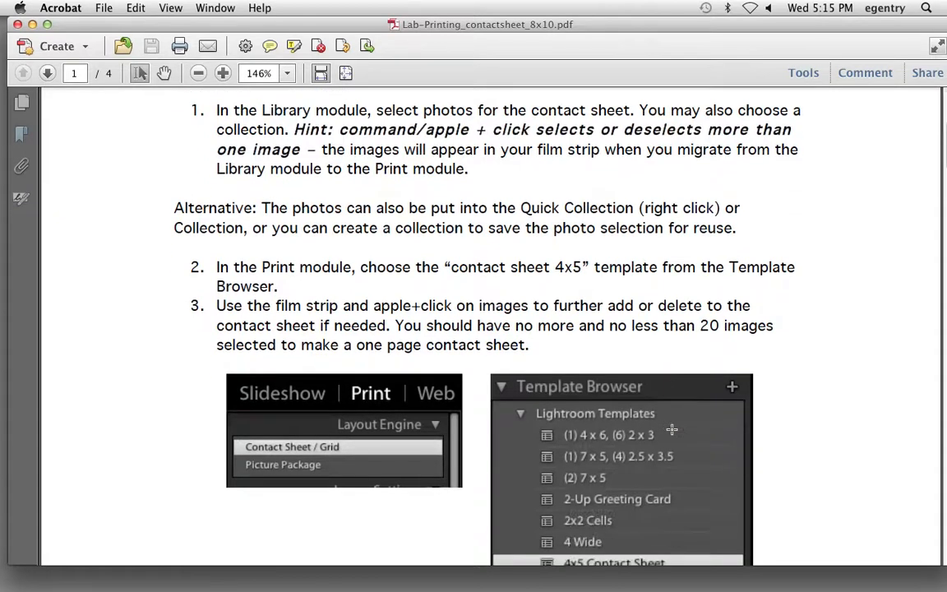
pyautogui.scroll(-3)
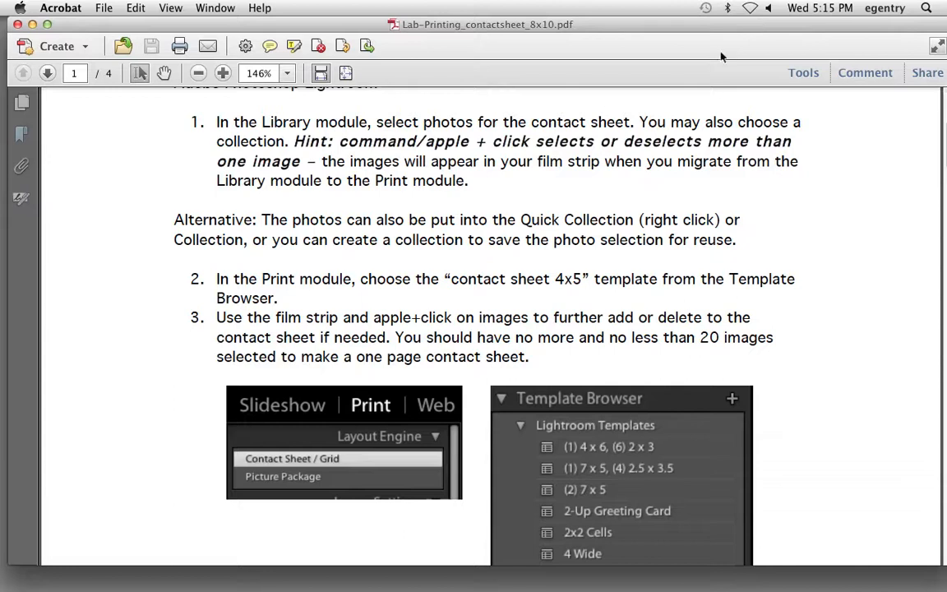
pyautogui.moveTo(386, 140)
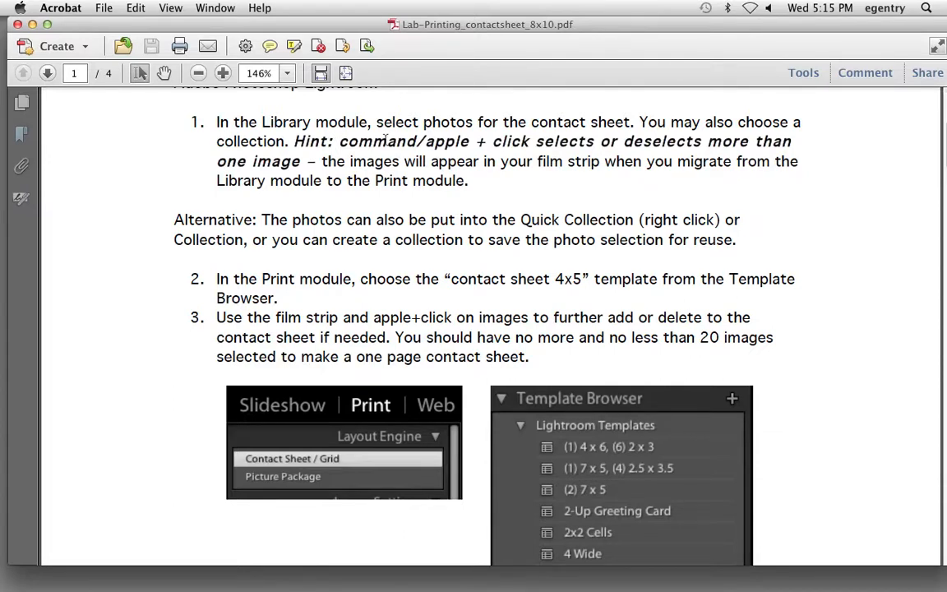
pyautogui.moveTo(853, 138)
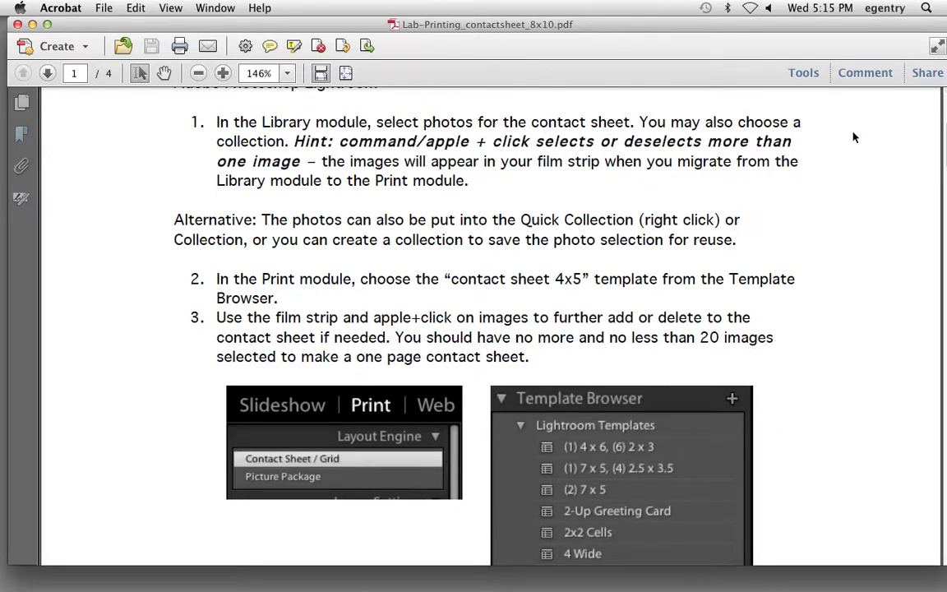
pyautogui.moveTo(407, 566)
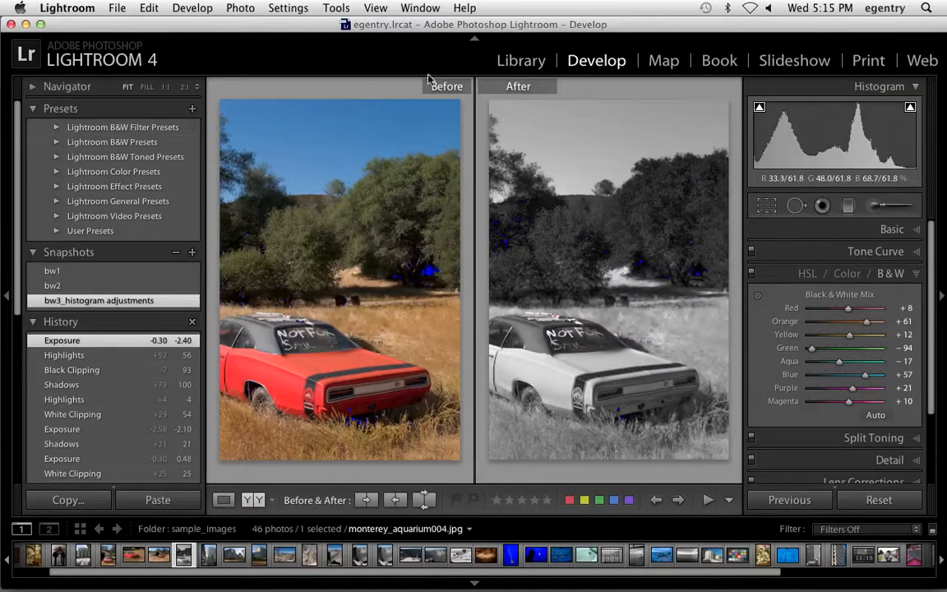
# Step: Show the sample images as a Library grid and extend the selection to twenty photos
pyautogui.click(519, 59)
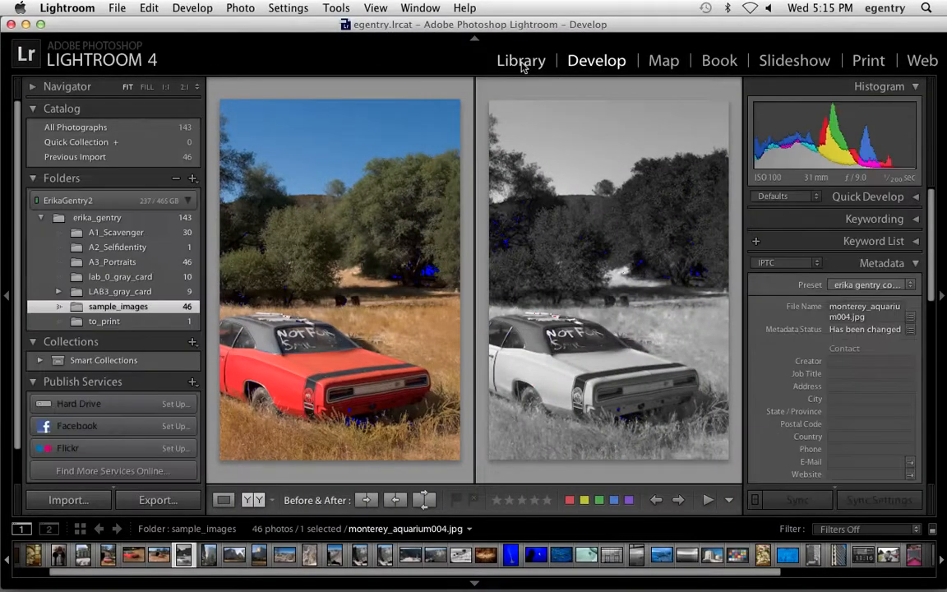
pyautogui.click(519, 59)
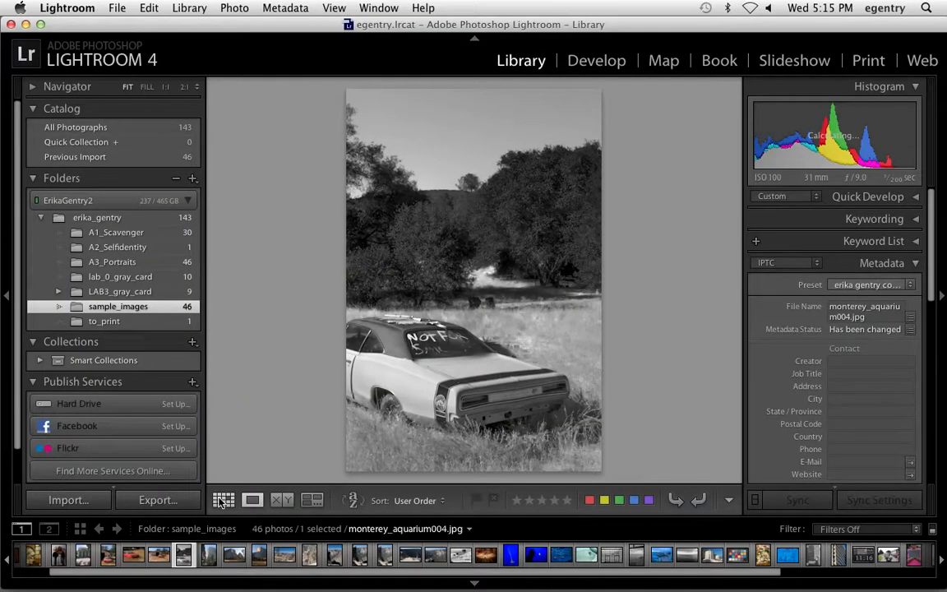
pyautogui.click(224, 500)
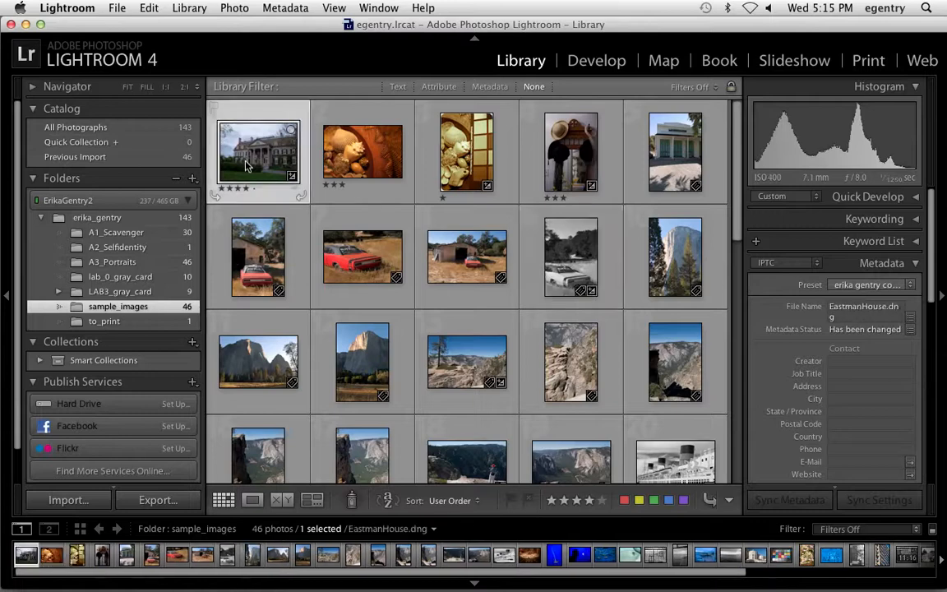
pyautogui.moveTo(258, 152)
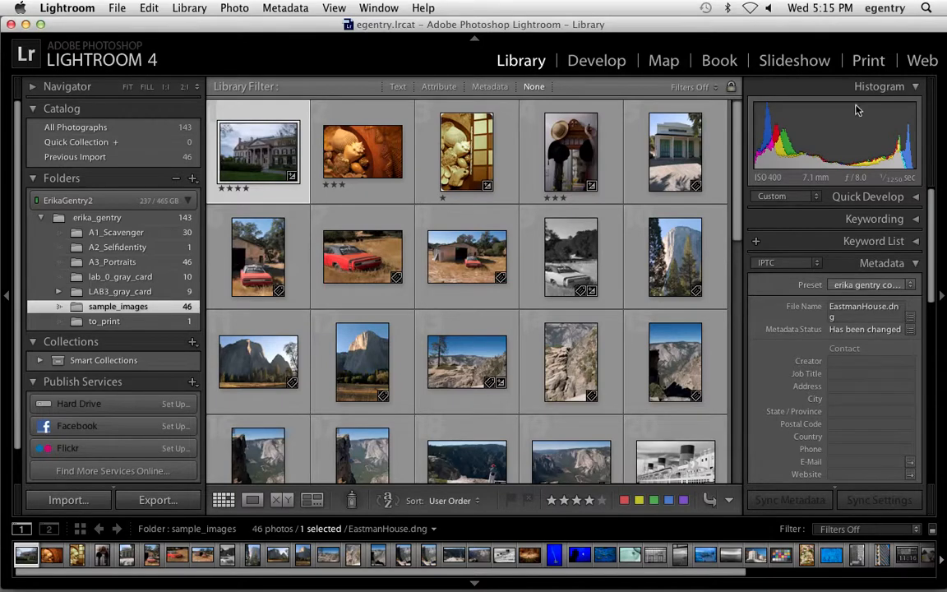
pyautogui.moveTo(868, 48)
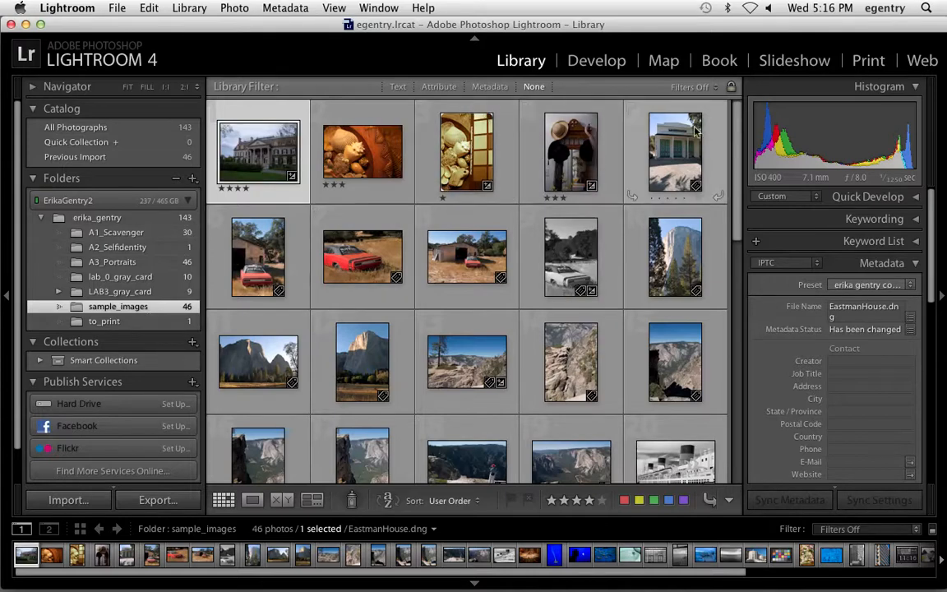
pyautogui.scroll(-3)
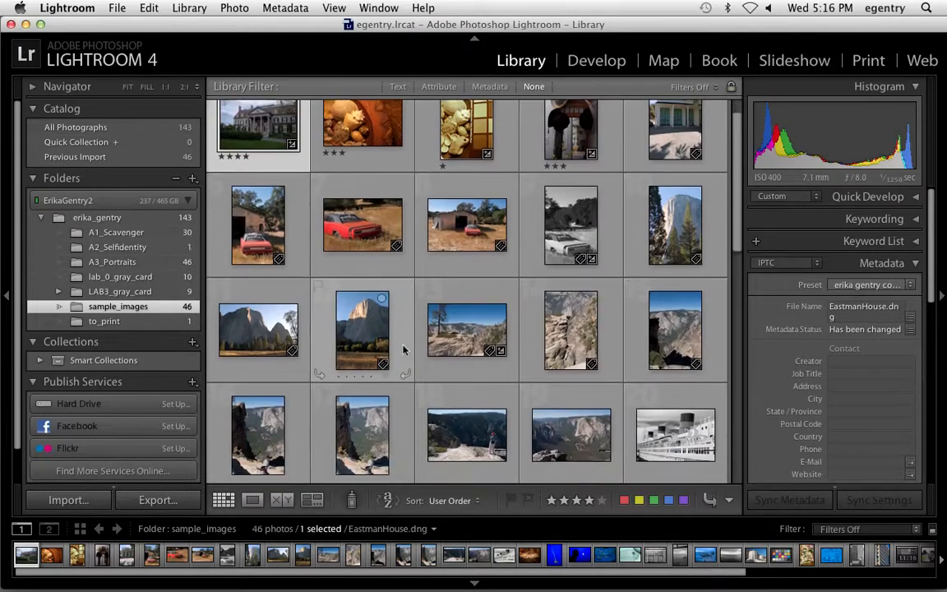
pyautogui.click(674, 421)
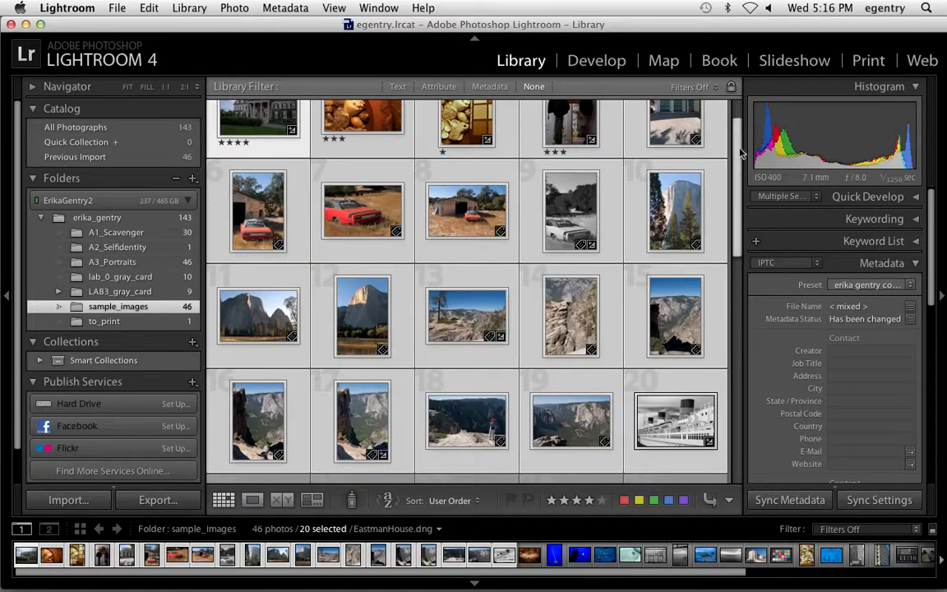
pyautogui.scroll(-3)
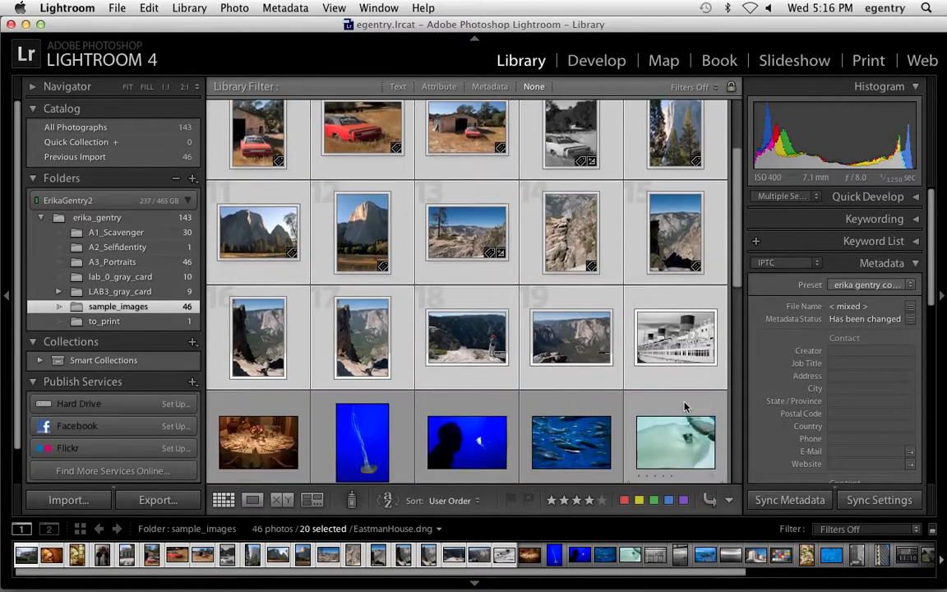
# Step: Create a new collection named 'for contact sheet' including the selected photos
pyautogui.click(192, 341)
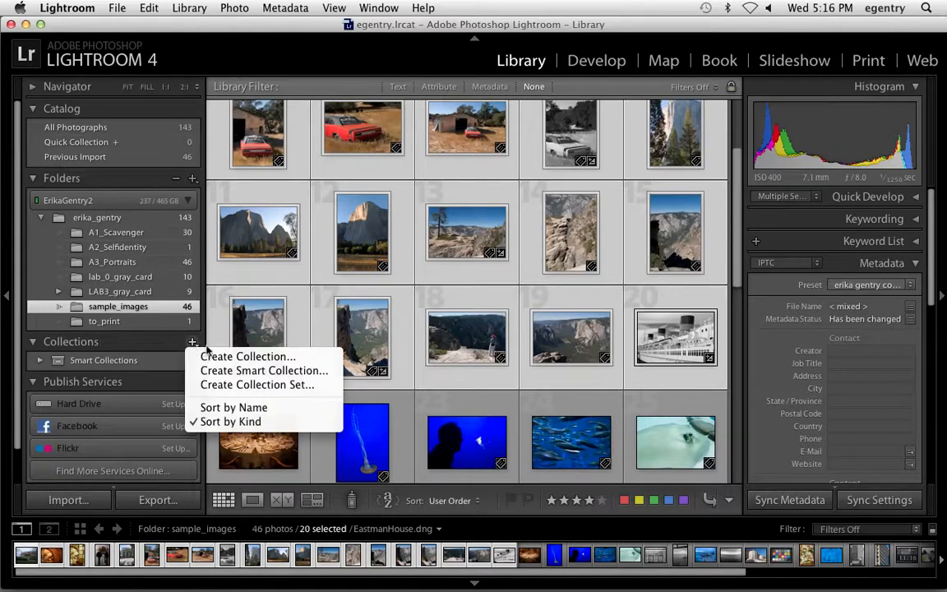
pyautogui.click(246, 355)
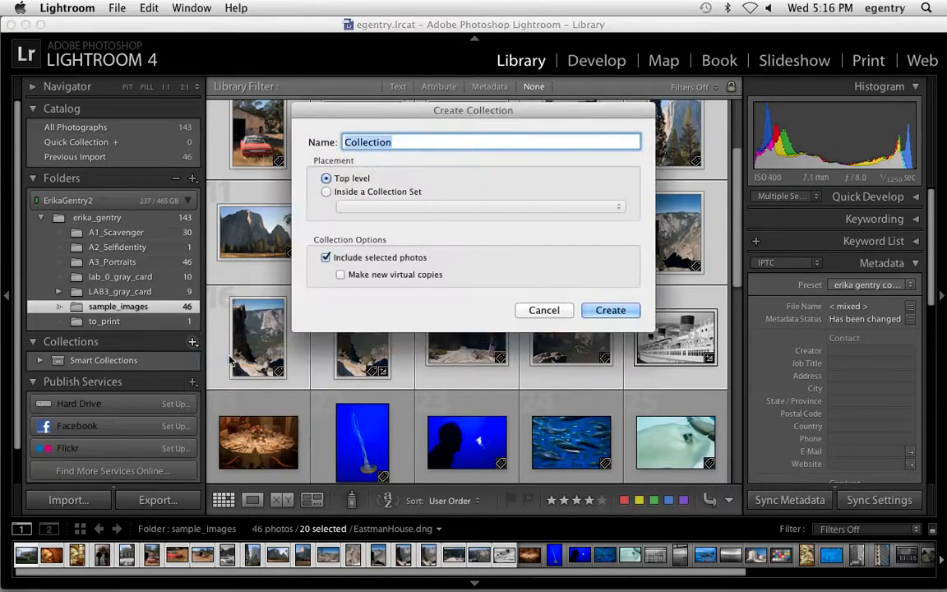
pyautogui.write('for contact sheet')
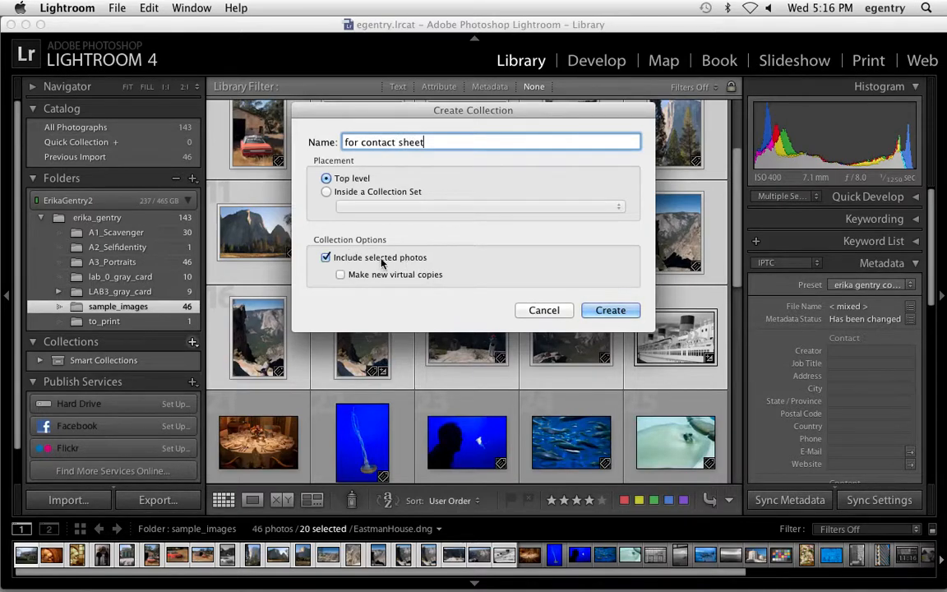
pyautogui.click(610, 309)
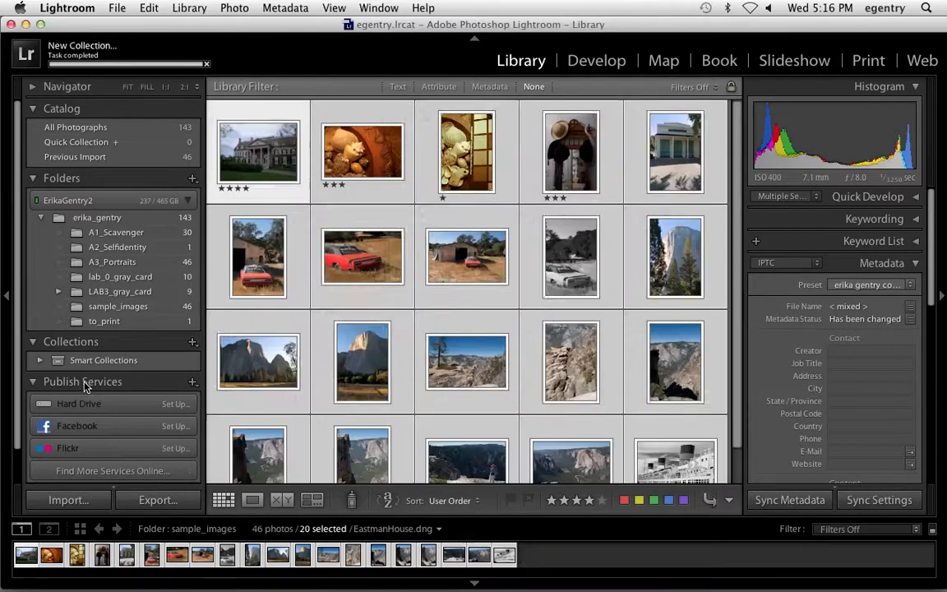
# Step: Open the 'for contact sheet' collection in the Print module with the 4x5 Contact Sheet template
pyautogui.click(102, 375)
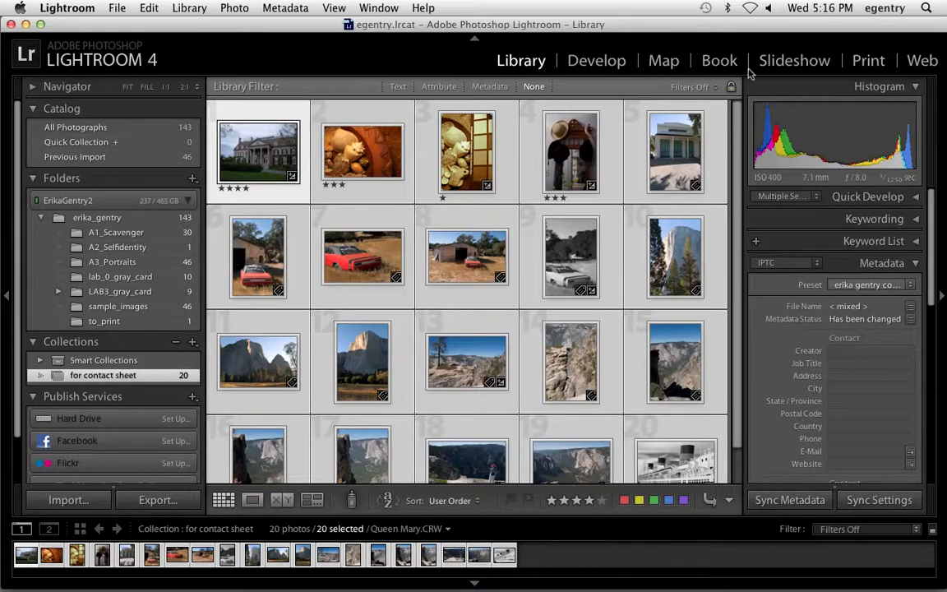
pyautogui.moveTo(868, 59)
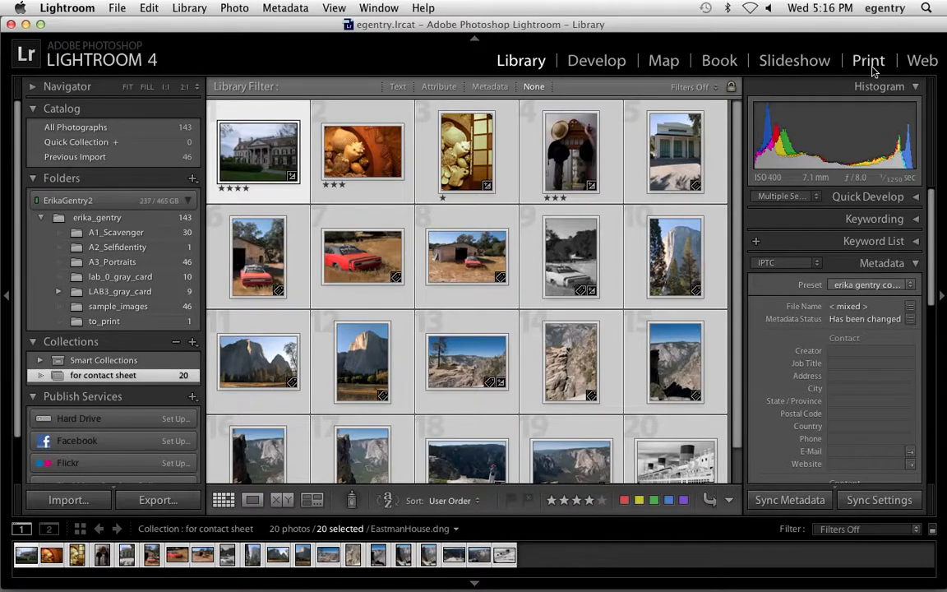
pyautogui.click(867, 59)
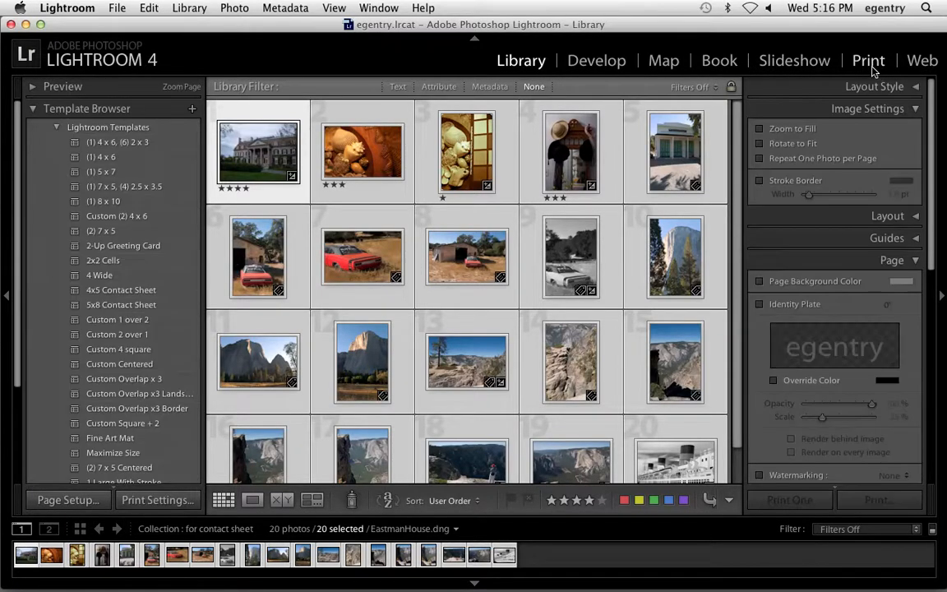
pyautogui.click(868, 59)
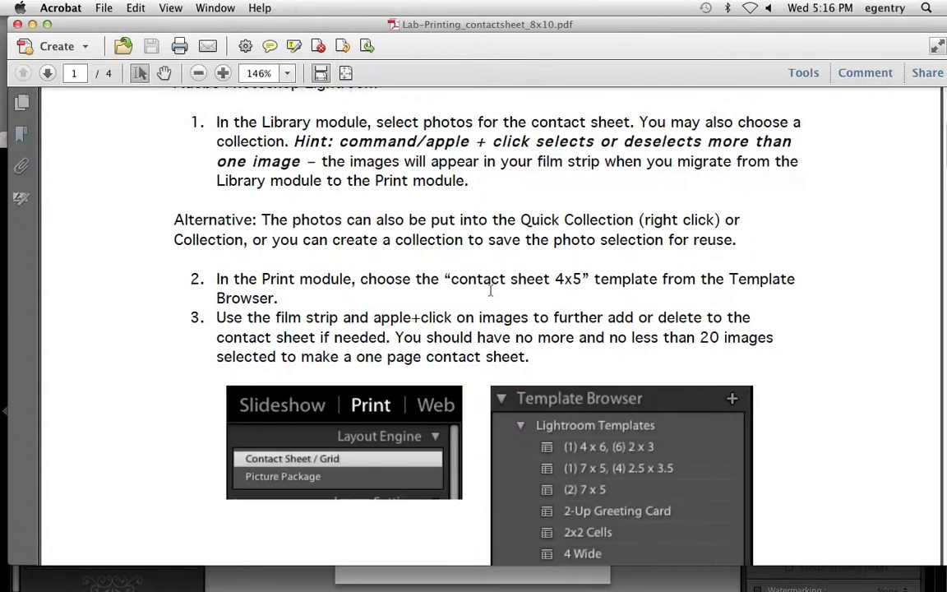
pyautogui.scroll(-3)
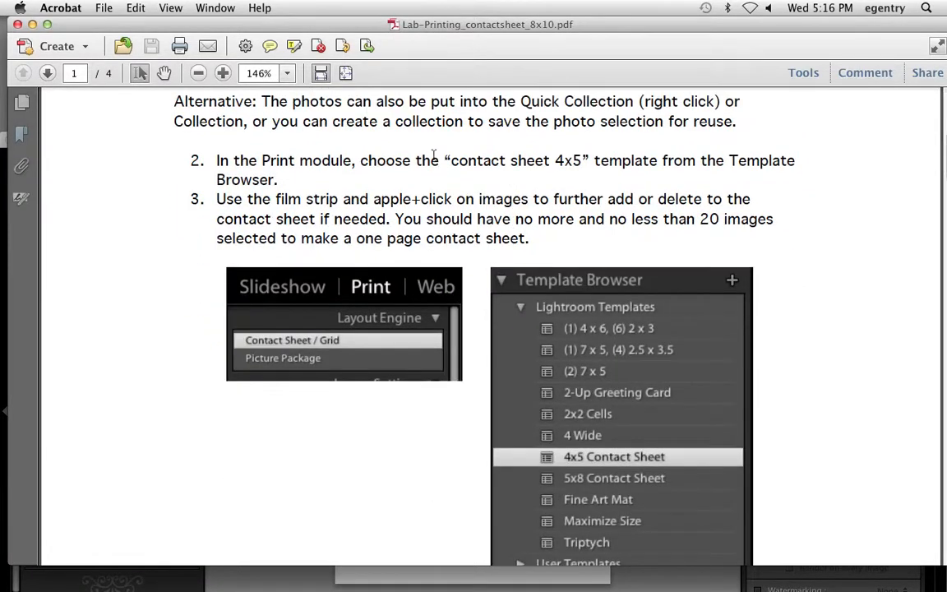
pyautogui.moveTo(596, 378)
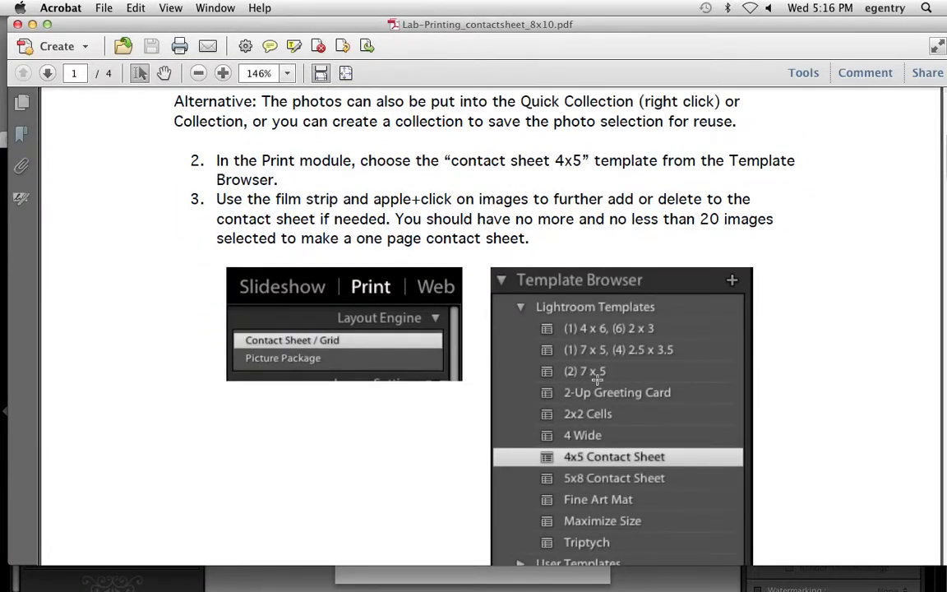
pyautogui.moveTo(720, 470)
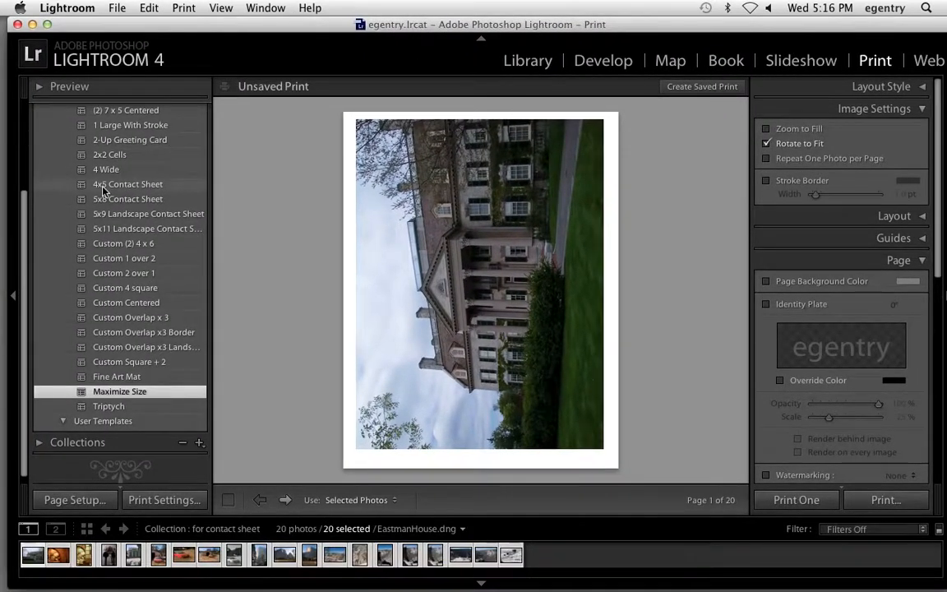
pyautogui.click(128, 184)
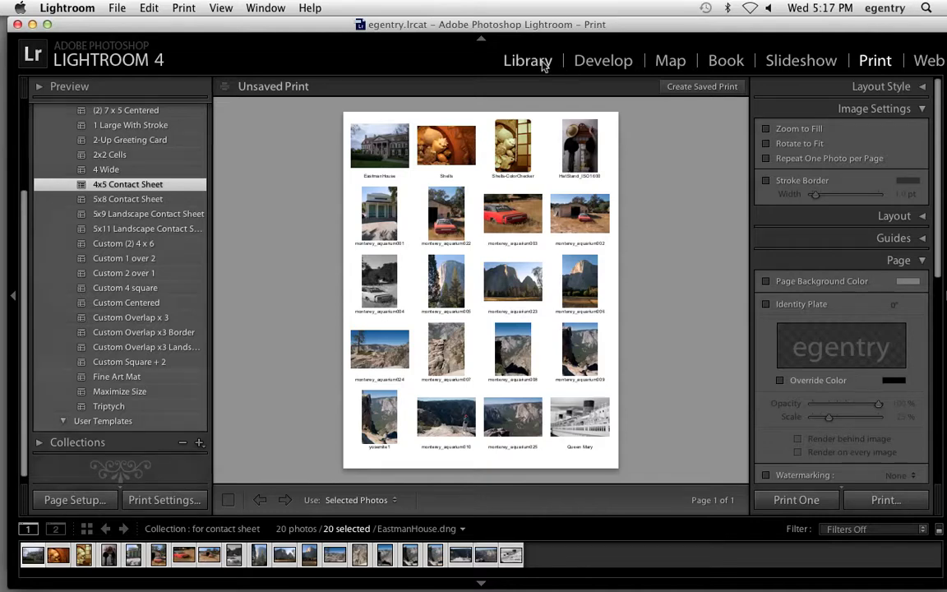
# Step: Add three more Library photos to the contact sheet collection and return to Print
pyautogui.click(528, 59)
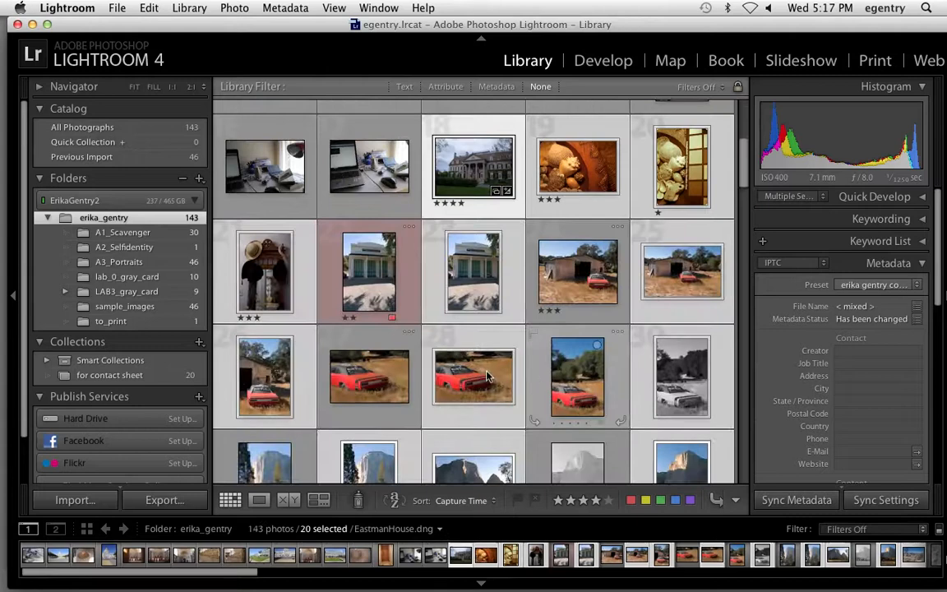
pyautogui.click(368, 376)
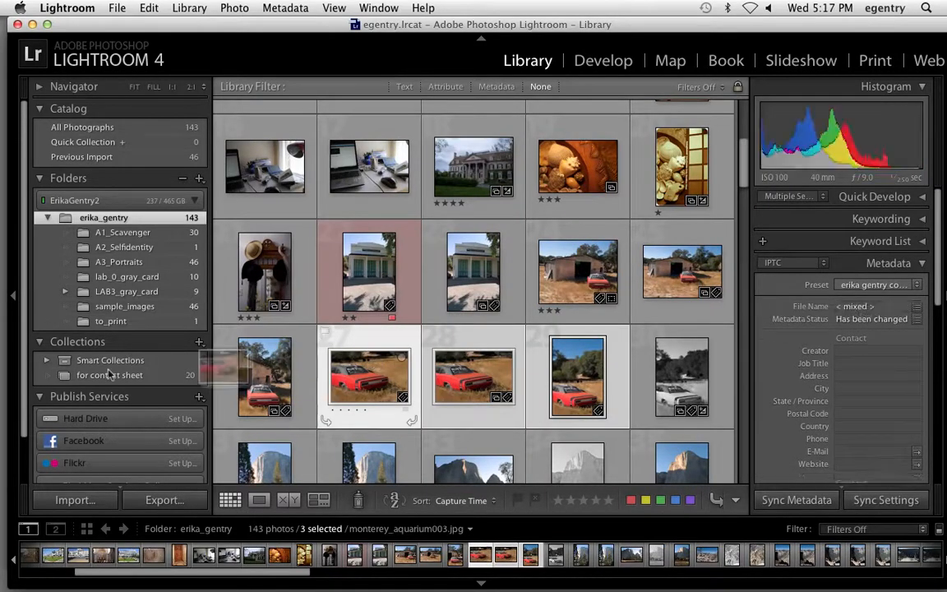
pyautogui.click(108, 374)
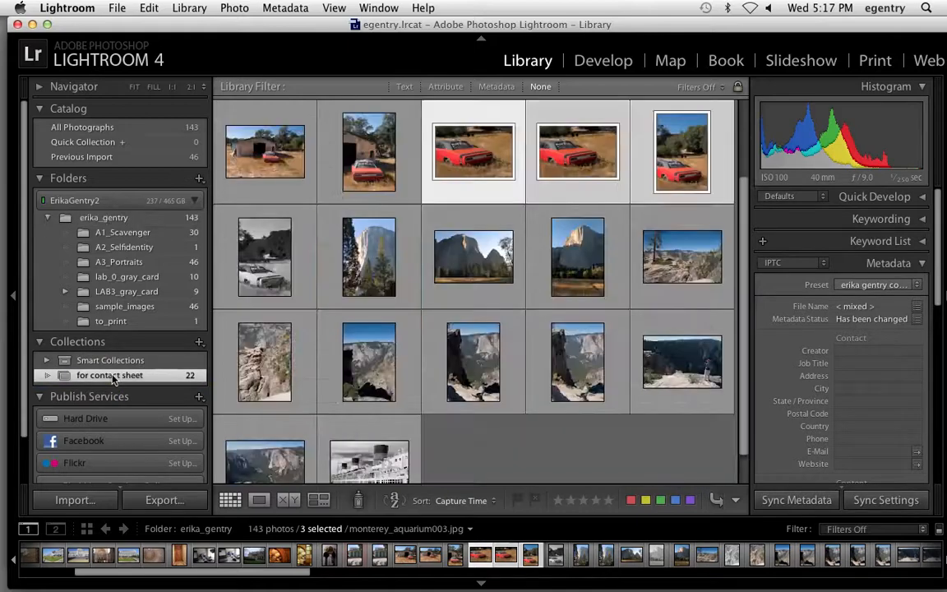
pyautogui.click(874, 59)
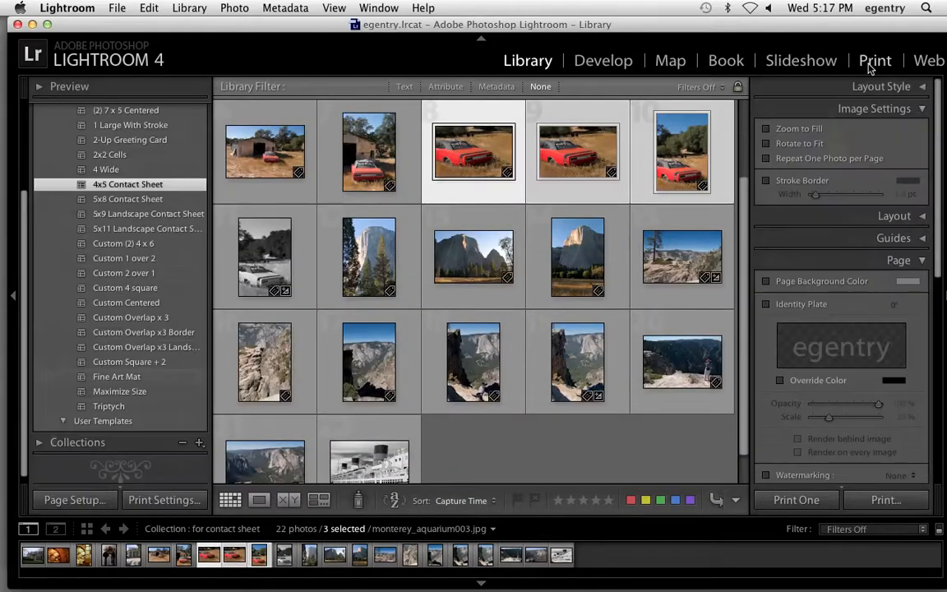
pyautogui.click(874, 59)
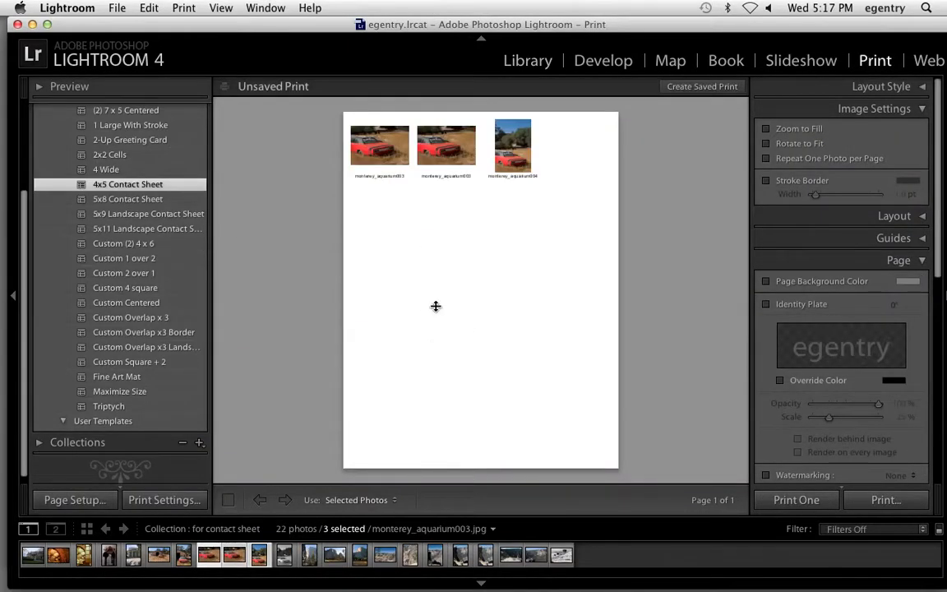
pyautogui.moveTo(638, 451)
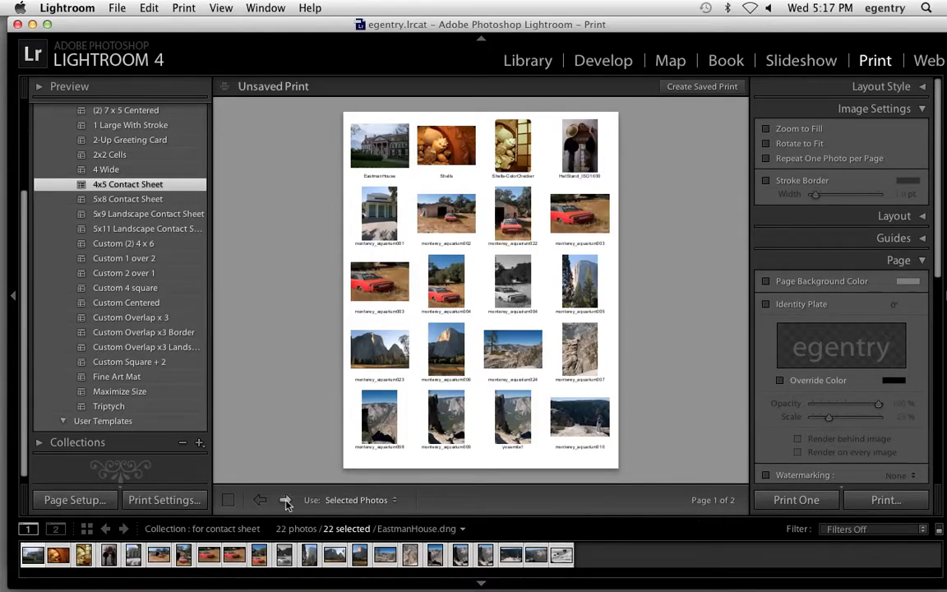
# Step: Check the second page, try the 5x8 layout, then settle on 4x5 with 20 photos
pyautogui.click(286, 500)
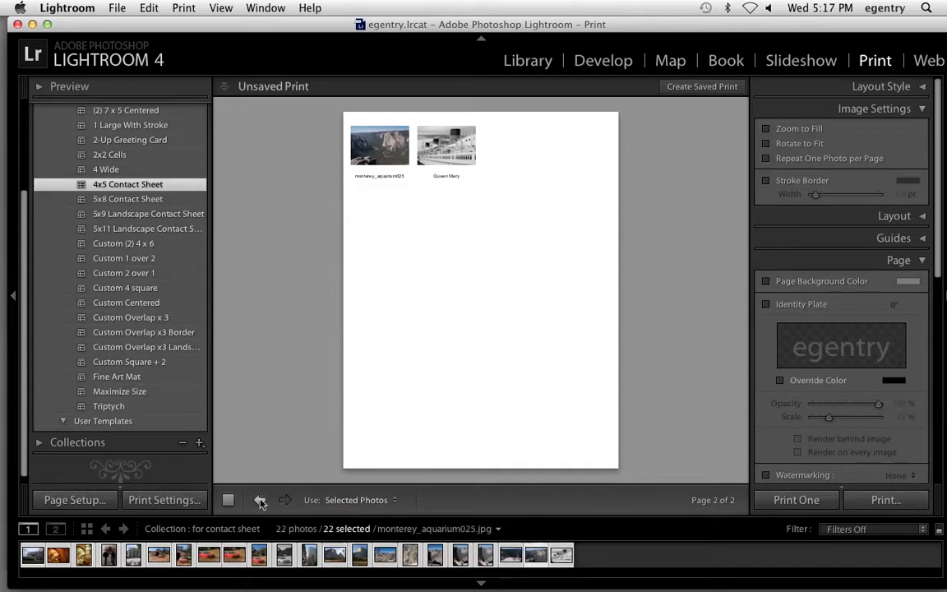
pyautogui.click(259, 499)
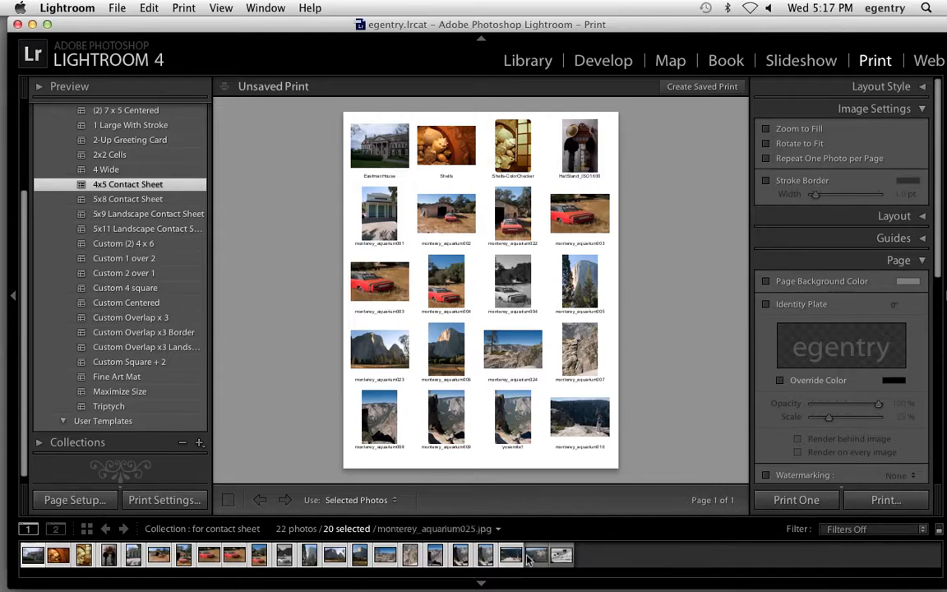
pyautogui.click(562, 556)
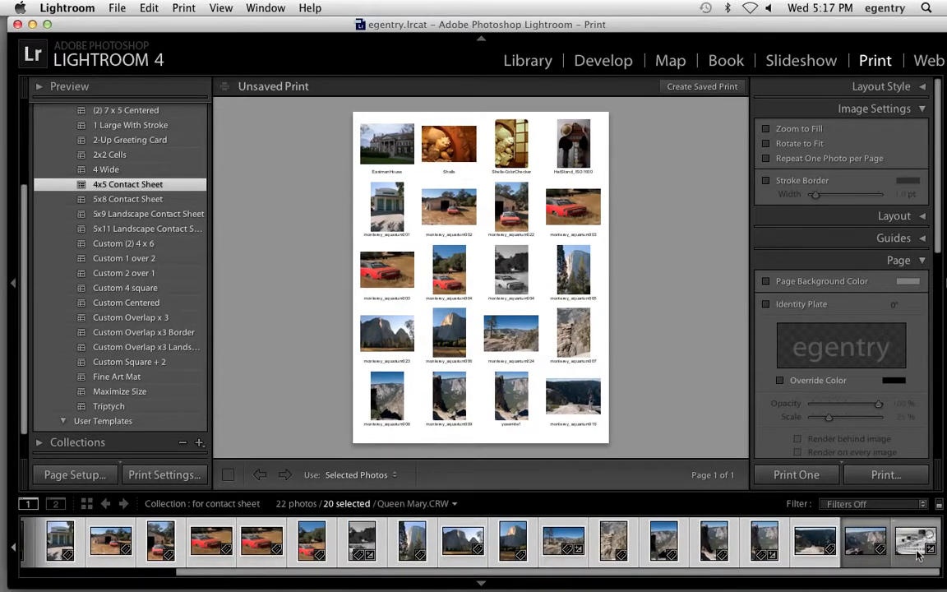
pyautogui.click(914, 539)
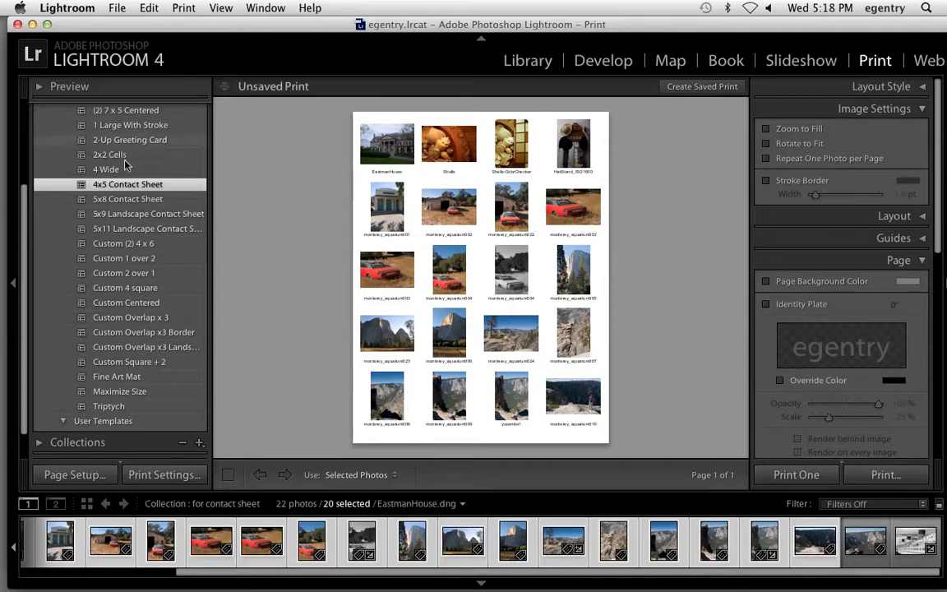
pyautogui.moveTo(151, 197)
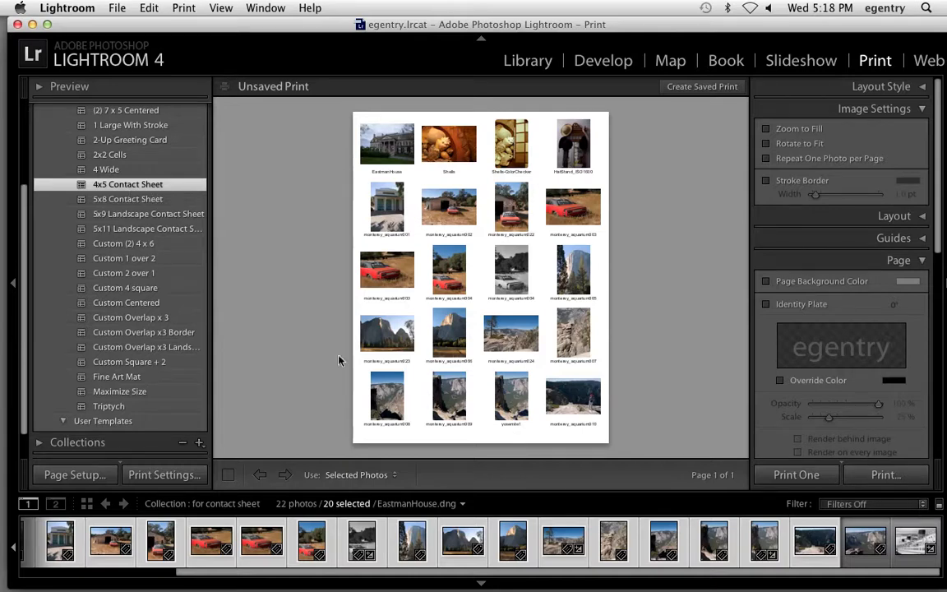
pyautogui.moveTo(125, 168)
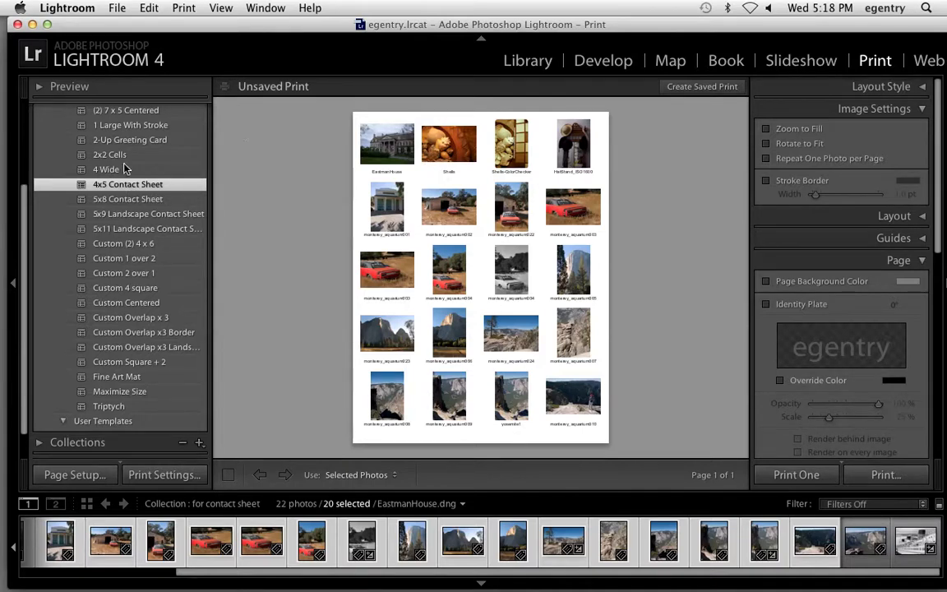
pyautogui.click(128, 199)
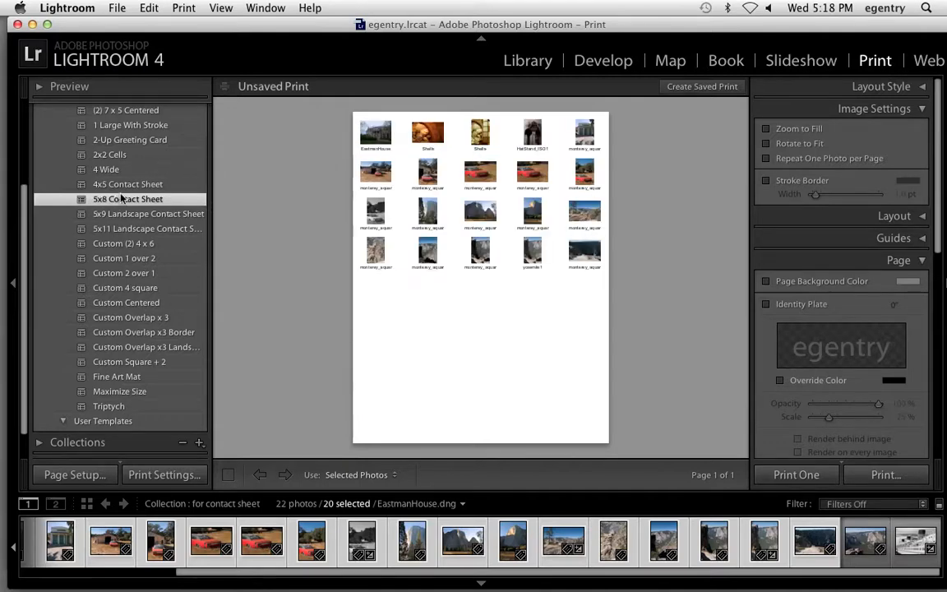
pyautogui.click(128, 184)
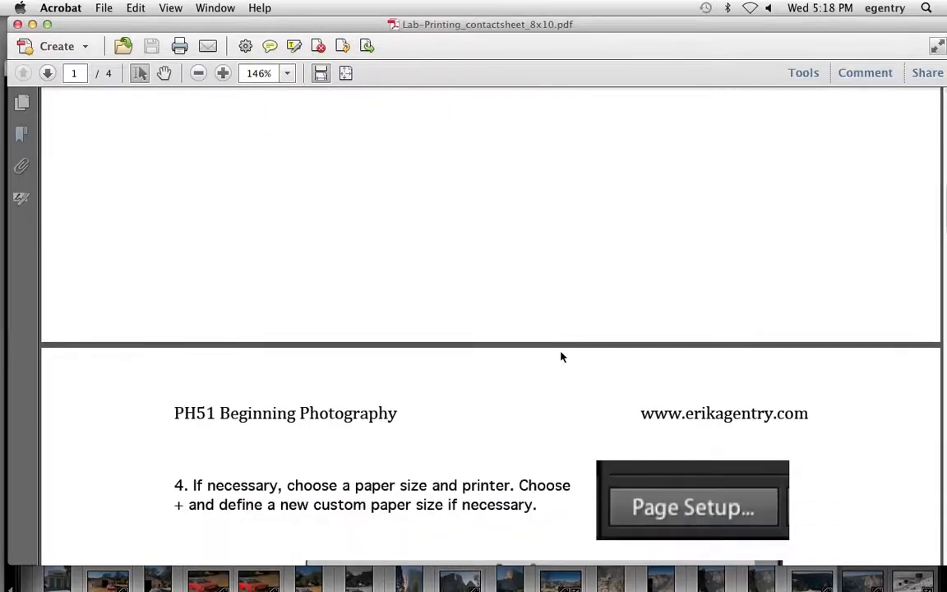
pyautogui.scroll(-3)
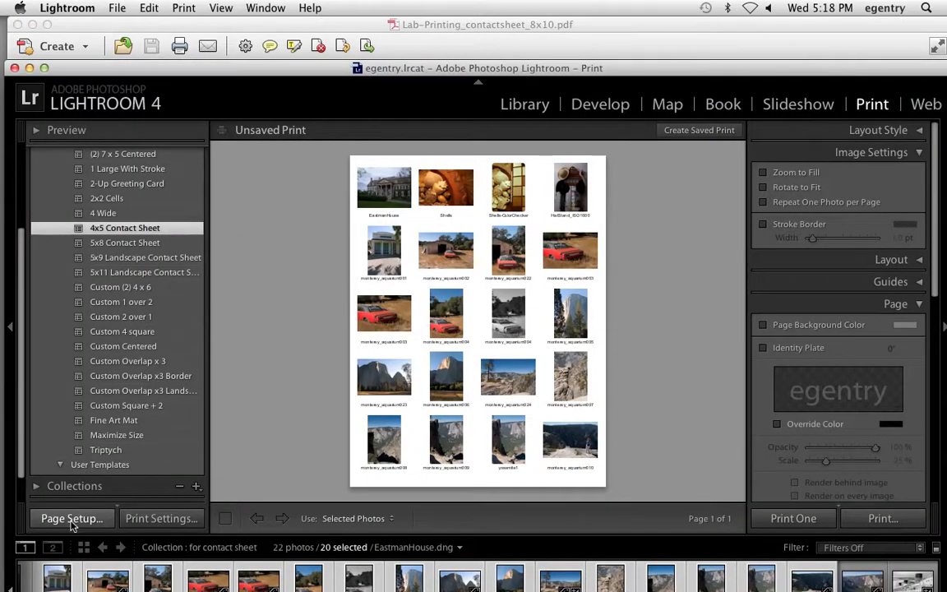
# Step: Add a custom paper size named 8x10 with width 8 in and height 10 in
pyautogui.click(72, 518)
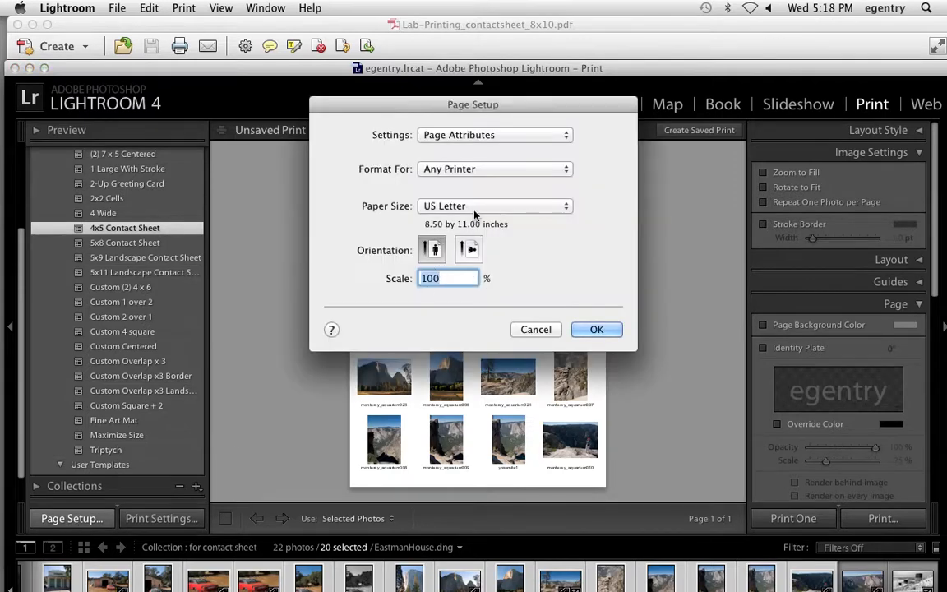
pyautogui.click(493, 205)
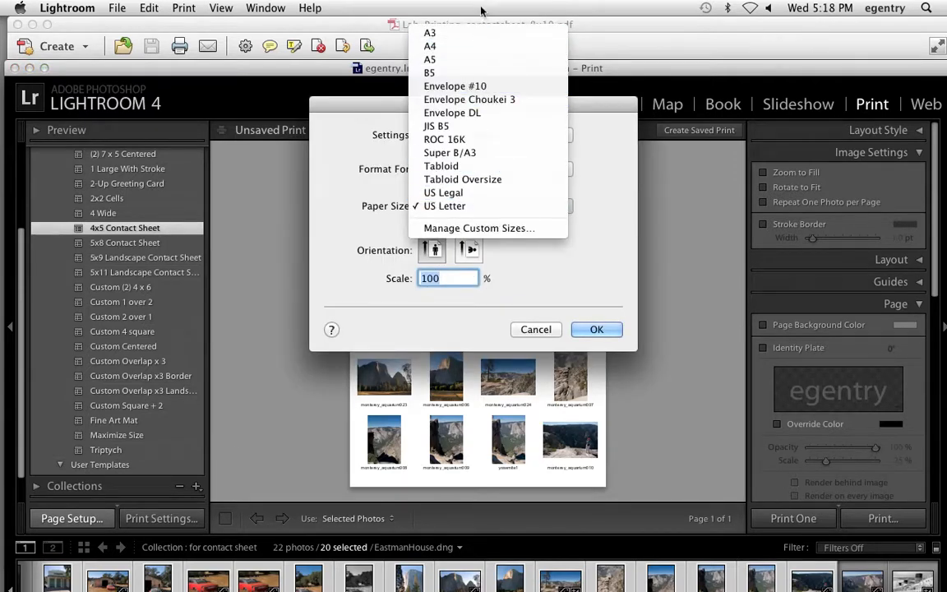
pyautogui.moveTo(239, 250)
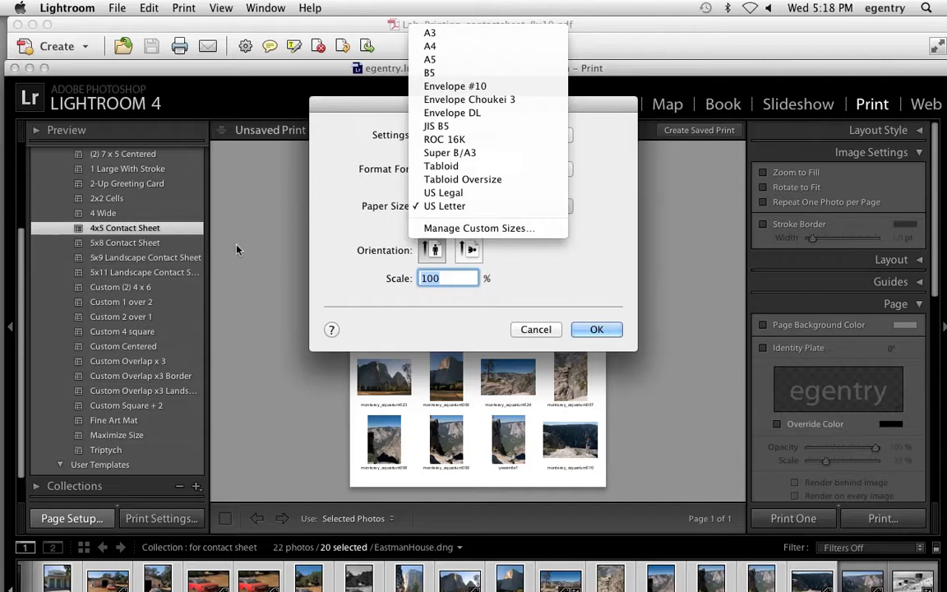
pyautogui.moveTo(478, 227)
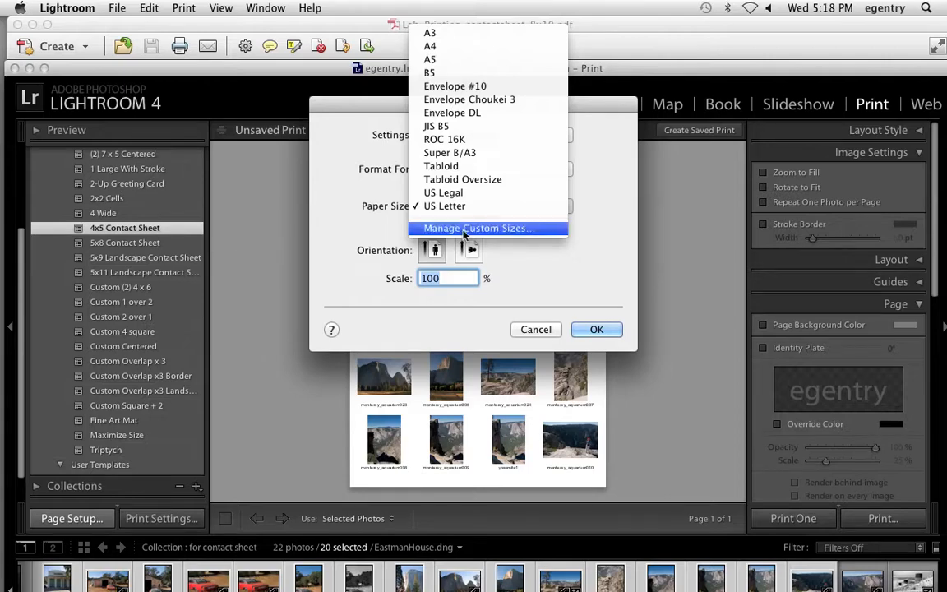
pyautogui.click(480, 227)
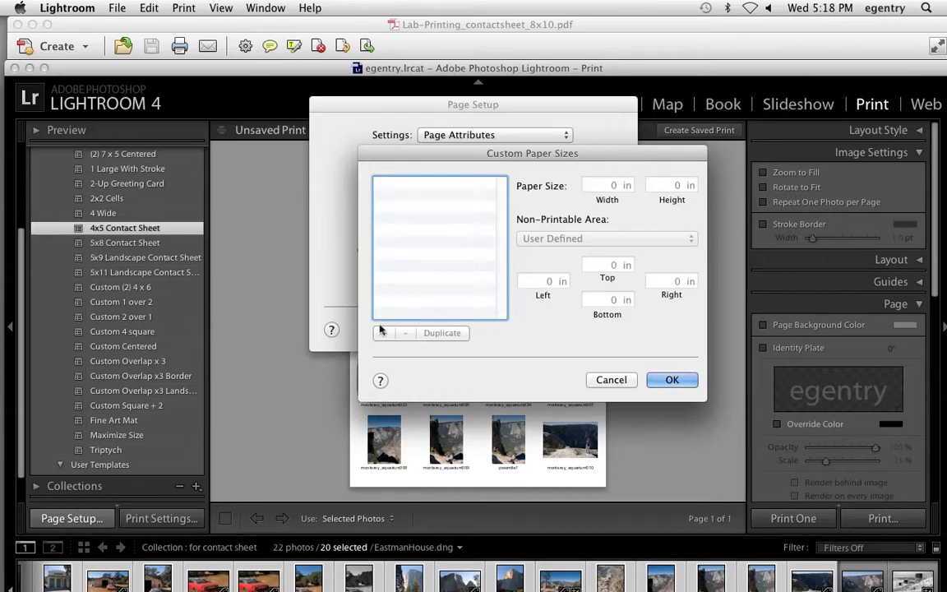
pyautogui.click(383, 332)
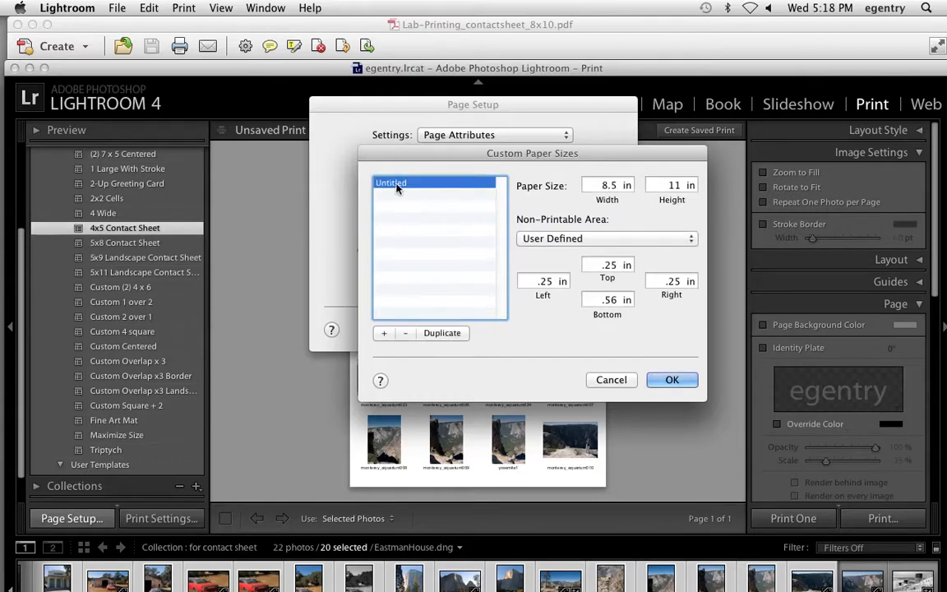
pyautogui.write('8x10')
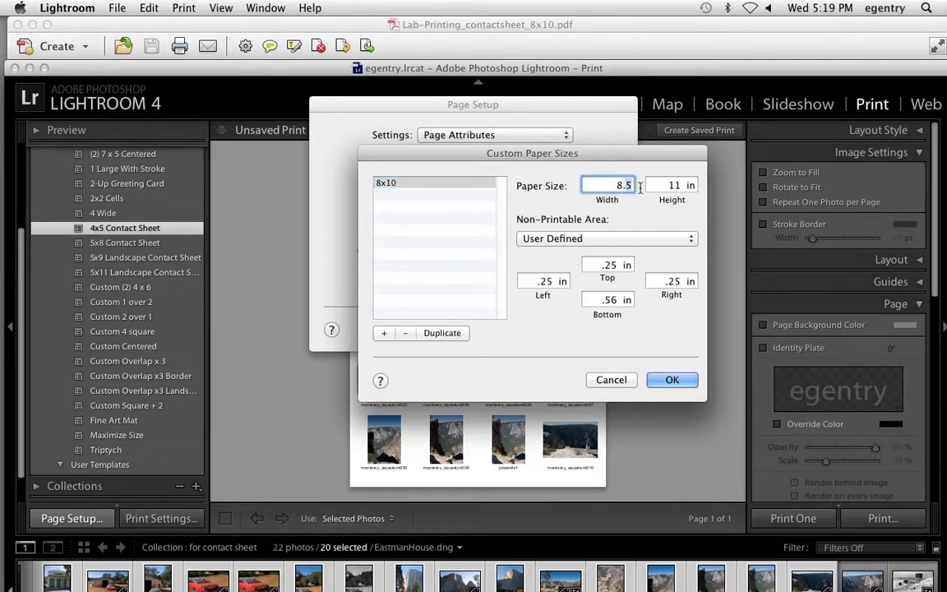
pyautogui.click(672, 185)
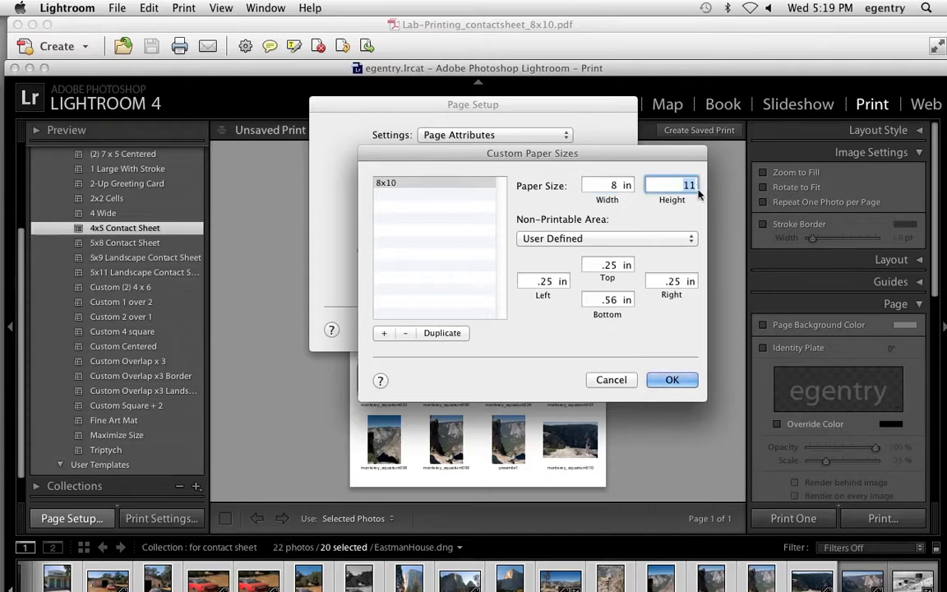
pyautogui.write('10')
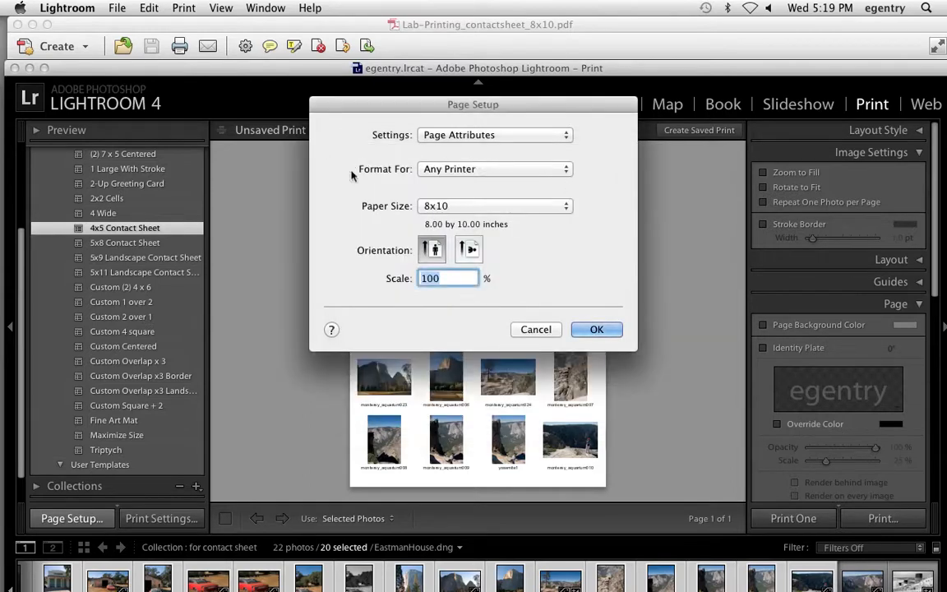
# Step: Leave the Page Setup settings unchanged and apply the 8x10 paper size to the print
pyautogui.click(493, 134)
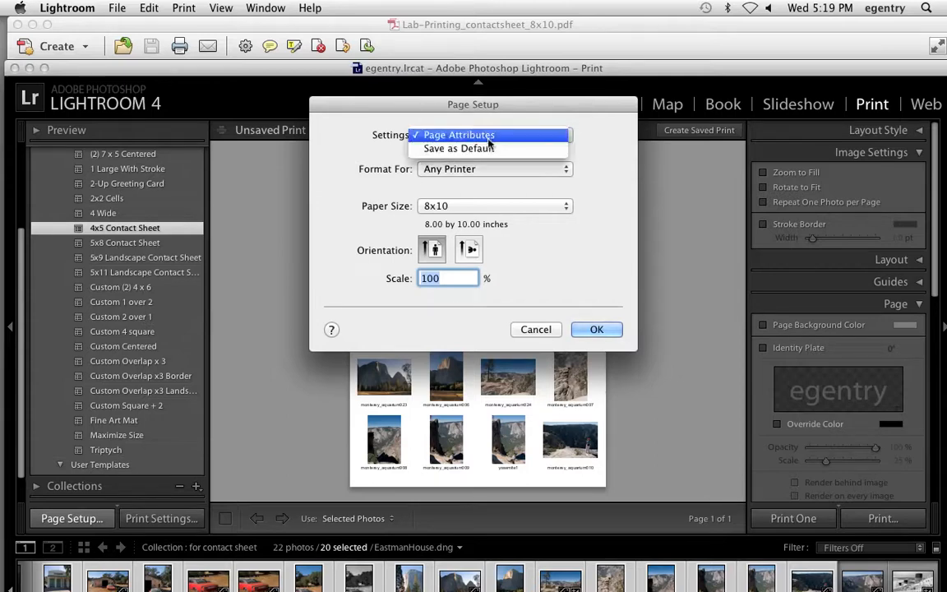
pyautogui.click(459, 134)
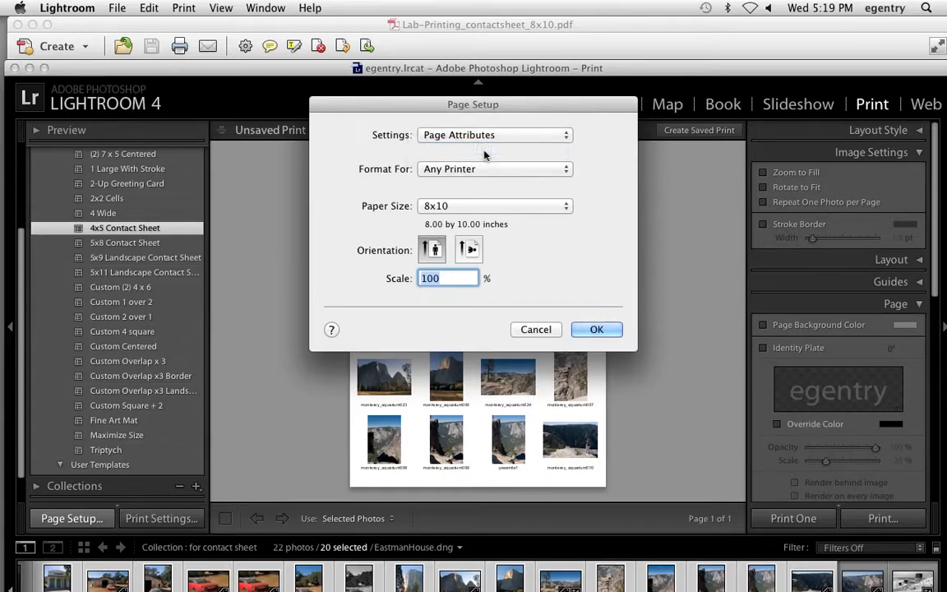
pyautogui.moveTo(500, 162)
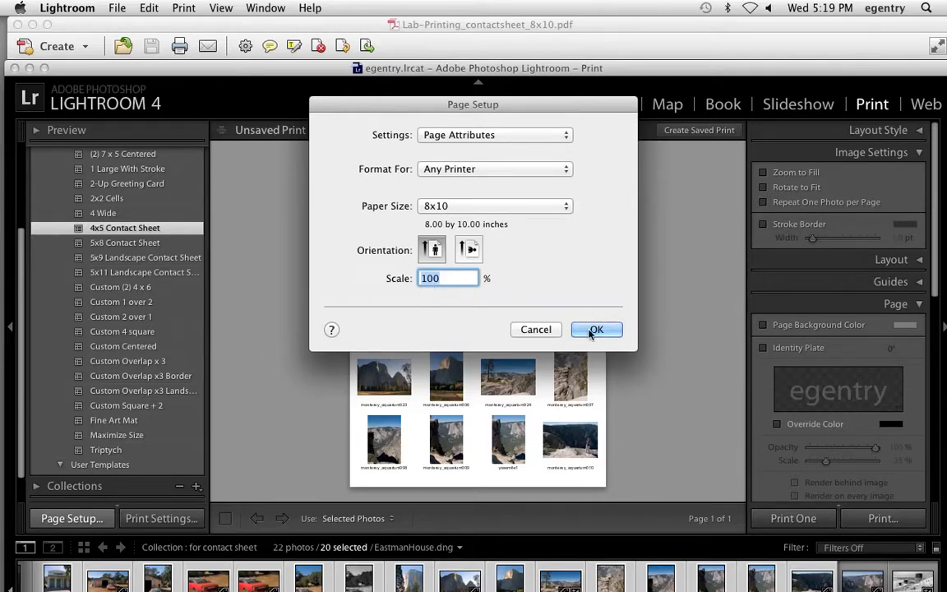
pyautogui.click(595, 328)
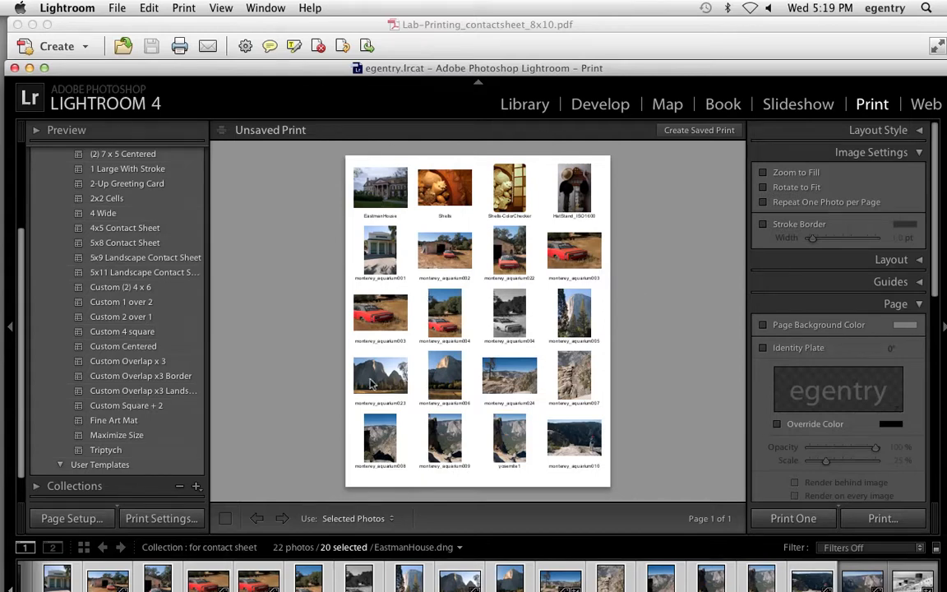
pyautogui.moveTo(358, 368)
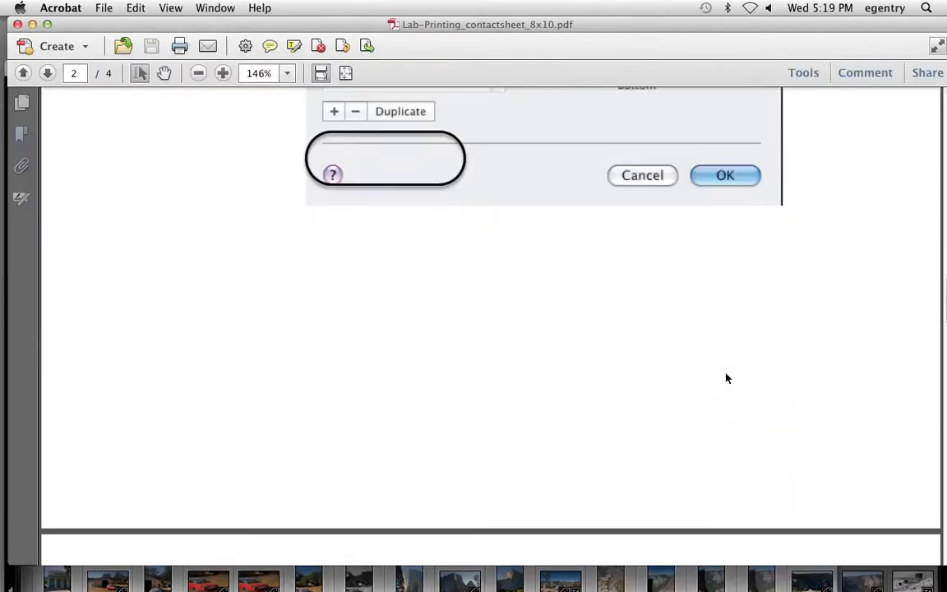
# Step: Page down the instructions to step 6 about Image Settings
pyautogui.click(723, 174)
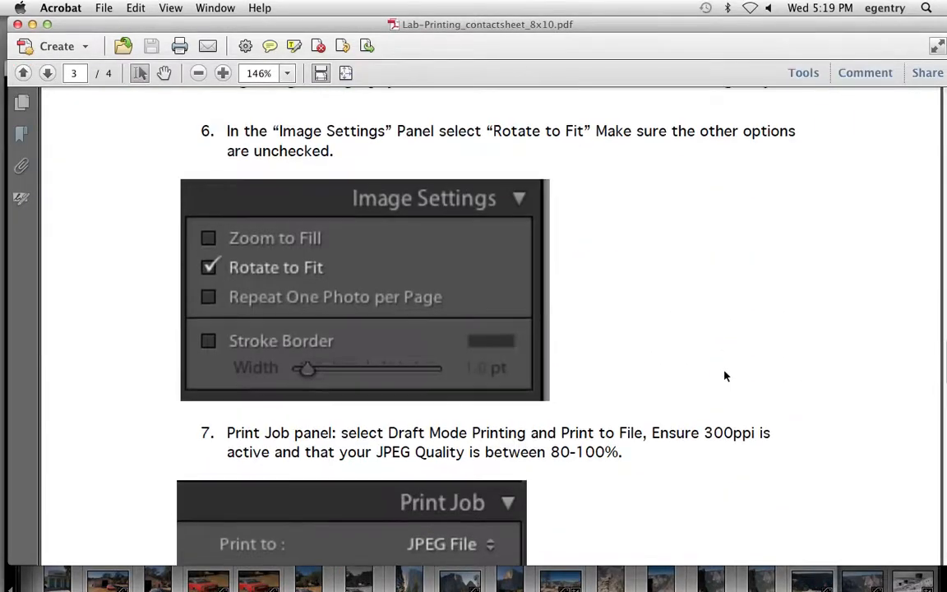
pyautogui.moveTo(151, 263)
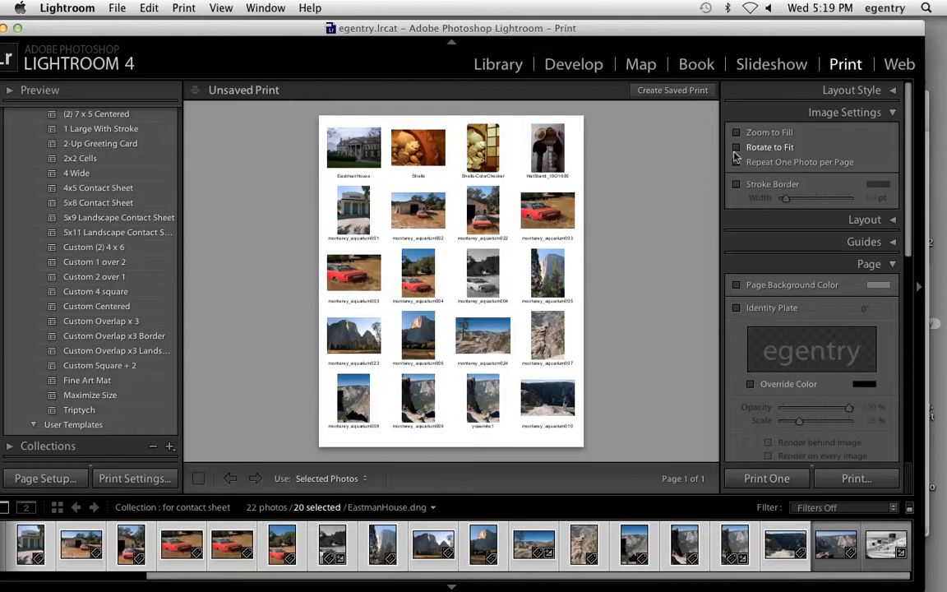
# Step: Enable Rotate to Fit, trying Zoom to Fill and Repeat One Photo before leaving both off
pyautogui.click(737, 147)
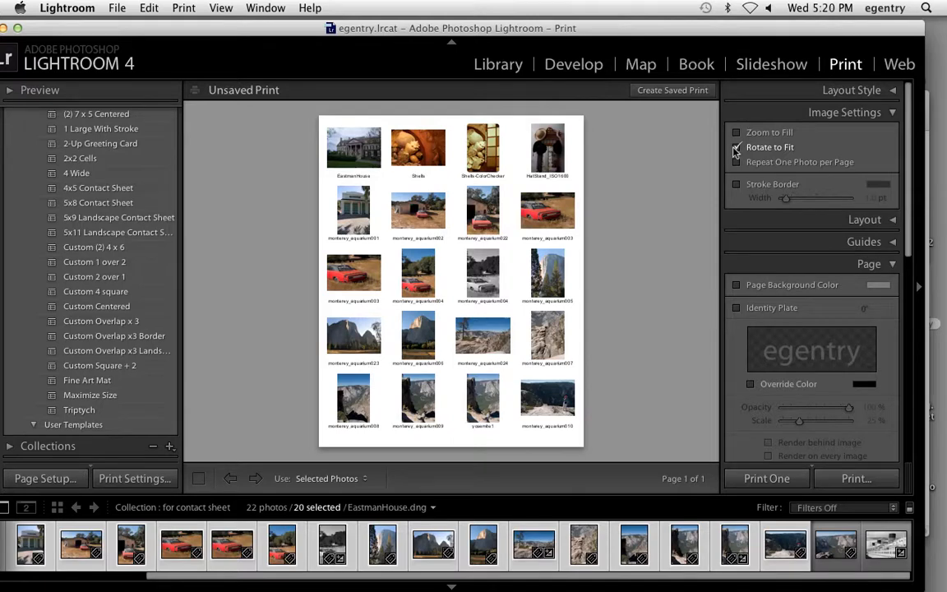
pyautogui.click(737, 132)
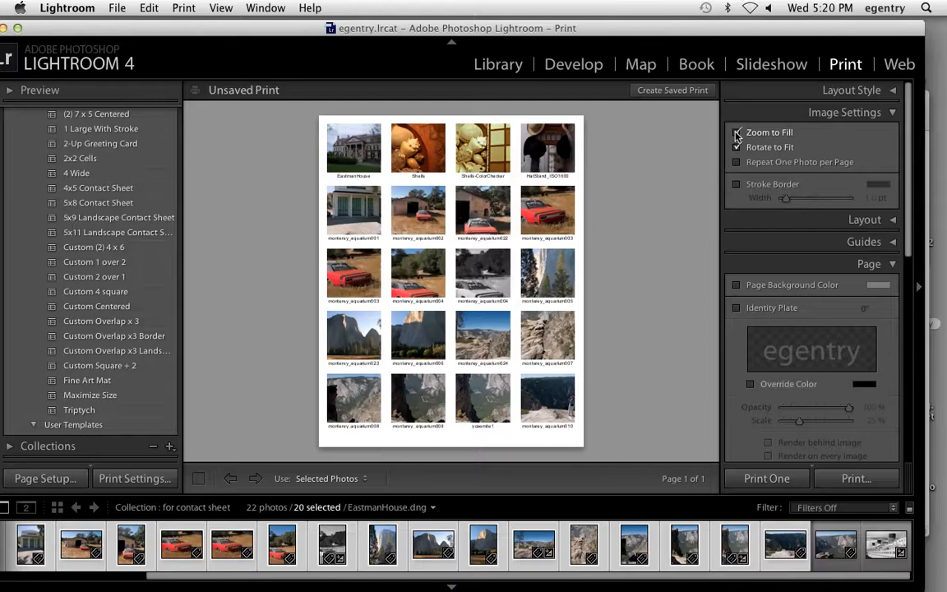
pyautogui.click(736, 132)
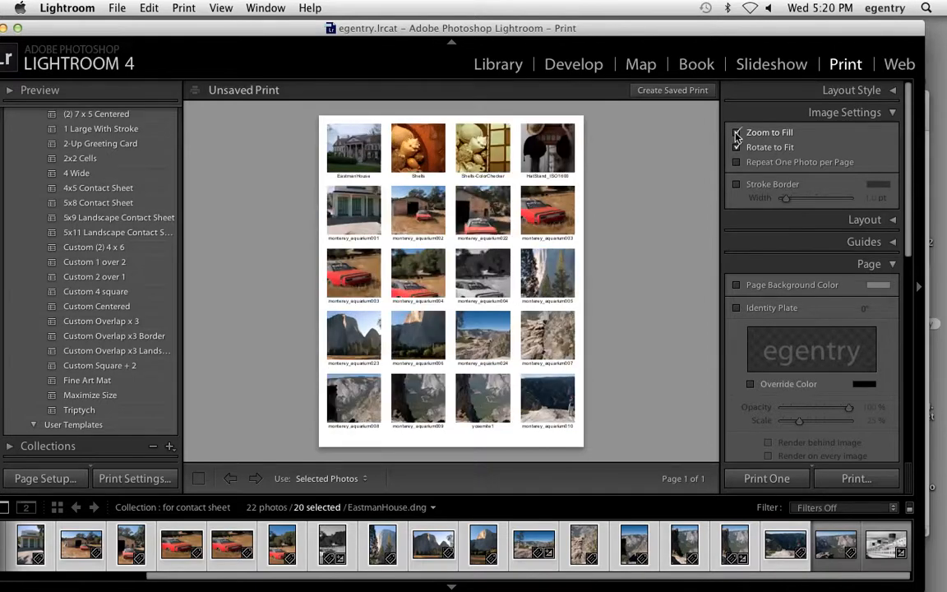
pyautogui.click(736, 132)
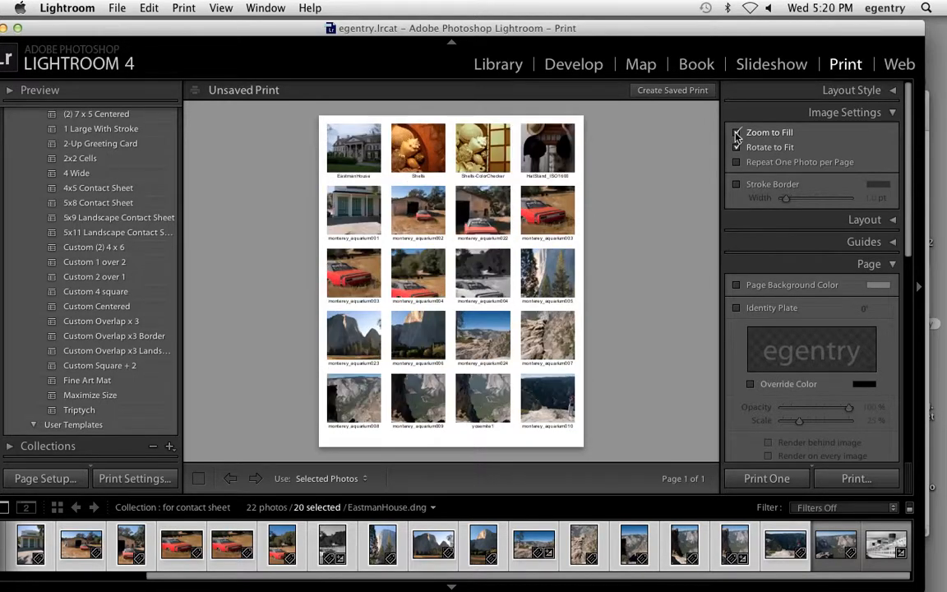
pyautogui.click(736, 131)
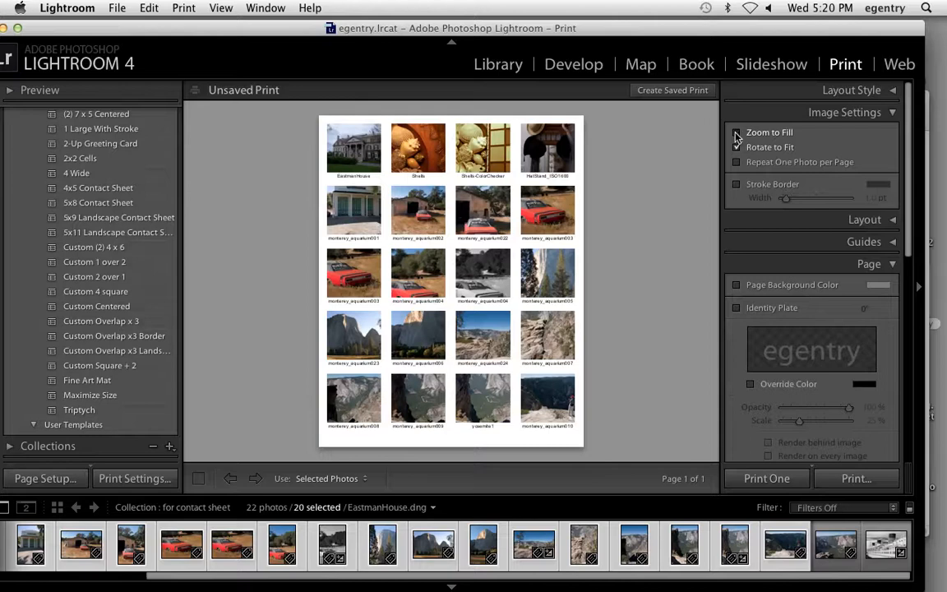
pyautogui.click(736, 162)
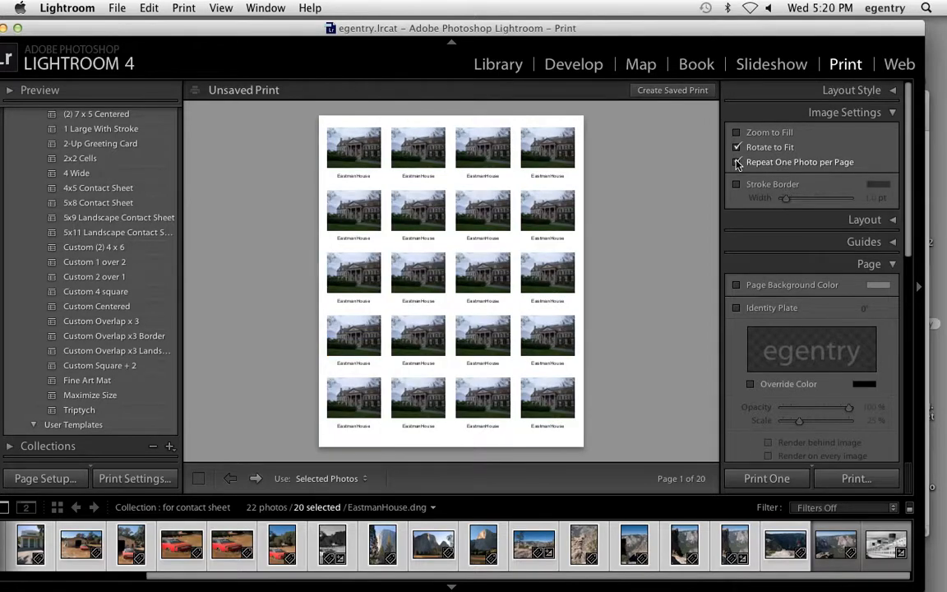
pyautogui.click(736, 162)
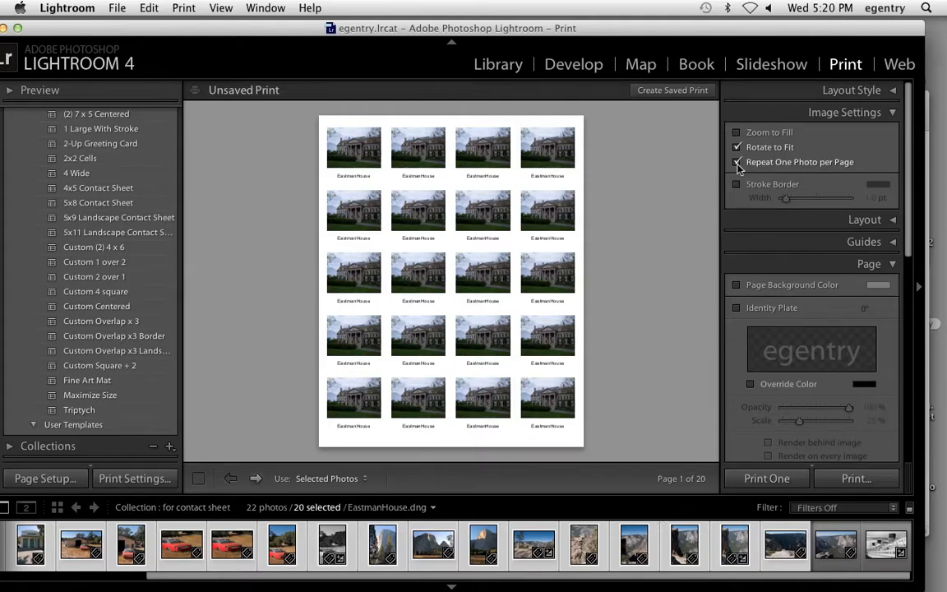
pyautogui.click(737, 163)
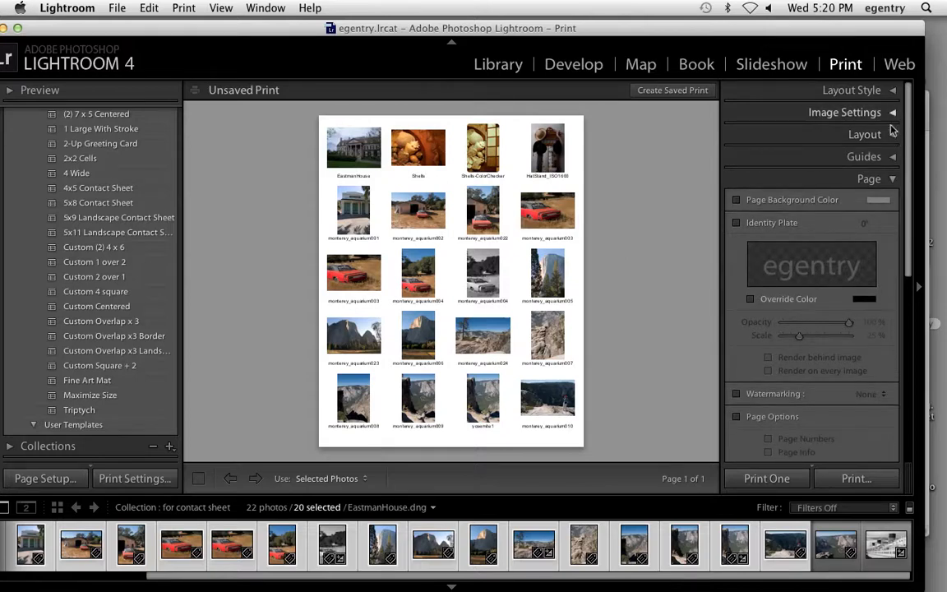
# Step: Set the left margin to about half an inch and keep the photo cells square
pyautogui.click(865, 135)
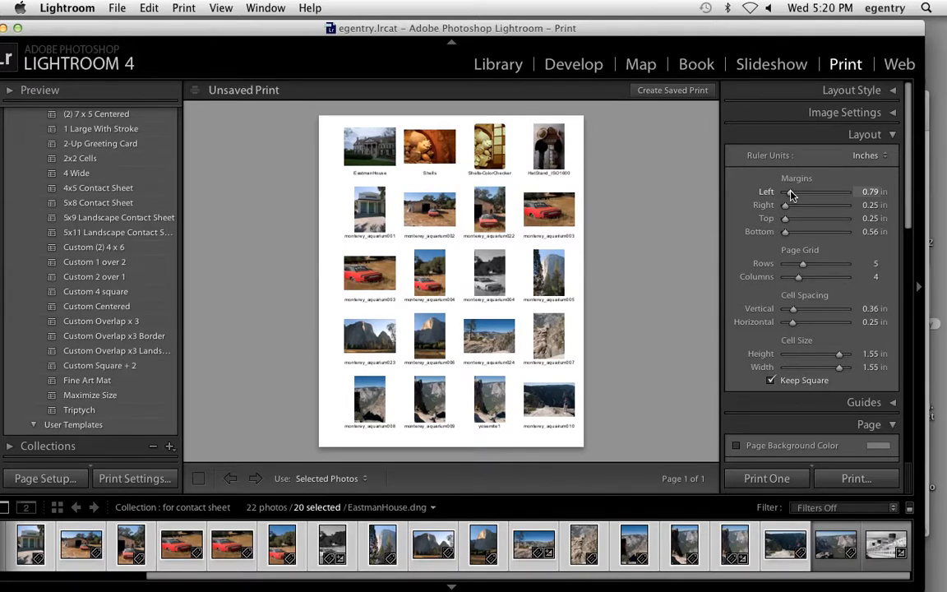
pyautogui.moveTo(793, 190); pyautogui.dragTo(786, 190)
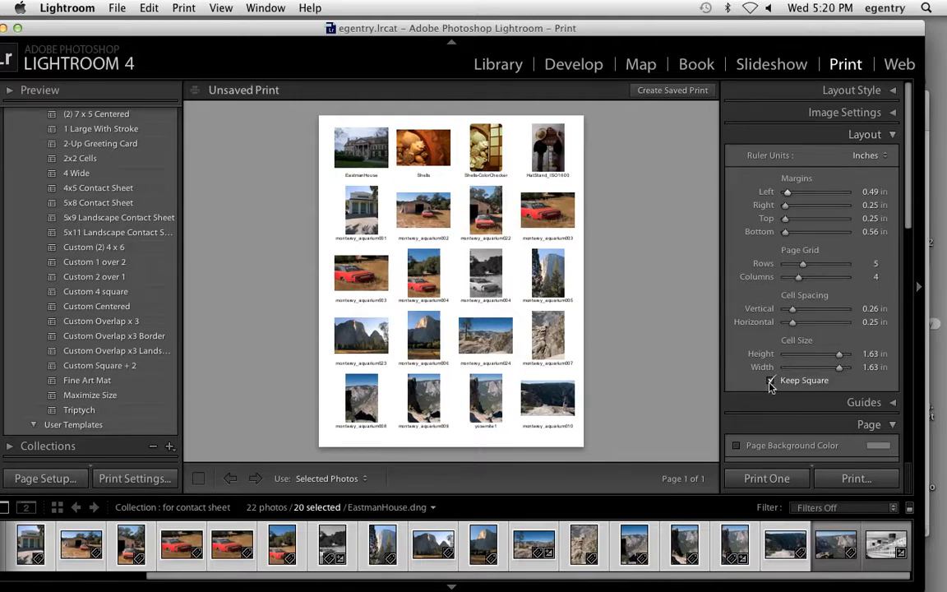
pyautogui.click(770, 380)
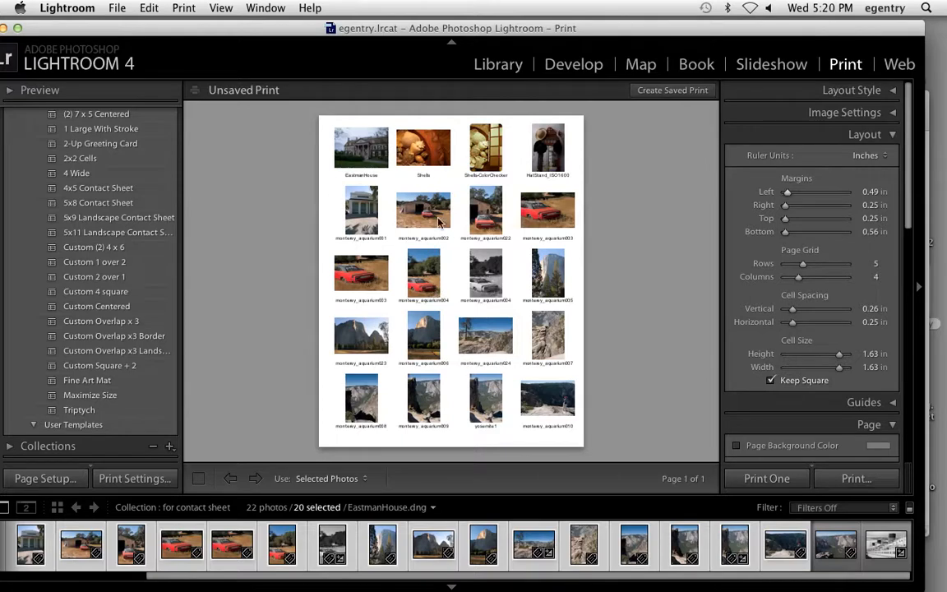
pyautogui.moveTo(901, 160)
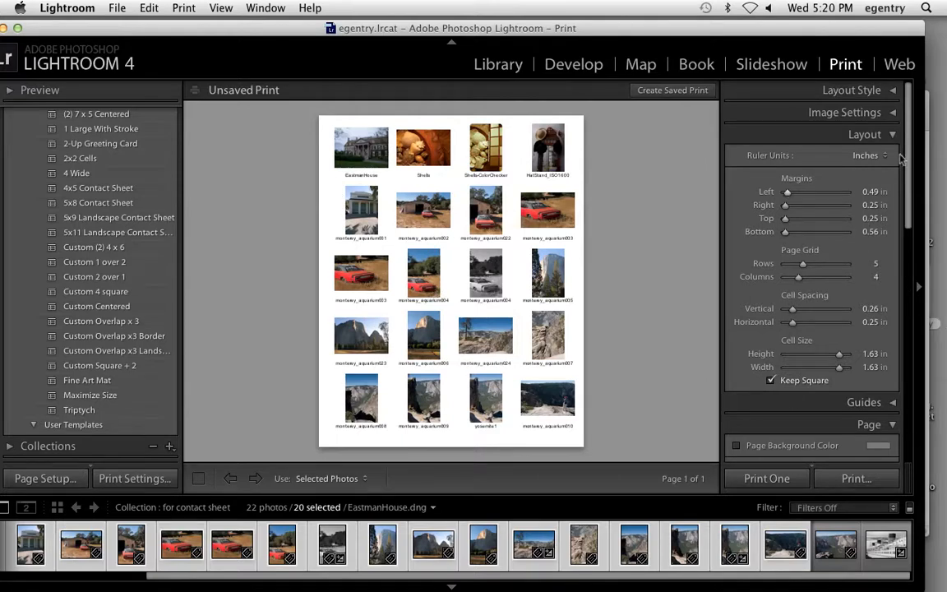
pyautogui.moveTo(805, 173)
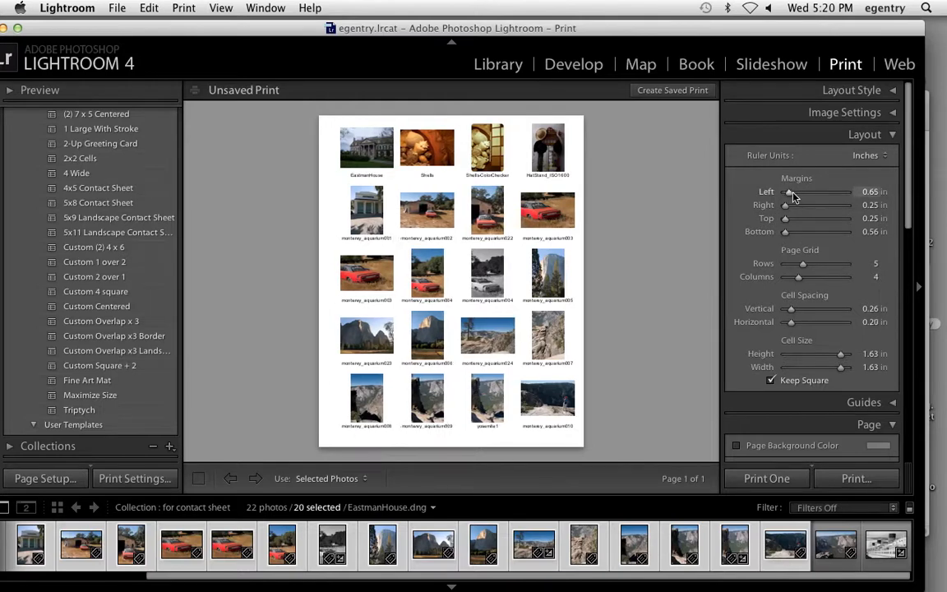
pyautogui.moveTo(813, 190); pyautogui.dragTo(796, 190)
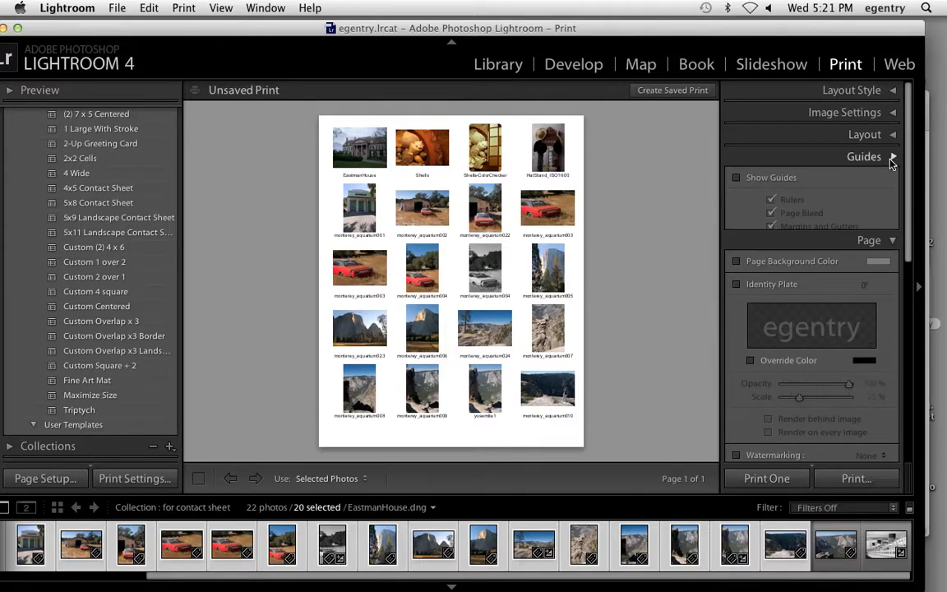
# Step: Show the guides to check cell dimensions, then hide them again
pyautogui.click(736, 178)
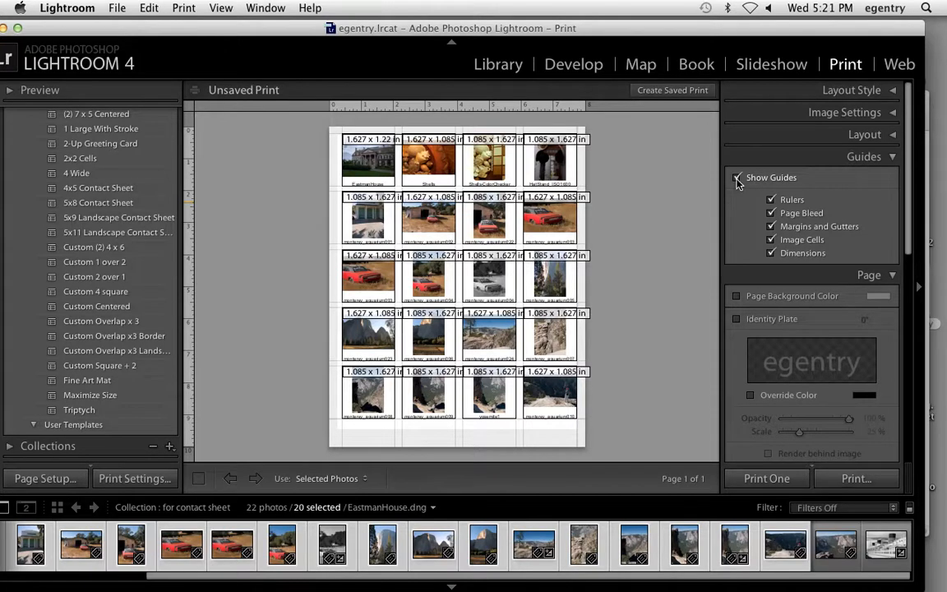
pyautogui.click(736, 177)
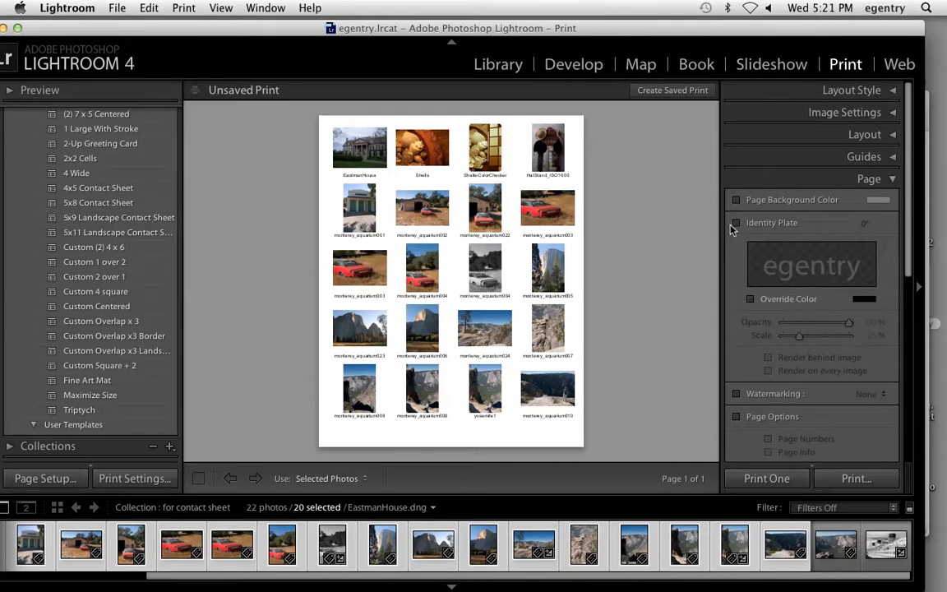
# Step: Enable the identity plate, move it below the grid and shrink it to a small scale
pyautogui.click(736, 223)
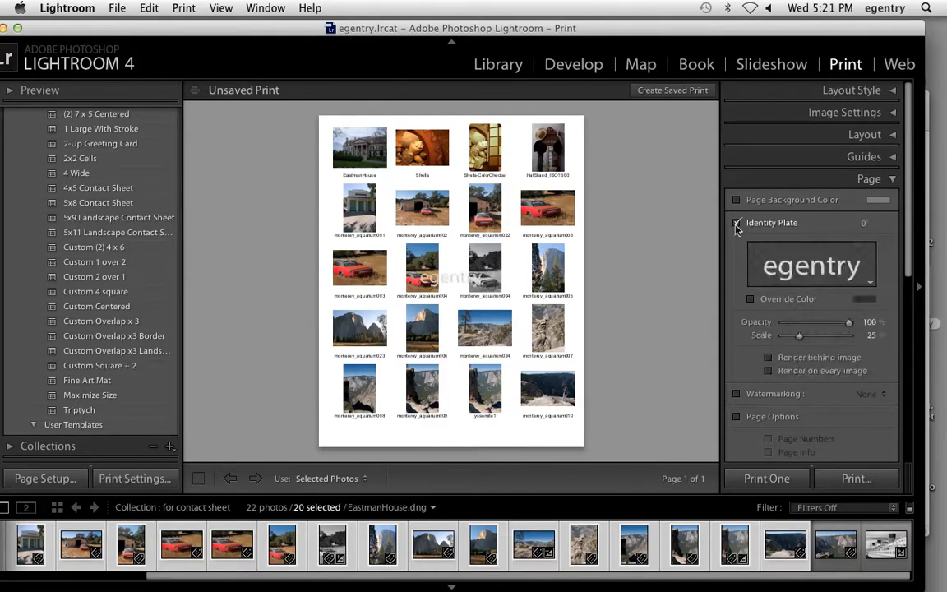
pyautogui.click(736, 222)
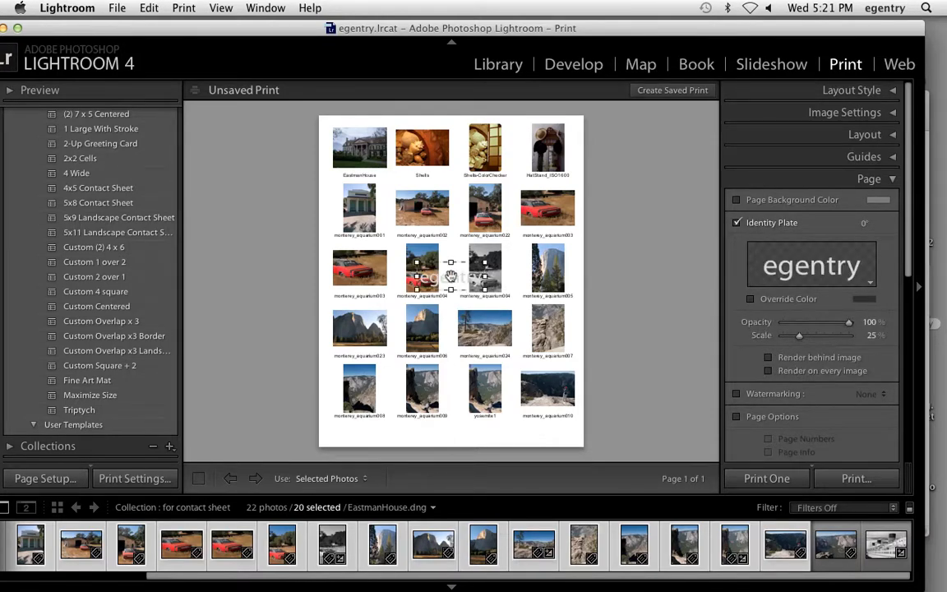
pyautogui.moveTo(450, 276); pyautogui.dragTo(457, 407)
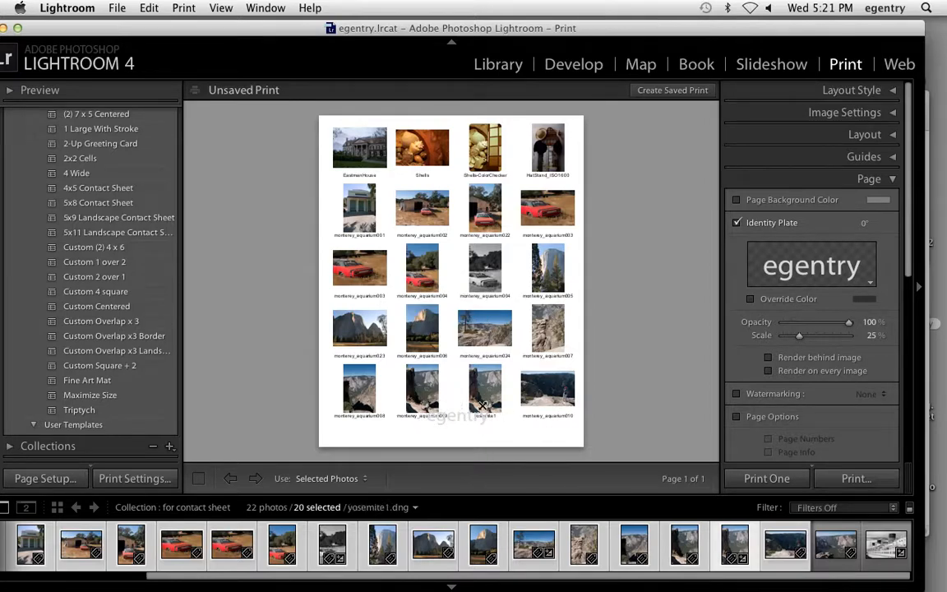
pyautogui.click(483, 393)
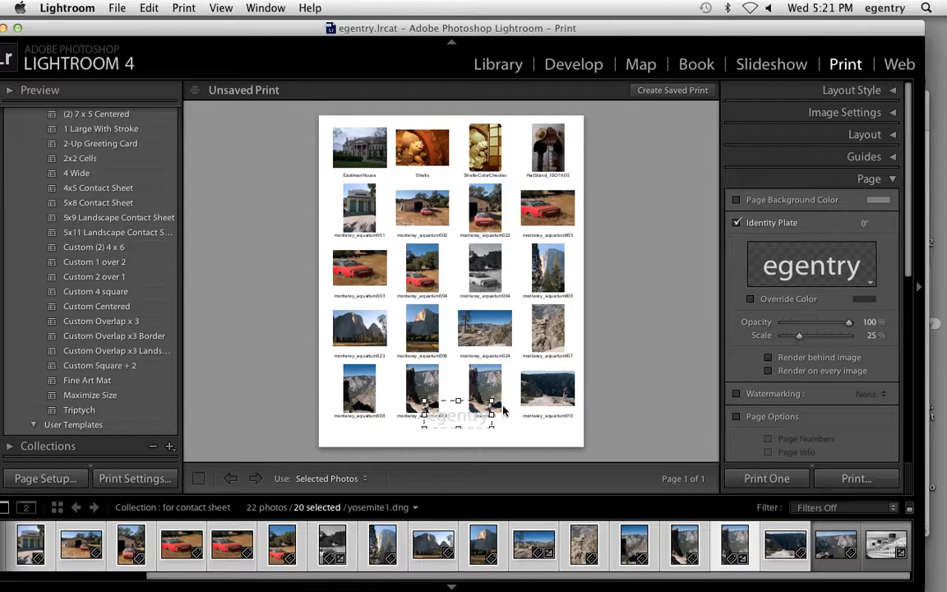
pyautogui.moveTo(799, 335); pyautogui.dragTo(789, 335)
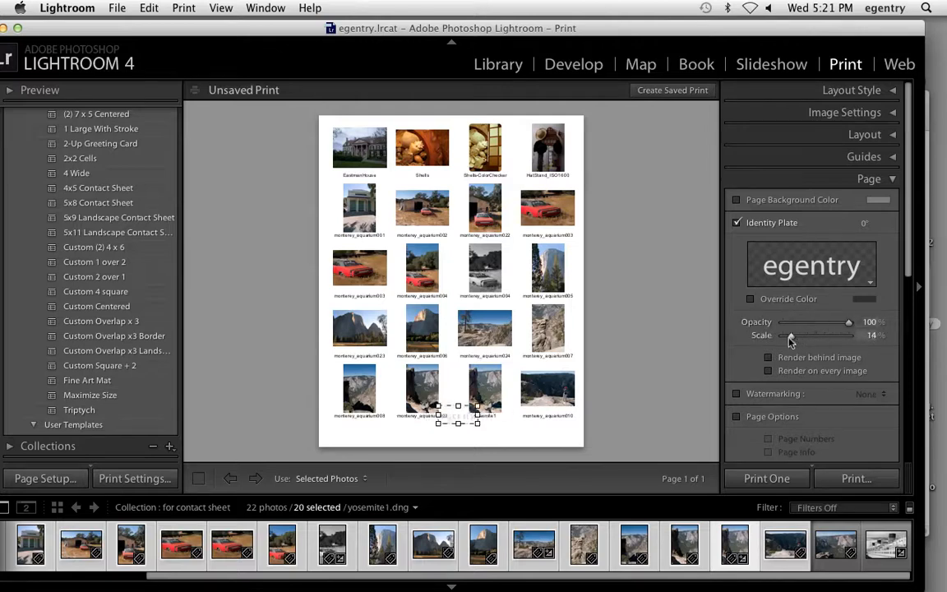
pyautogui.moveTo(790, 336); pyautogui.dragTo(786, 336)
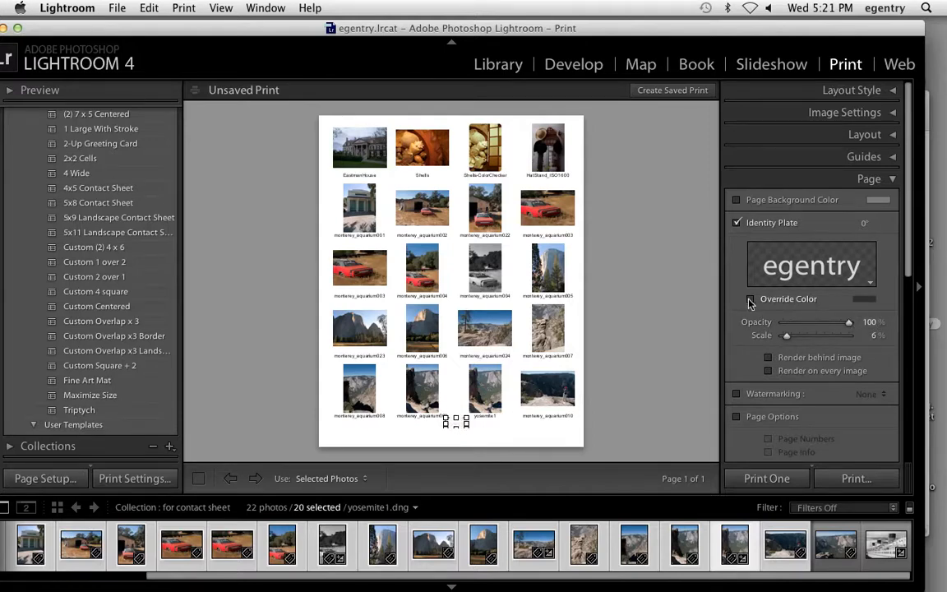
# Step: Give the plate an override colour, confirm its copyright text, set Scale about 17 and Opacity about 55
pyautogui.click(750, 299)
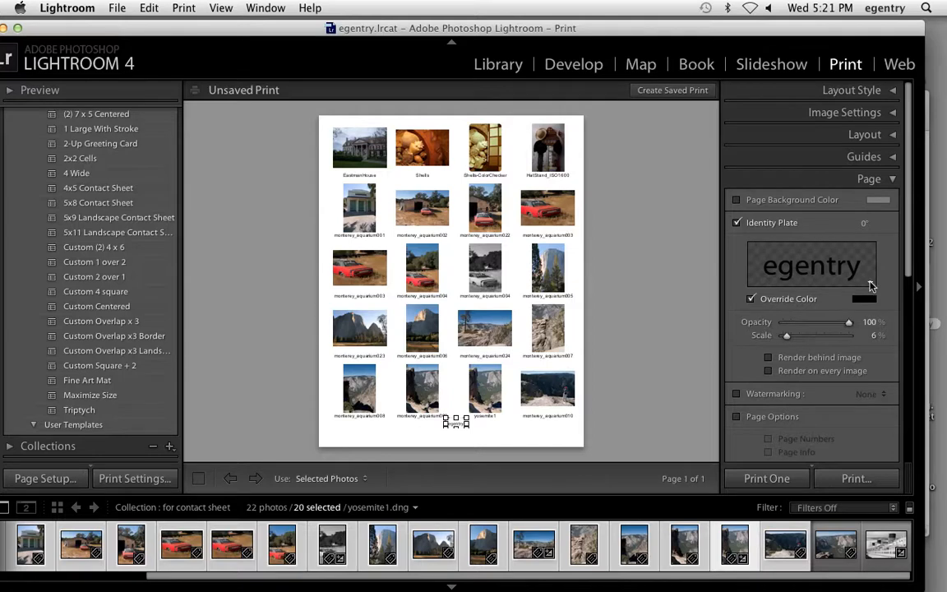
pyautogui.click(812, 265)
pyautogui.write('© Erika Gentry')
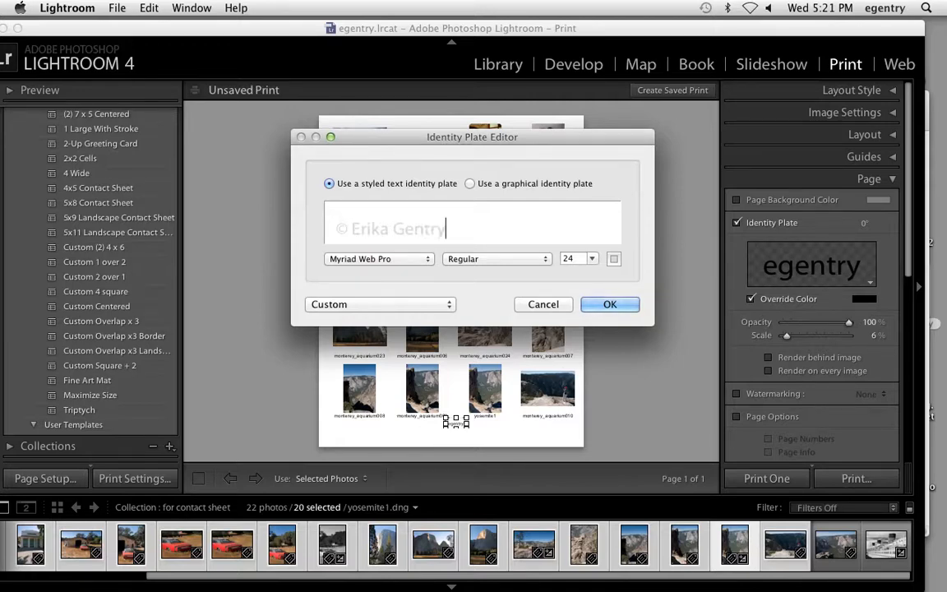
pyautogui.click(610, 304)
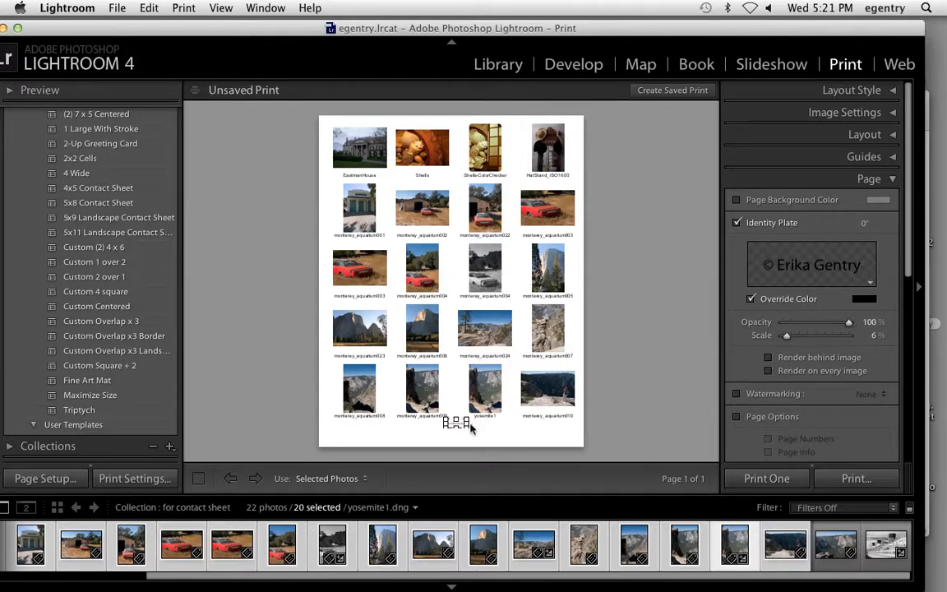
pyautogui.moveTo(786, 335); pyautogui.dragTo(792, 335)
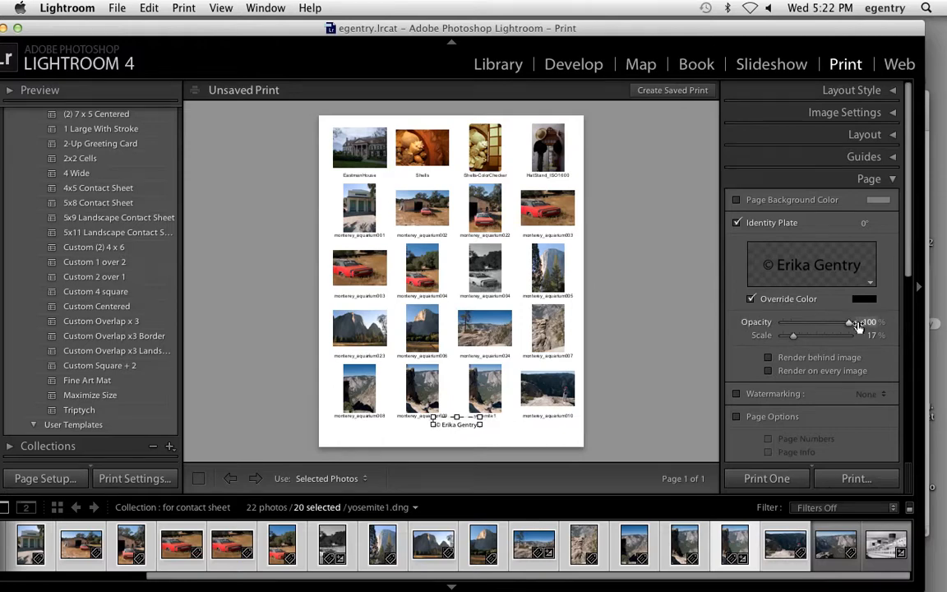
pyautogui.moveTo(847, 322); pyautogui.dragTo(819, 322)
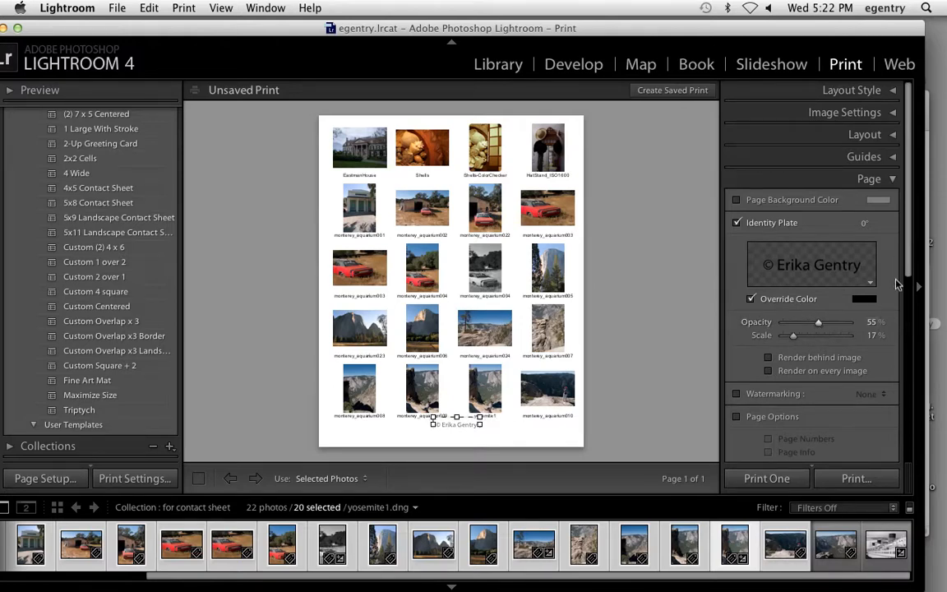
# Step: Review the plate presets and graphical option, try rendering on every image, then keep a single plate
pyautogui.click(868, 281)
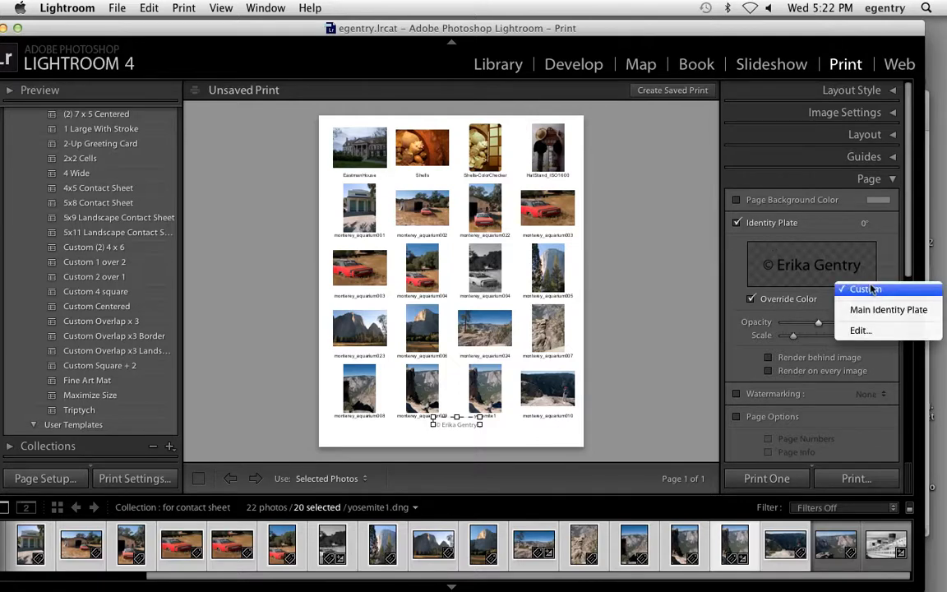
pyautogui.click(865, 289)
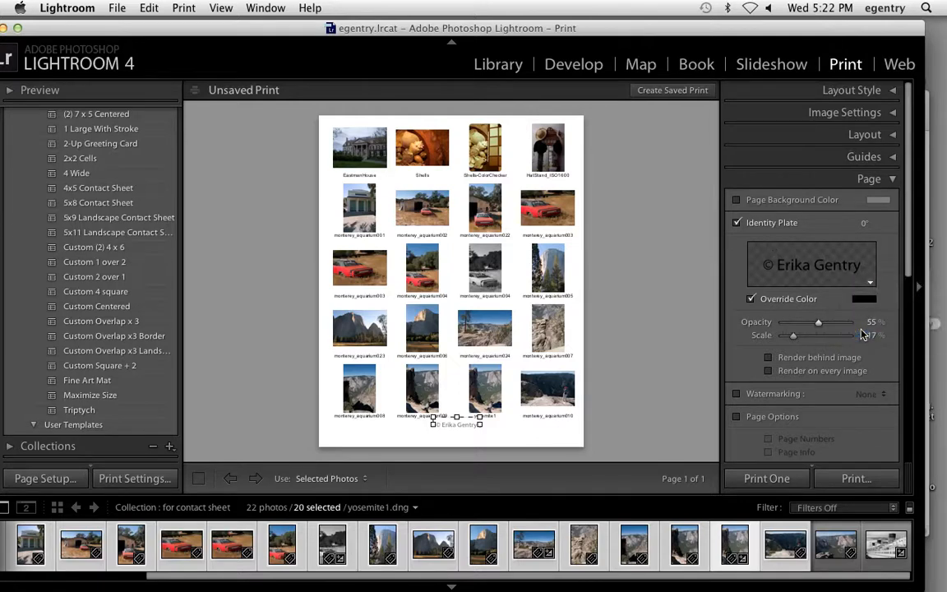
pyautogui.click(812, 265)
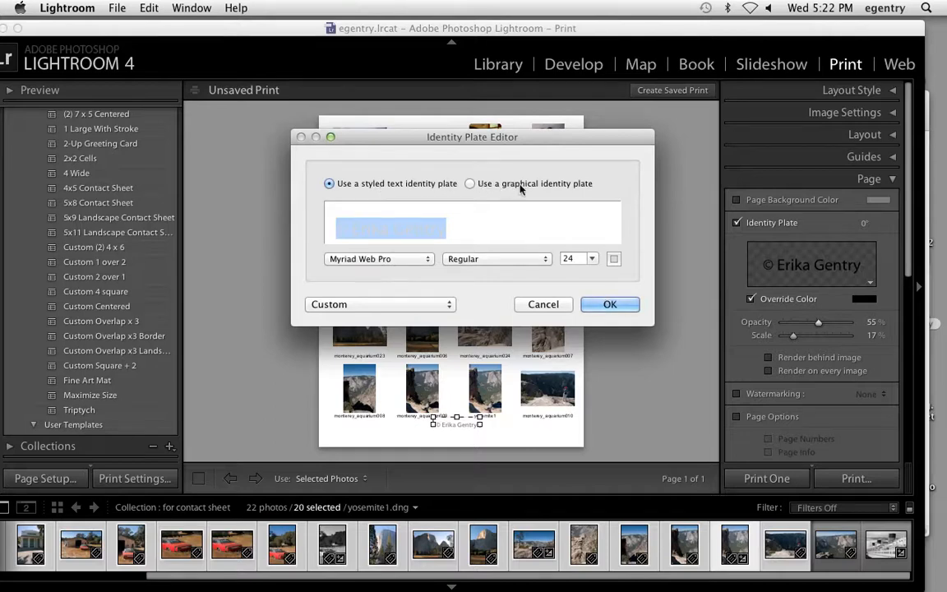
pyautogui.click(470, 185)
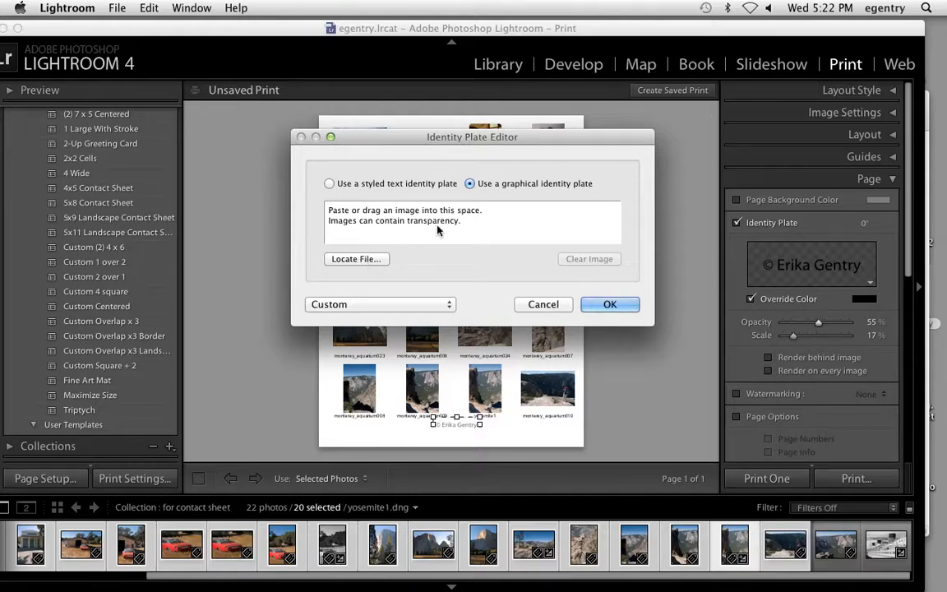
pyautogui.click(609, 304)
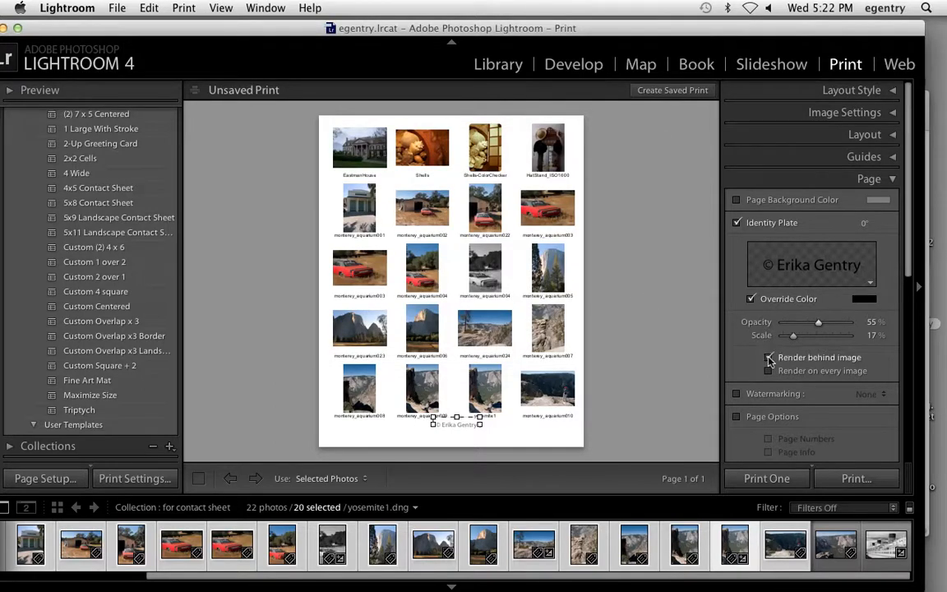
pyautogui.click(770, 370)
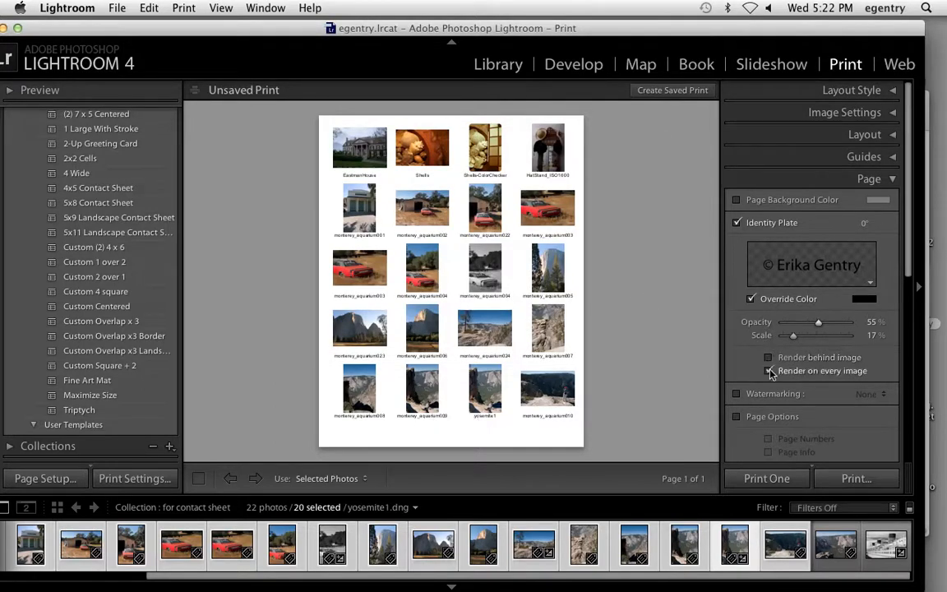
pyautogui.click(769, 371)
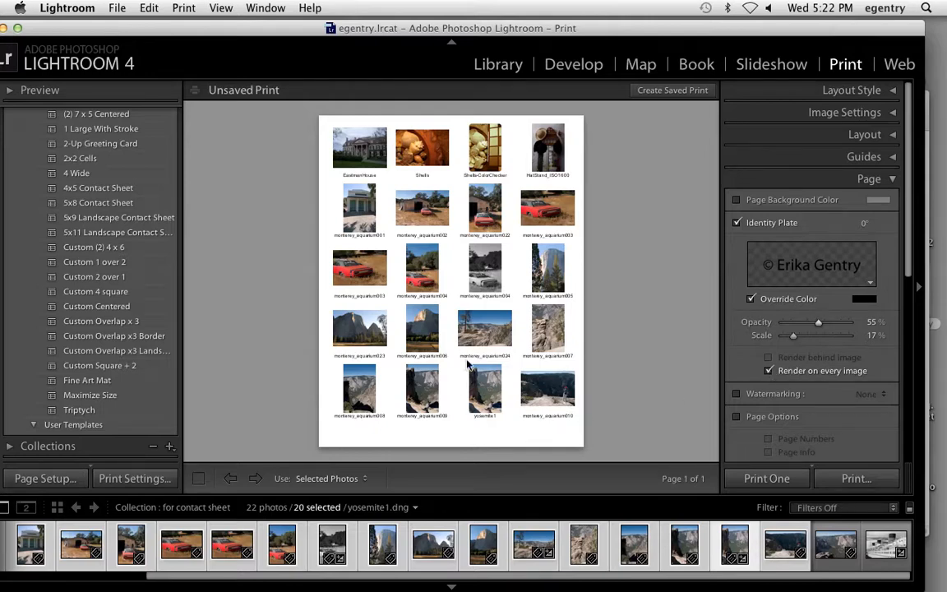
pyautogui.click(769, 357)
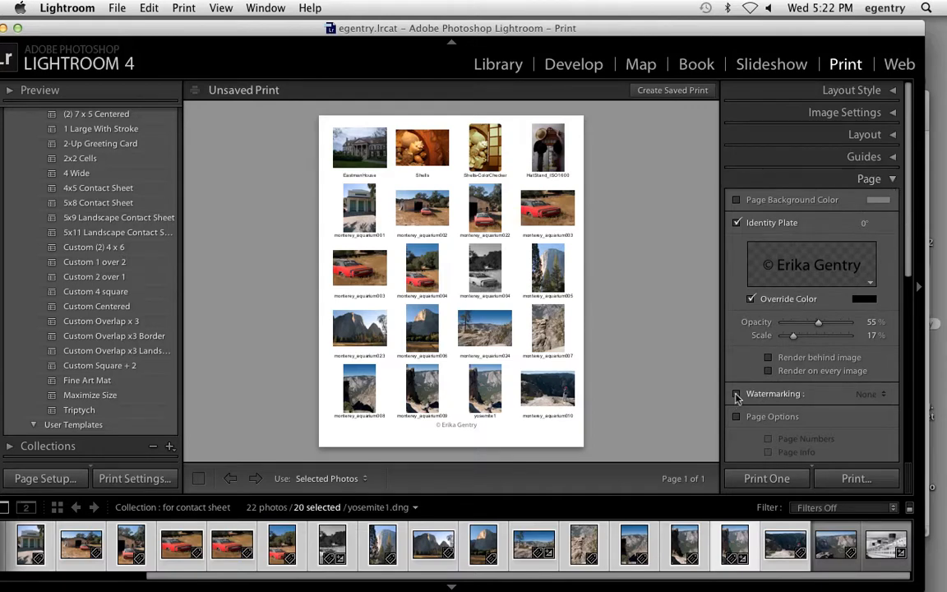
# Step: Try watermarking and page options with page numbers, leaving them off
pyautogui.click(737, 393)
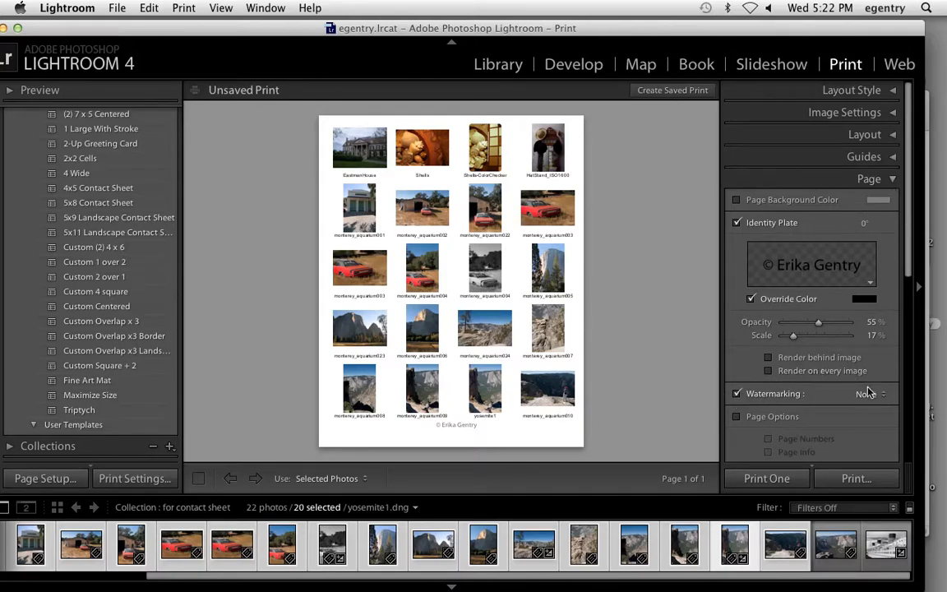
pyautogui.click(867, 393)
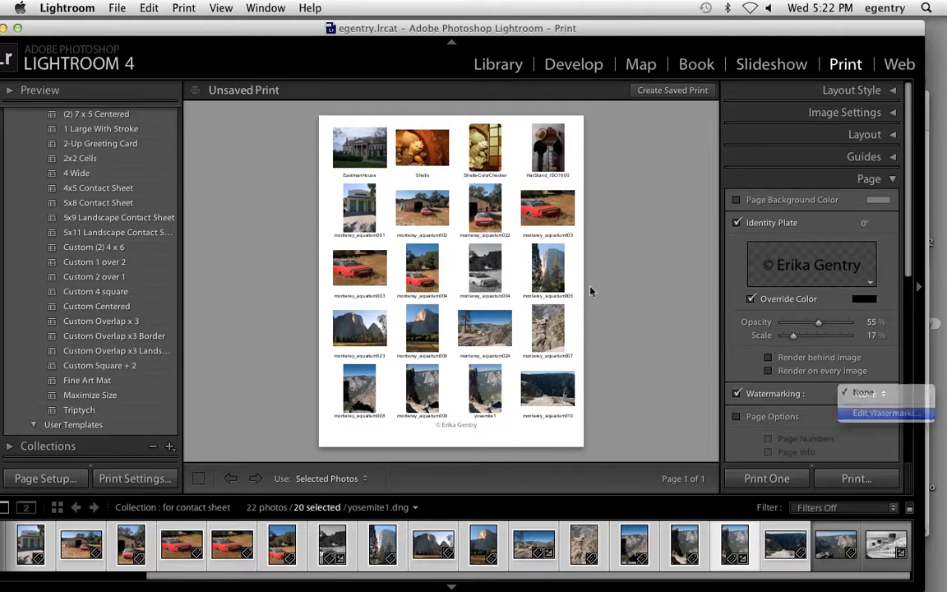
pyautogui.click(884, 412)
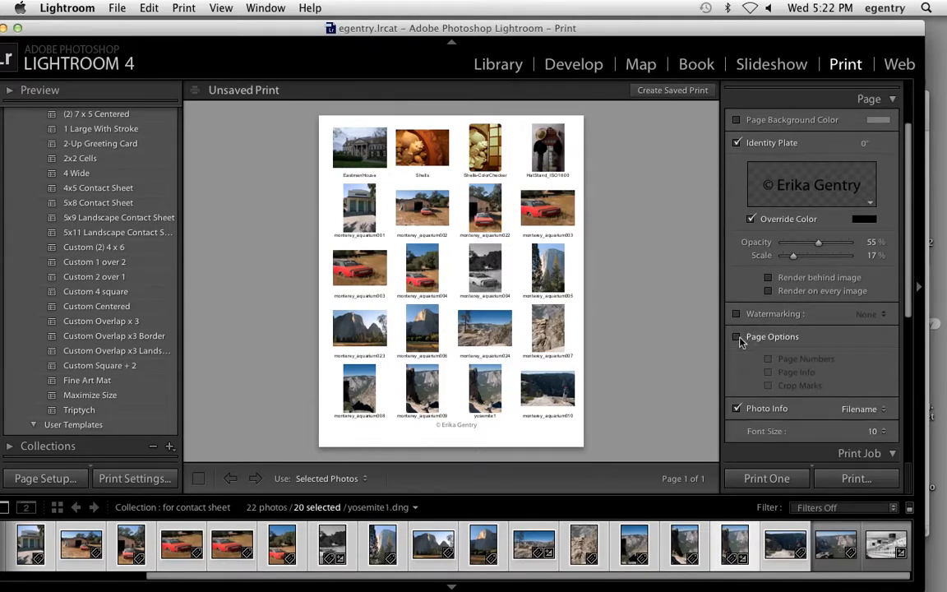
pyautogui.click(736, 335)
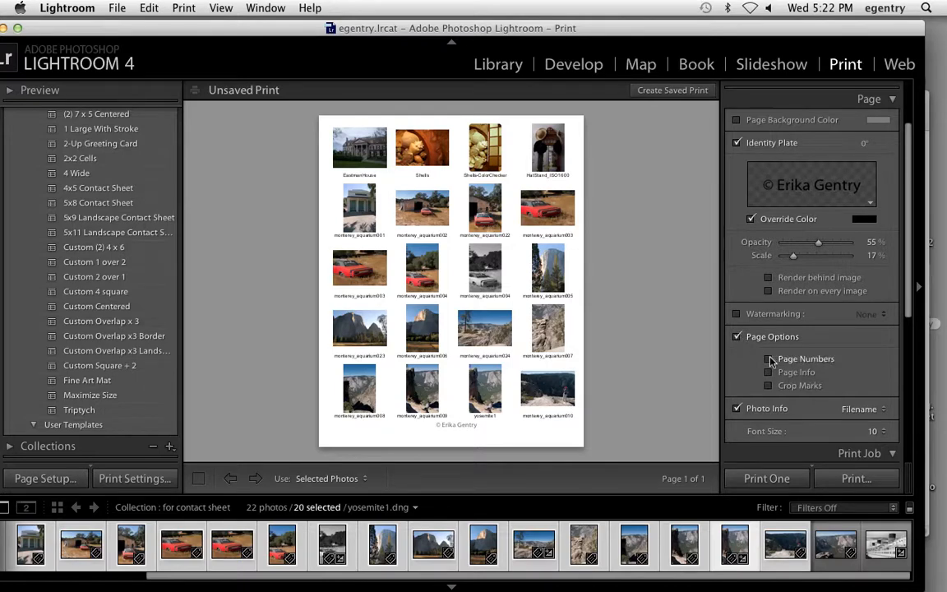
pyautogui.click(770, 358)
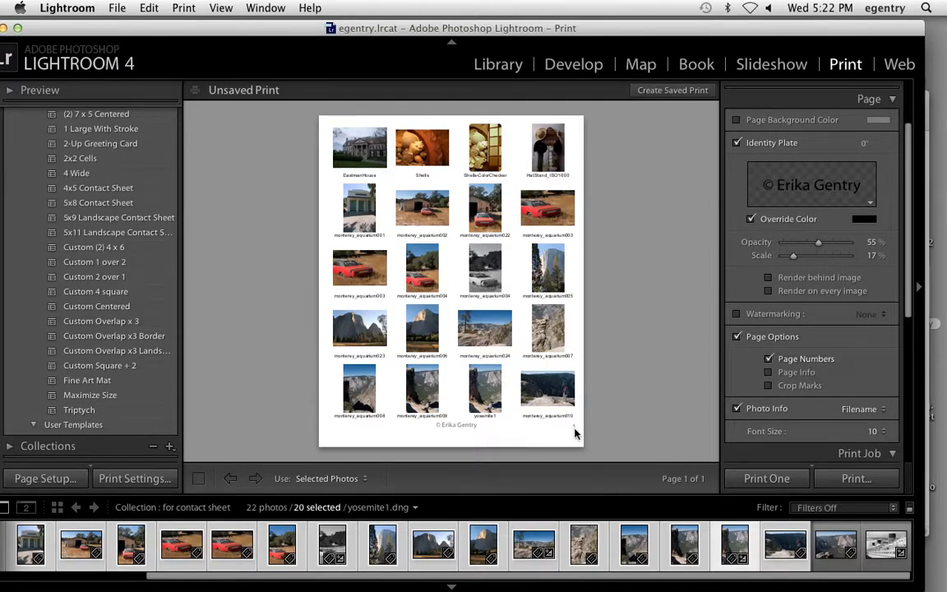
pyautogui.click(736, 335)
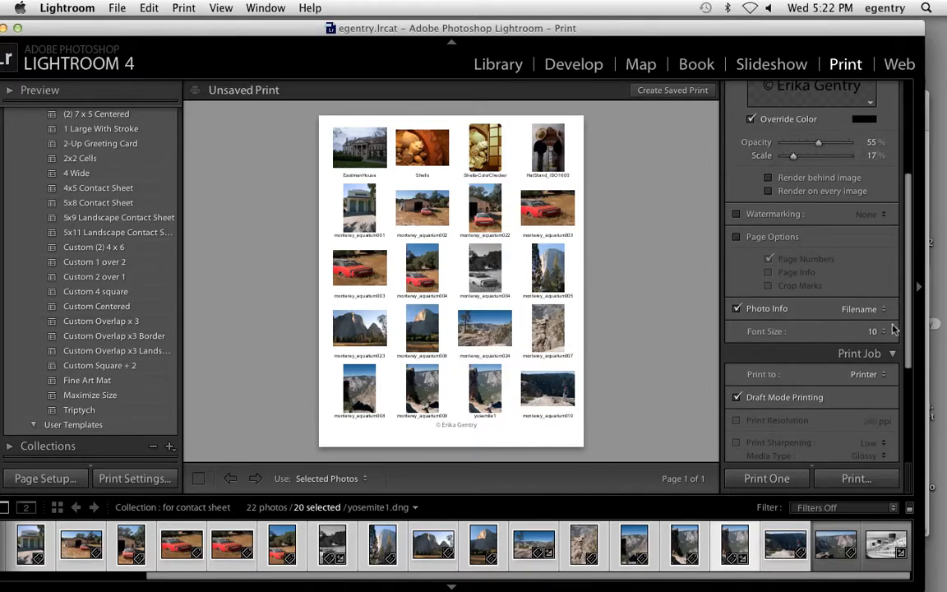
pyautogui.scroll(-3)
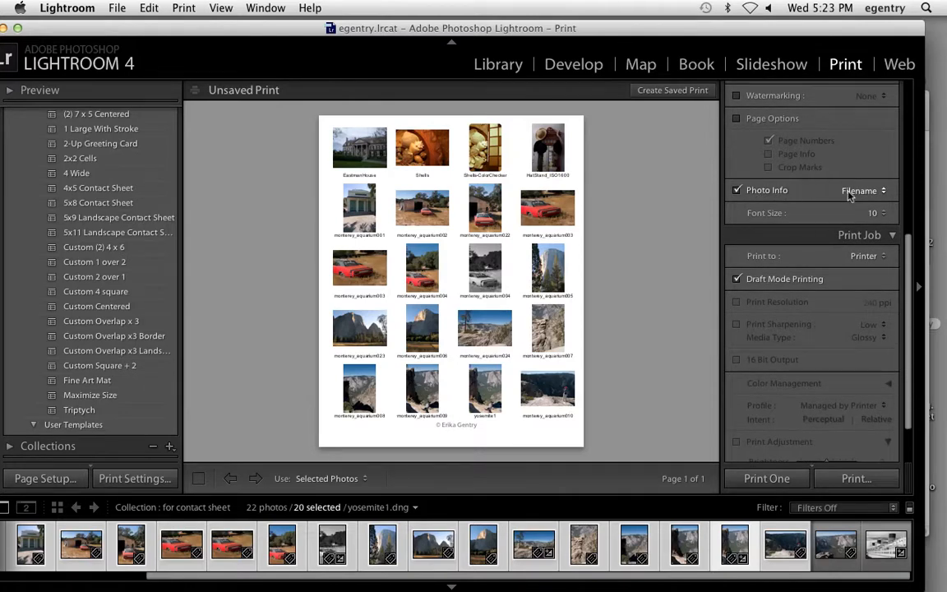
# Step: Caption each photo with its Exposure photo info at a chosen font size
pyautogui.click(858, 191)
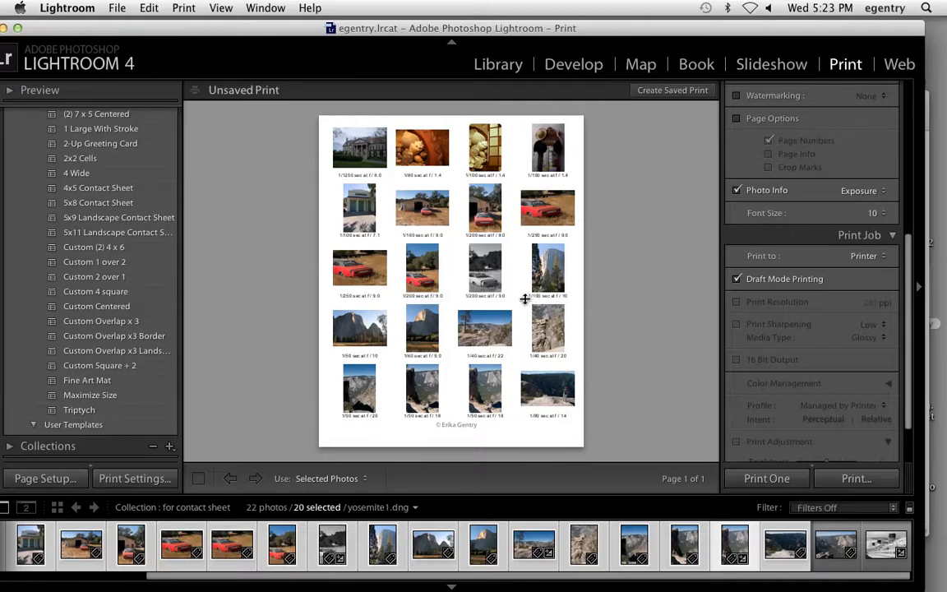
pyautogui.moveTo(535, 299)
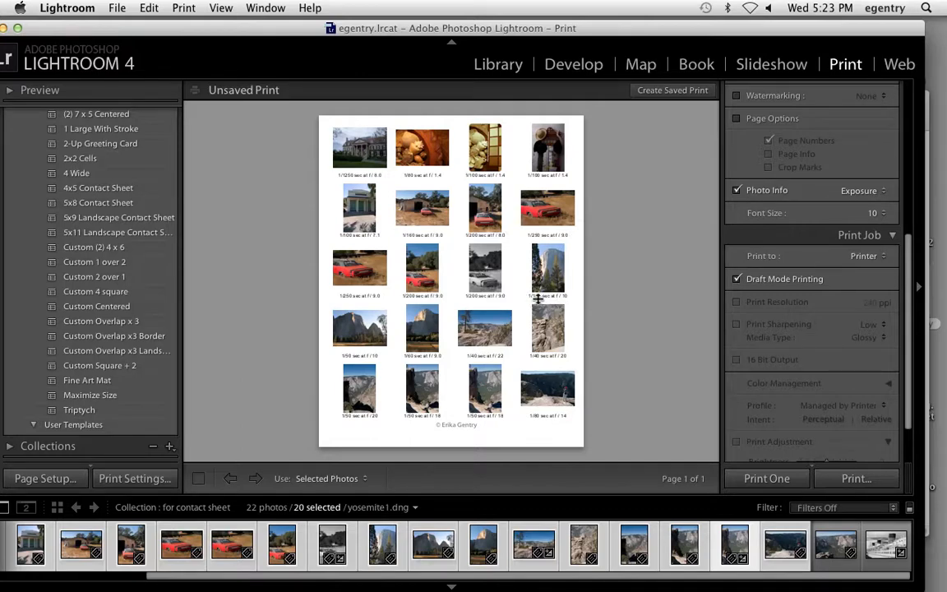
pyautogui.click(858, 190)
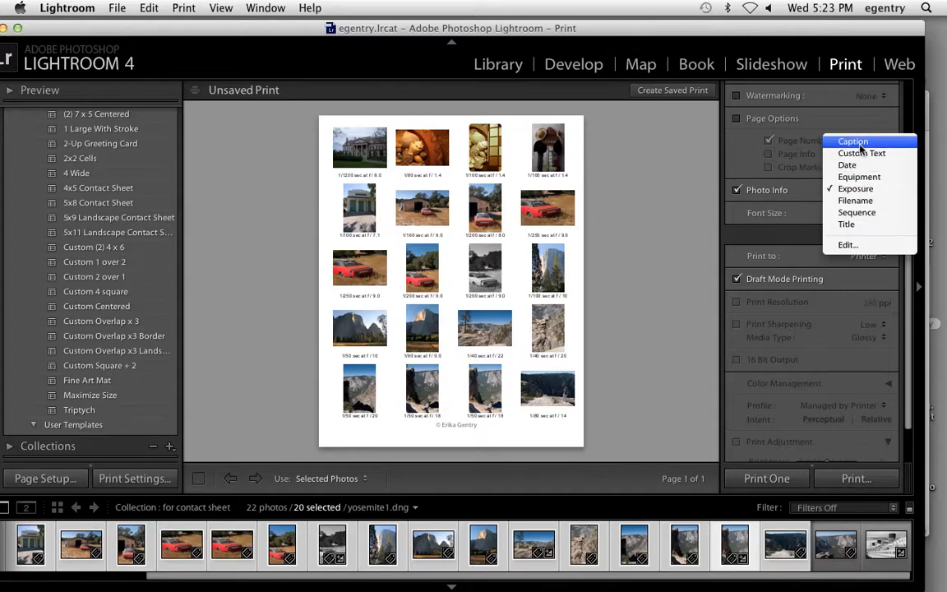
pyautogui.moveTo(847, 164)
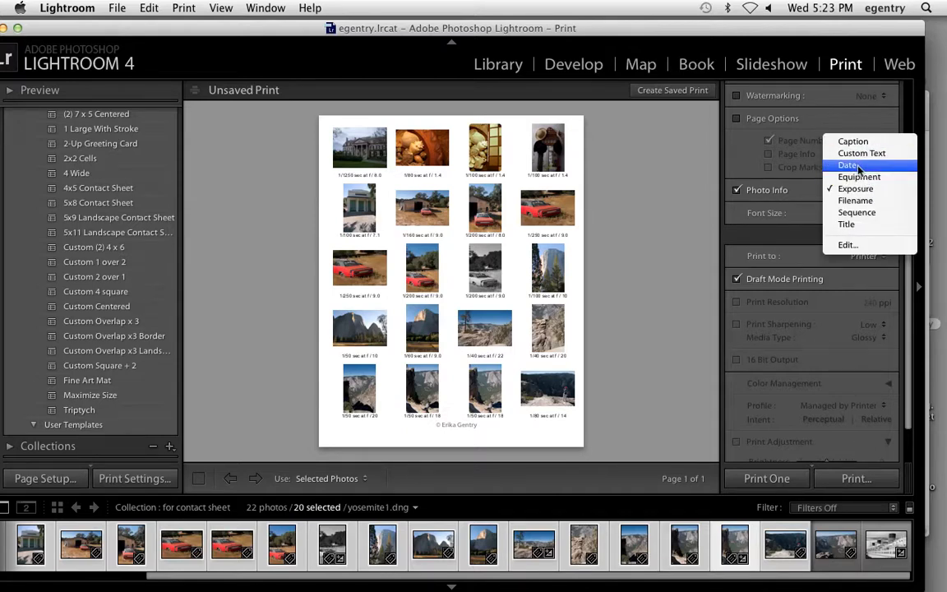
pyautogui.moveTo(854, 200)
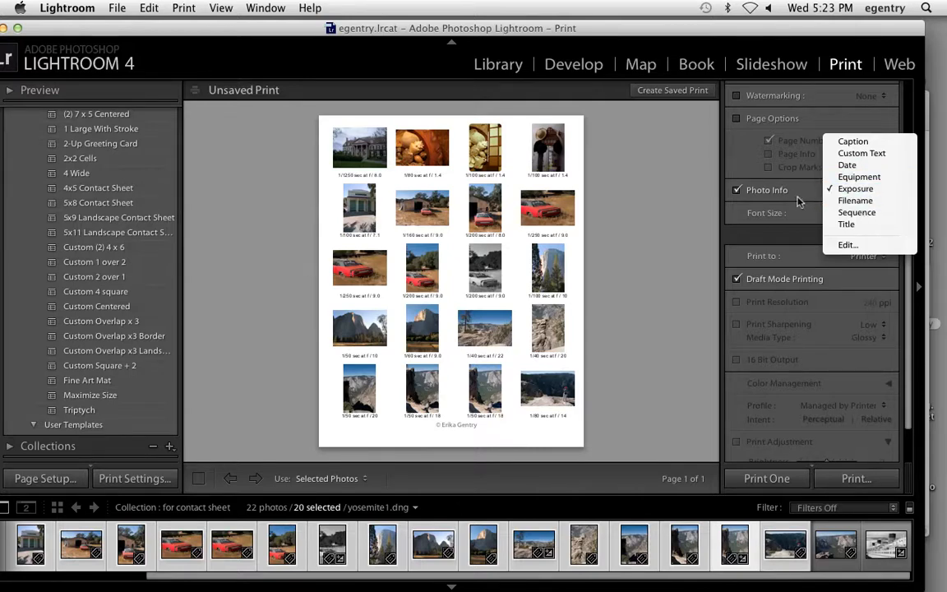
pyautogui.click(855, 187)
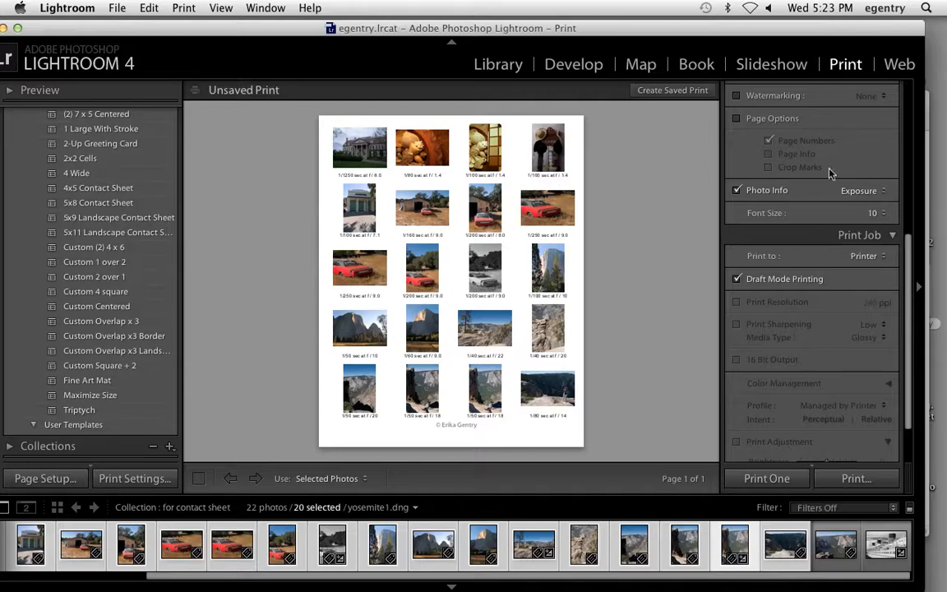
pyautogui.click(873, 214)
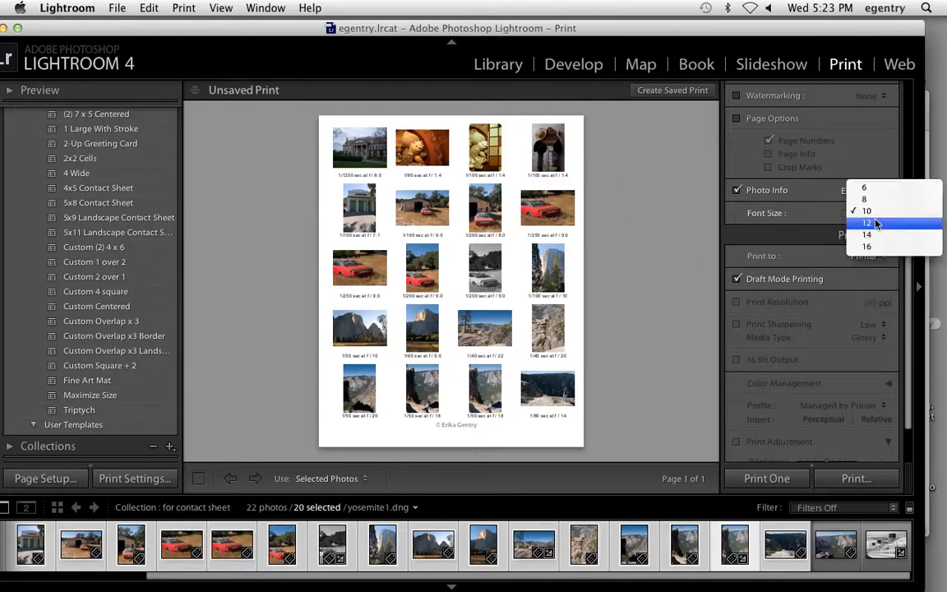
pyautogui.click(864, 223)
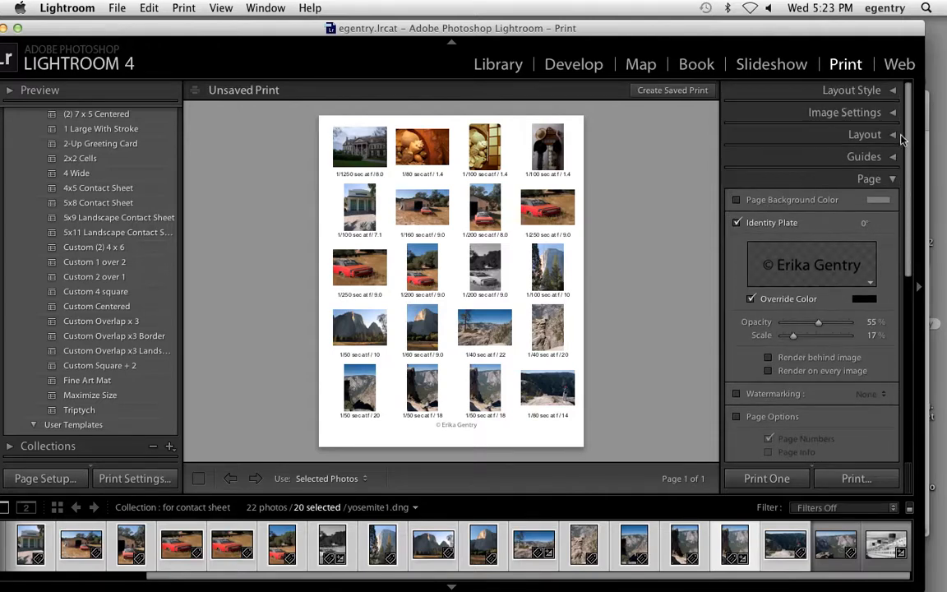
# Step: Set the Print Job to print to a JPEG File instead of a printer
pyautogui.click(858, 201)
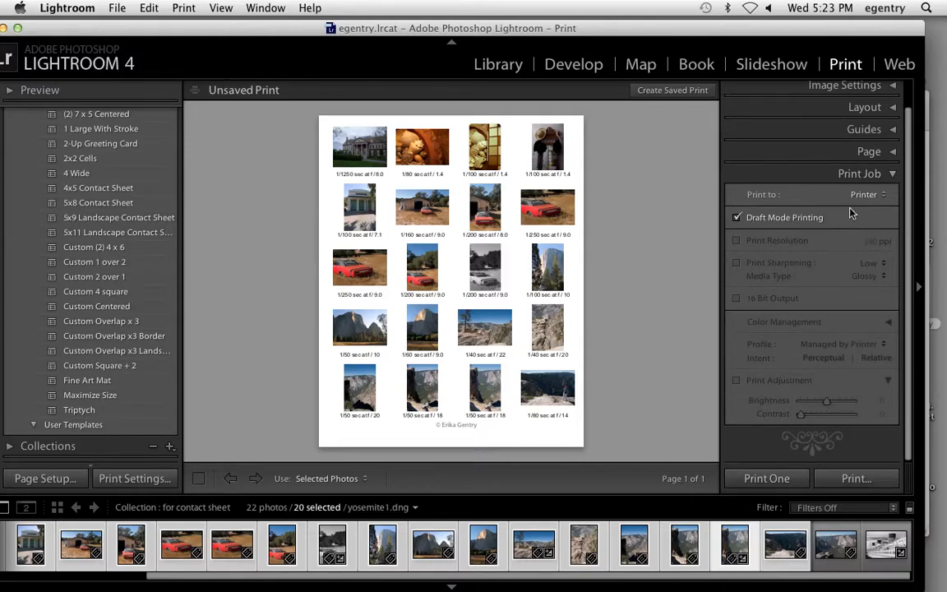
pyautogui.click(863, 194)
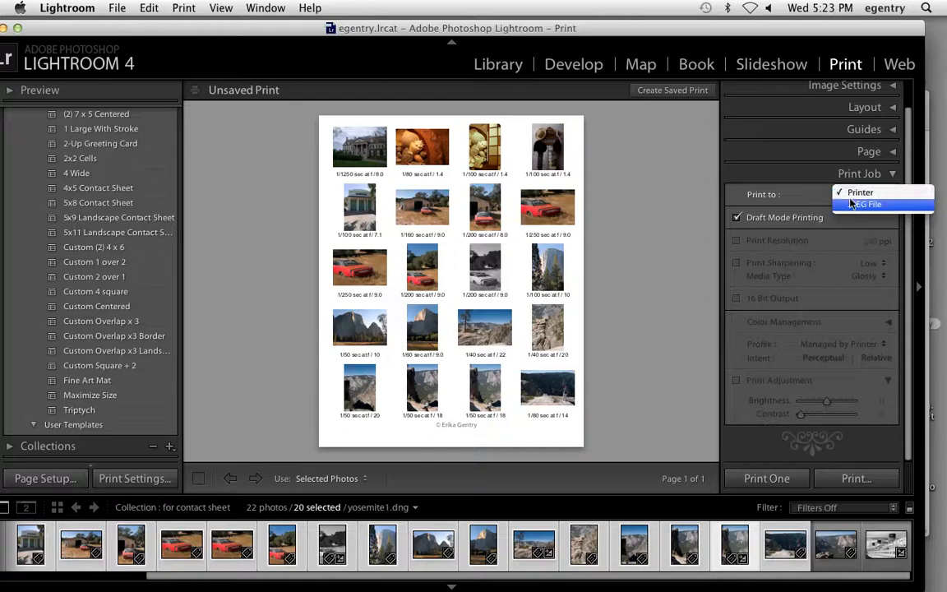
pyautogui.click(867, 204)
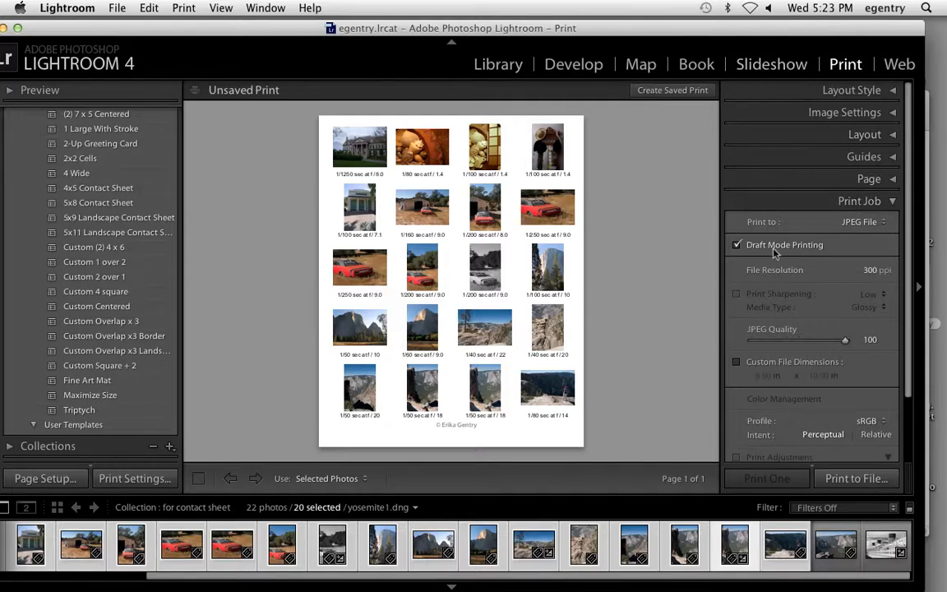
# Step: Keep 300 ppi, enable Custom File Dimensions and lower JPEG Quality to 80
pyautogui.click(737, 245)
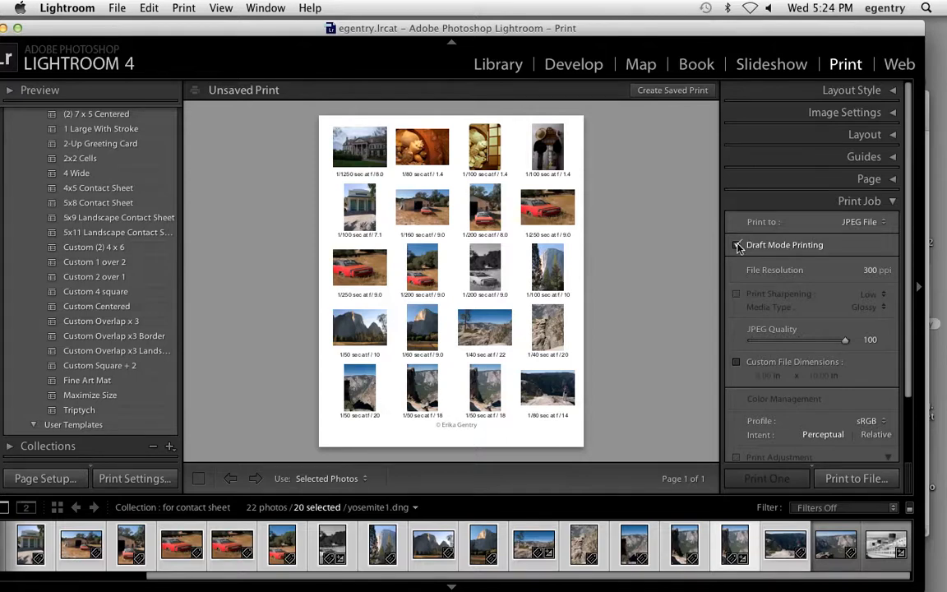
pyautogui.click(737, 244)
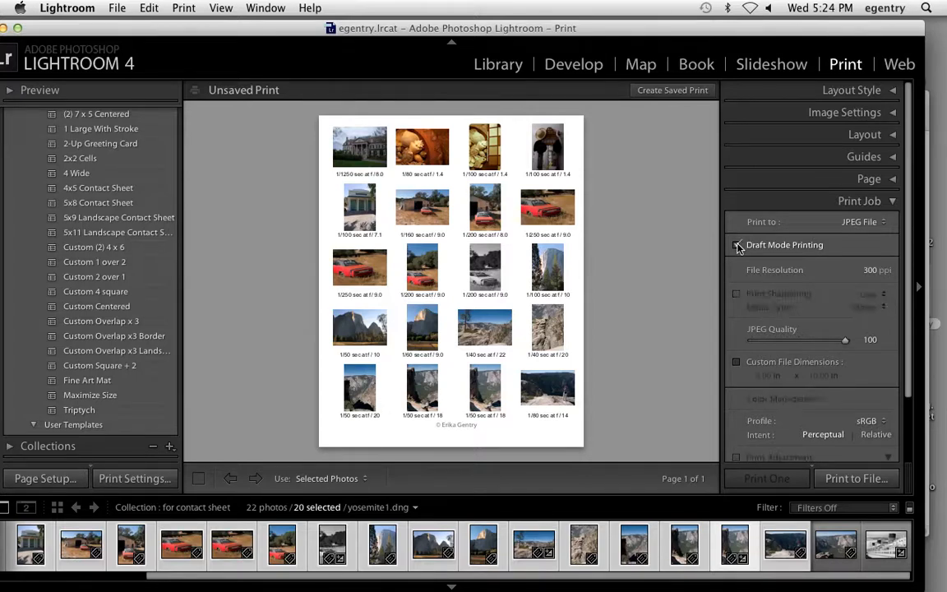
pyautogui.click(737, 244)
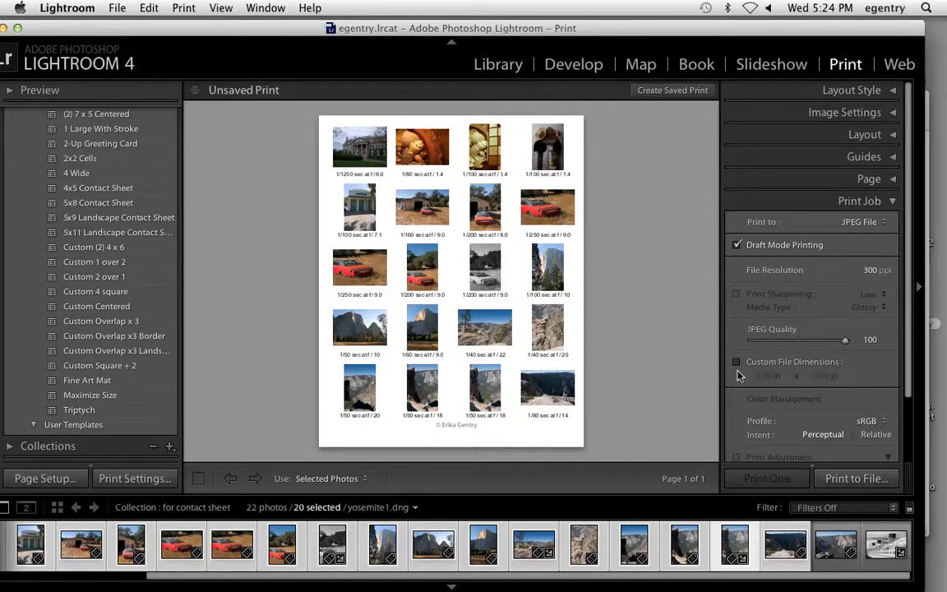
pyautogui.click(736, 361)
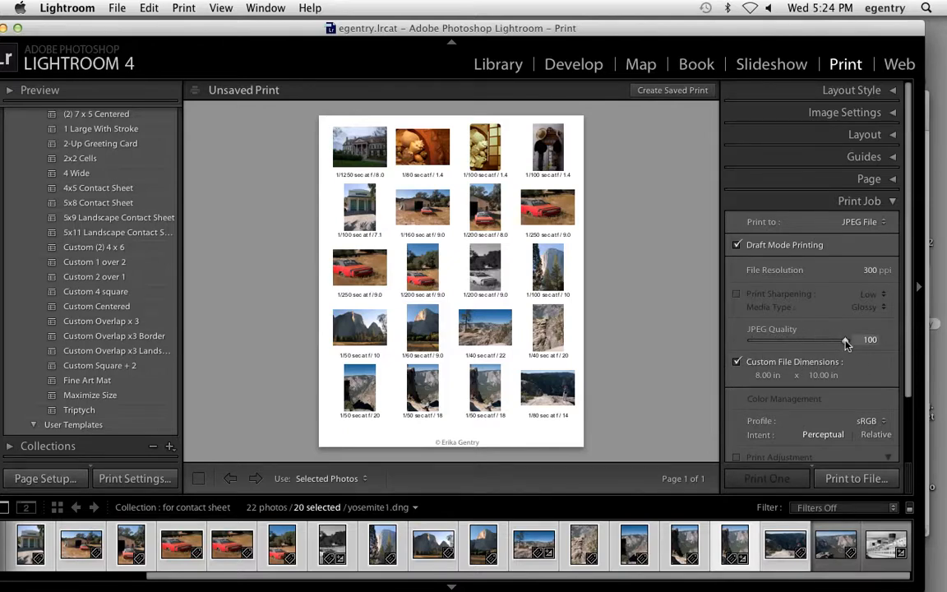
pyautogui.moveTo(845, 338); pyautogui.dragTo(829, 338)
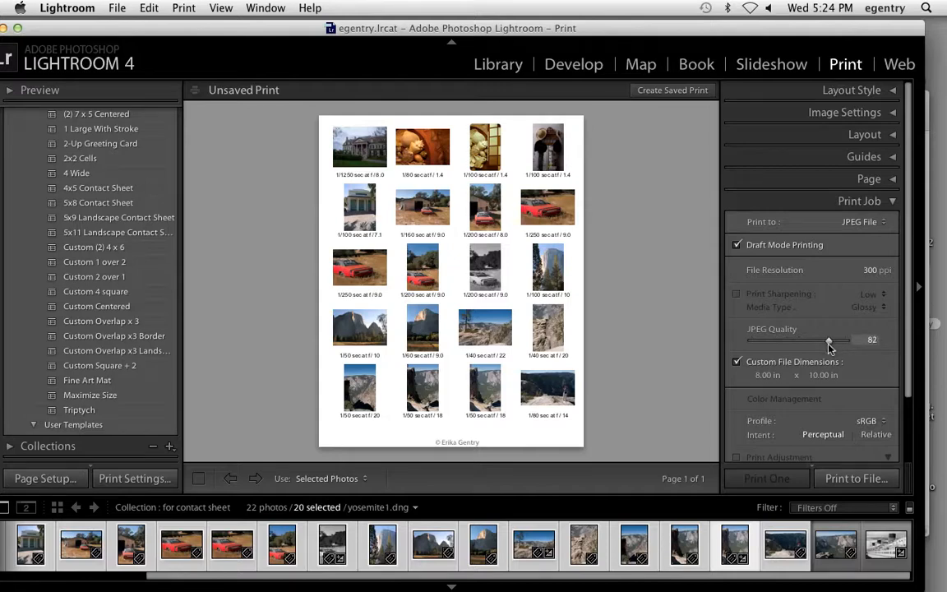
pyautogui.moveTo(830, 339); pyautogui.dragTo(825, 339)
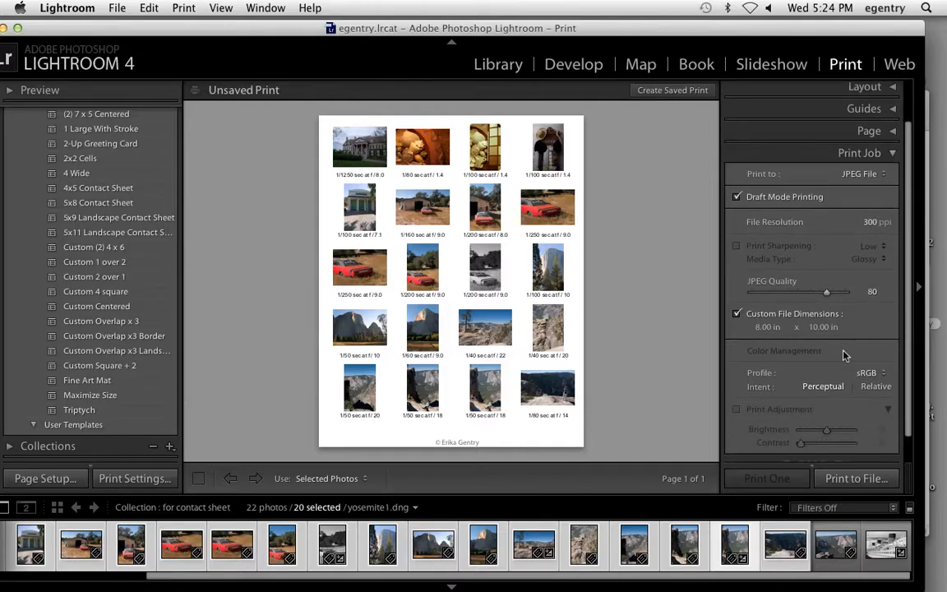
pyautogui.click(868, 372)
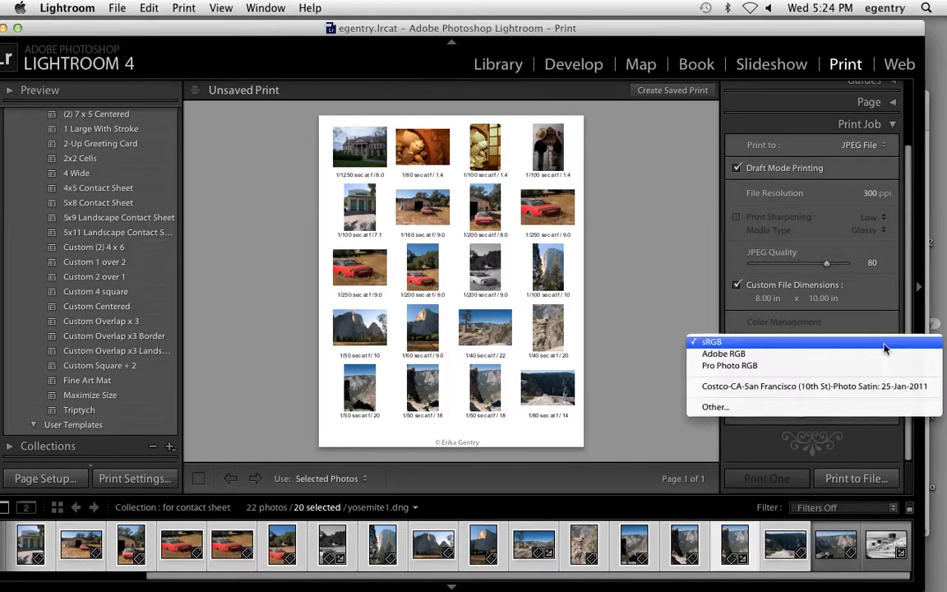
pyautogui.click(710, 340)
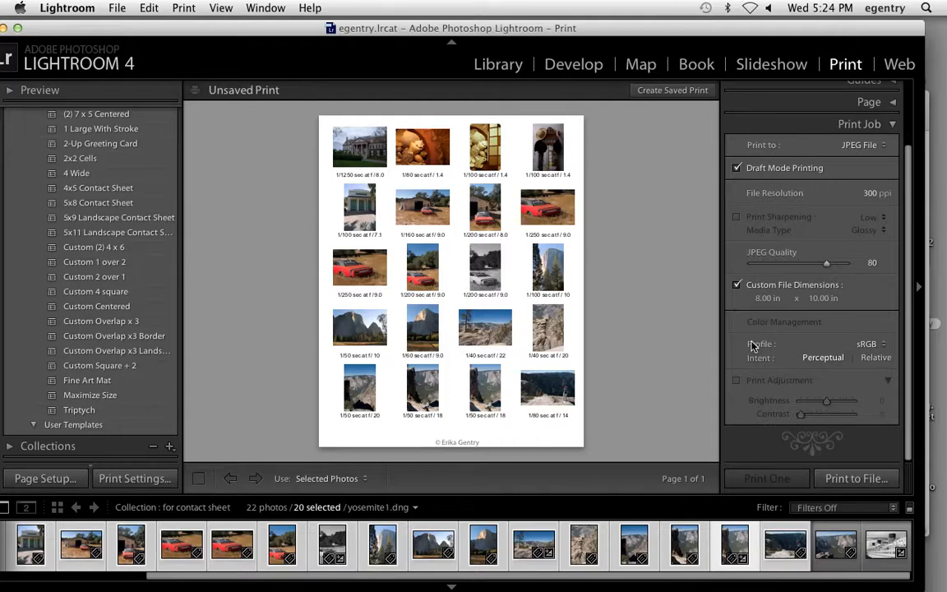
pyautogui.click(868, 344)
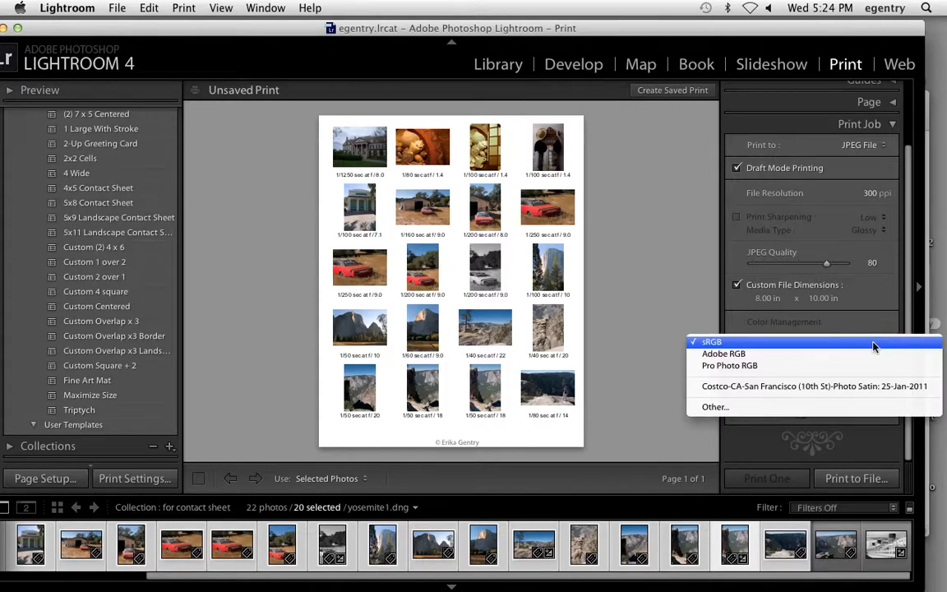
pyautogui.click(813, 384)
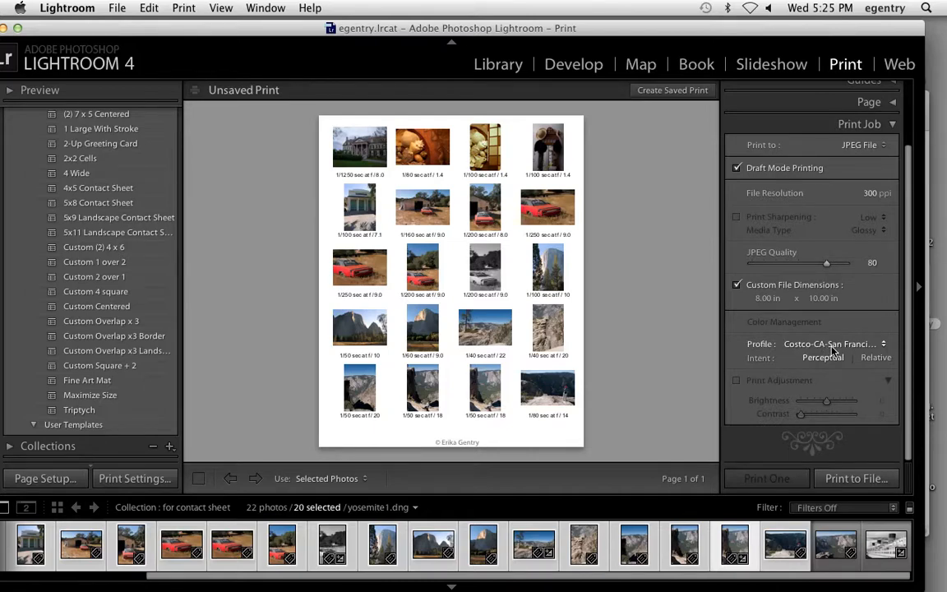
pyautogui.click(828, 344)
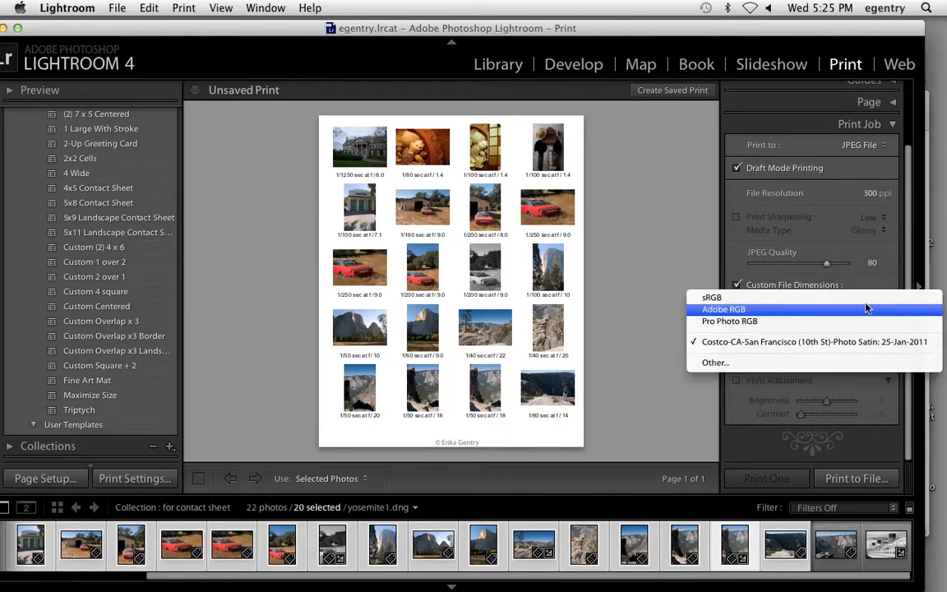
pyautogui.click(711, 296)
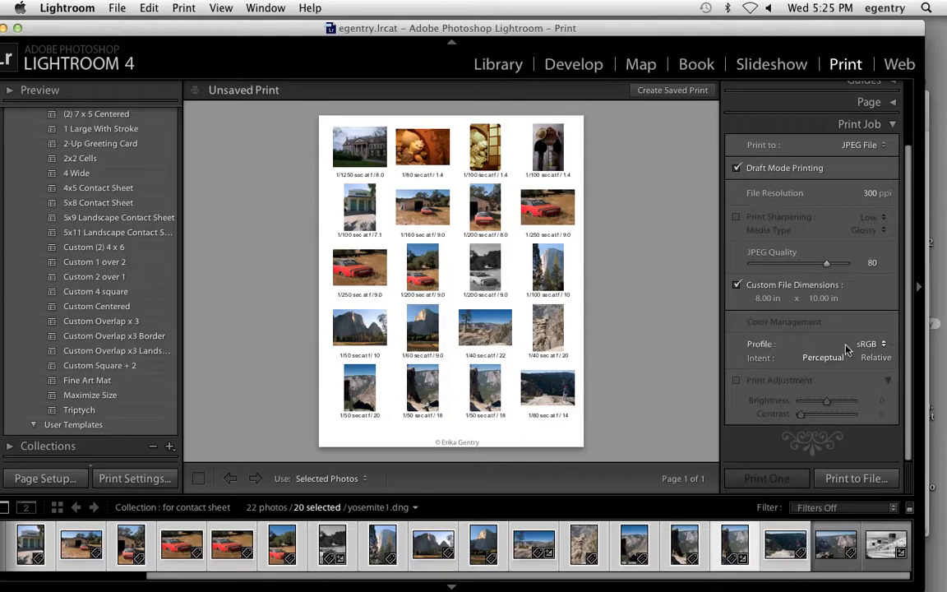
pyautogui.moveTo(852, 349)
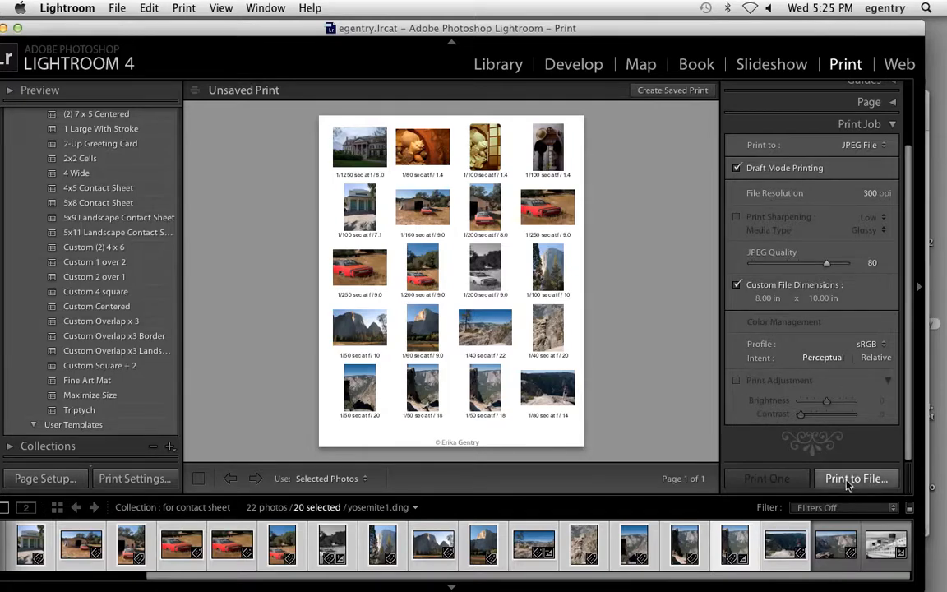
# Step: Start Print to File, browse into to_print and name the file lab4_cs_myname
pyautogui.click(855, 479)
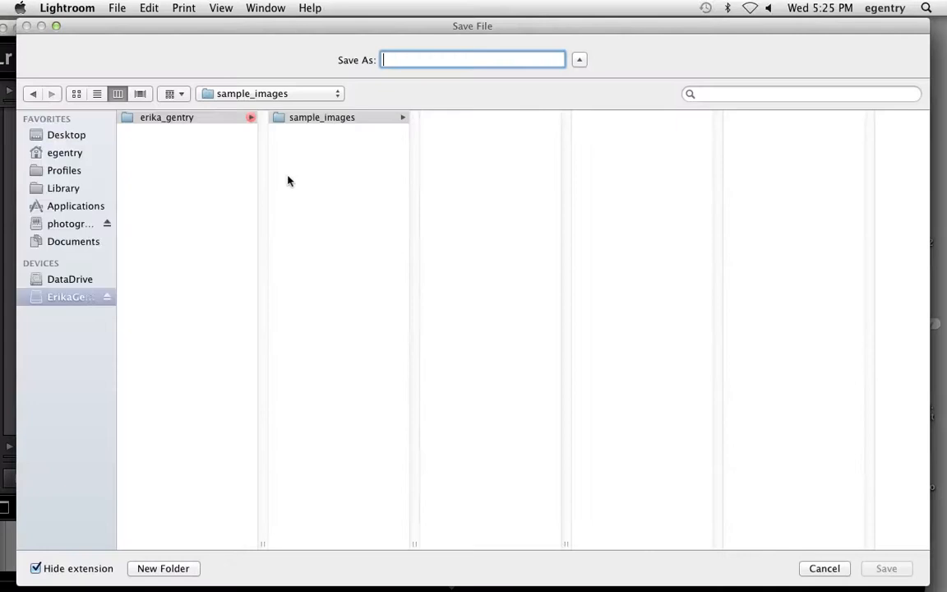
pyautogui.click(166, 117)
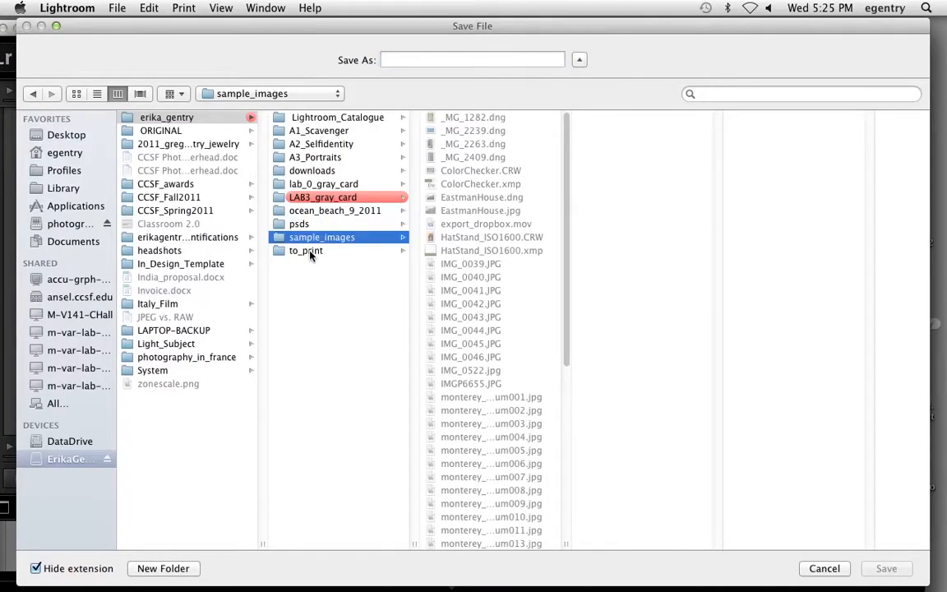
pyautogui.click(305, 250)
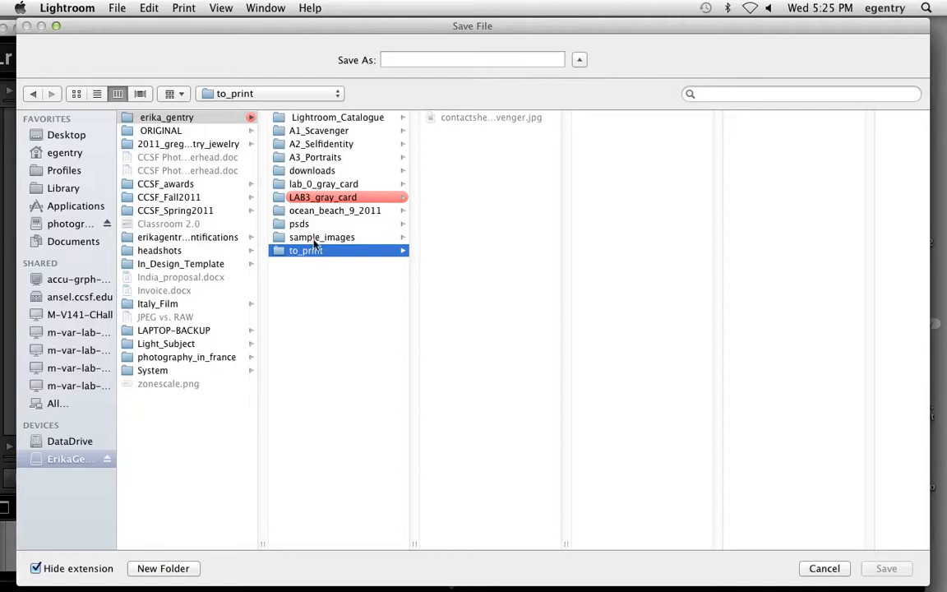
pyautogui.click(473, 59)
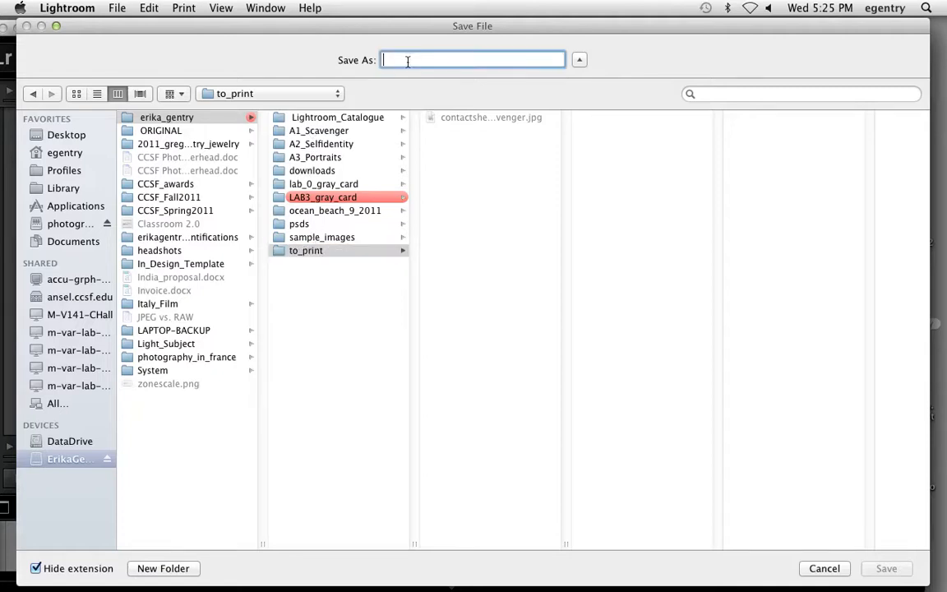
pyautogui.write('contat')
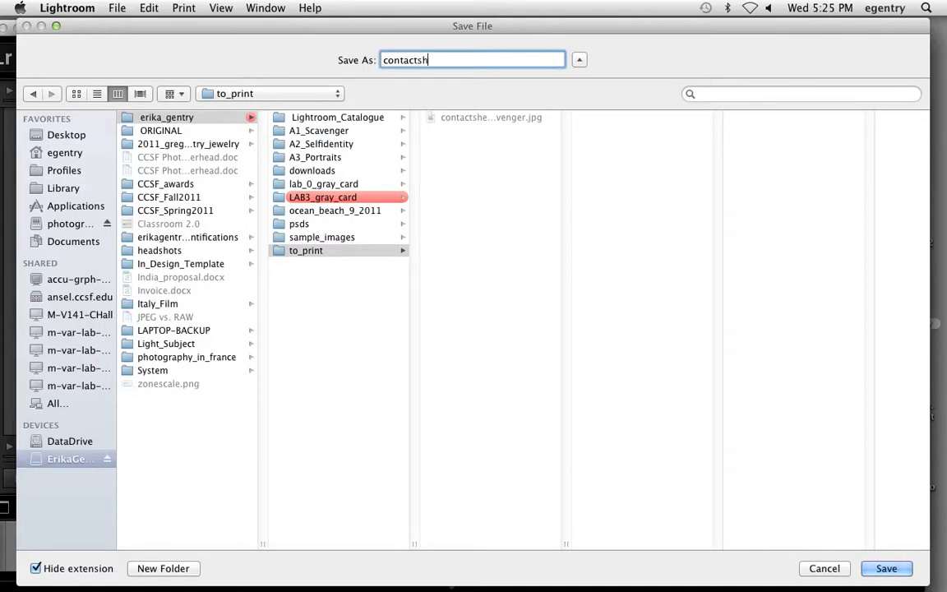
pyautogui.write('ee')
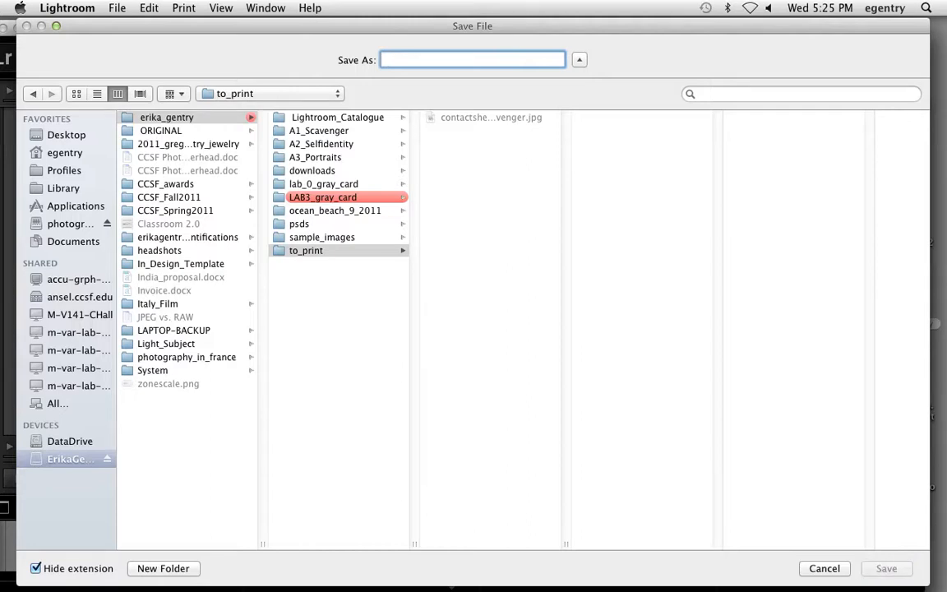
pyautogui.write('lab4')
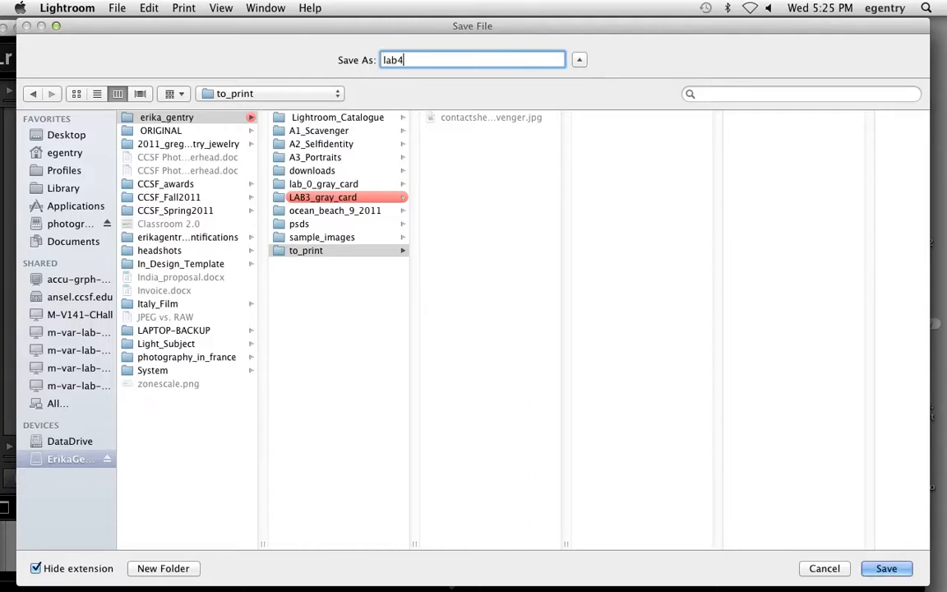
pyautogui.write('_cs_myn')
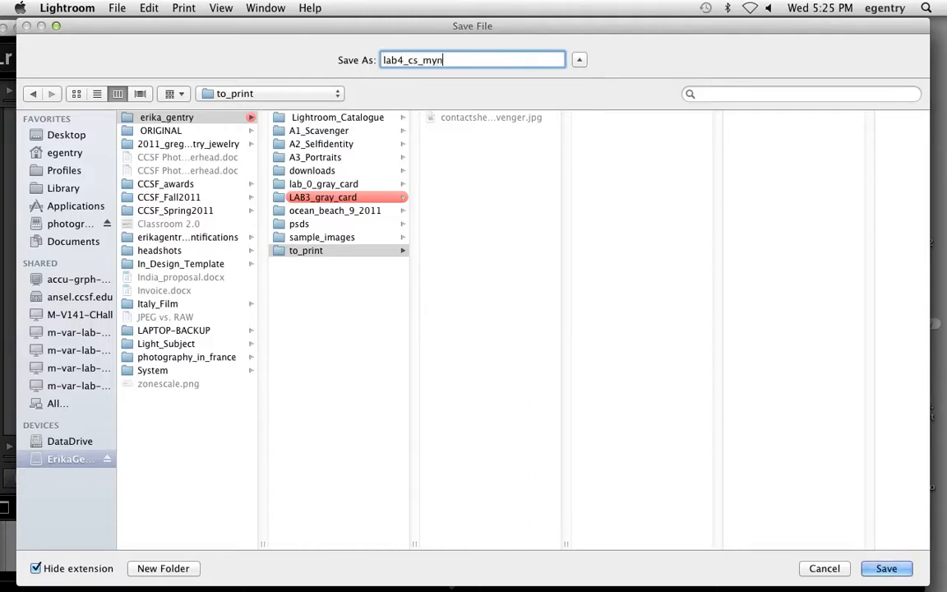
pyautogui.write('ame')
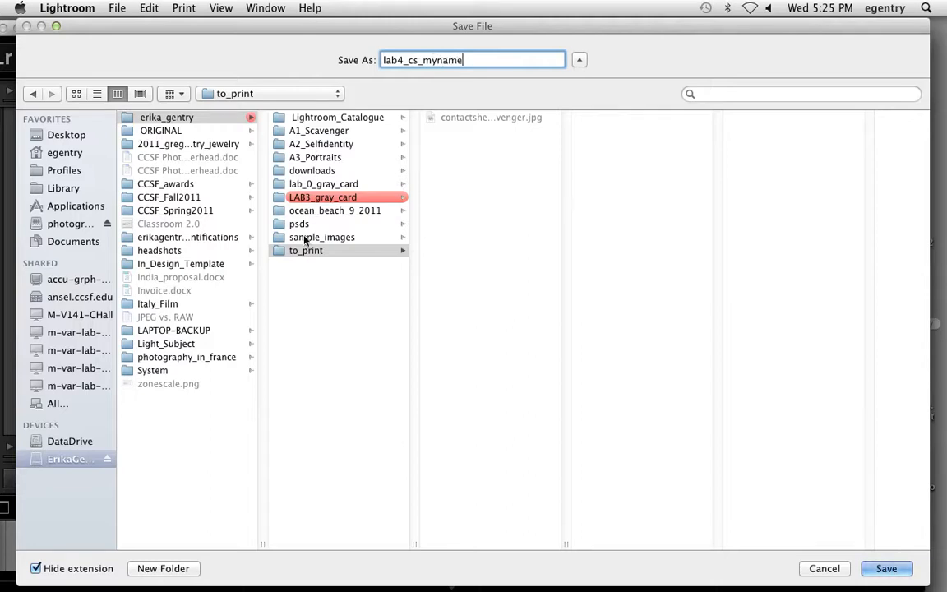
pyautogui.moveTo(336, 254)
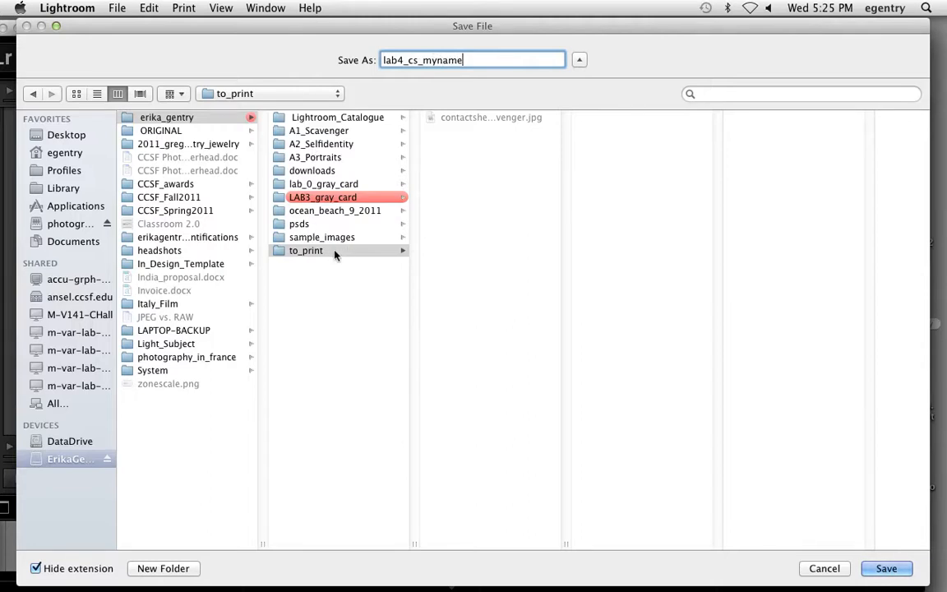
pyautogui.moveTo(306, 276)
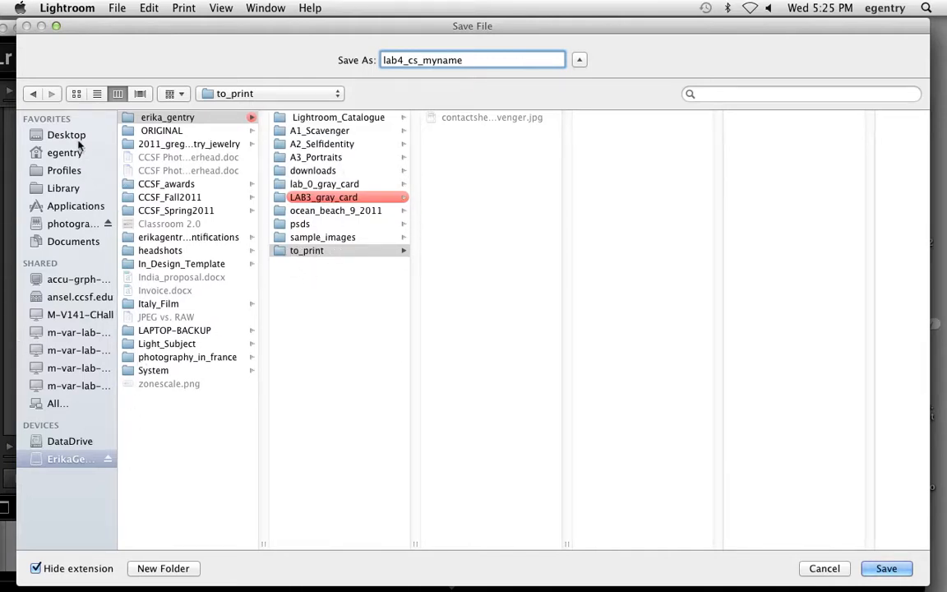
# Step: Save the contact sheet JPEG to the Desktop
pyautogui.click(66, 135)
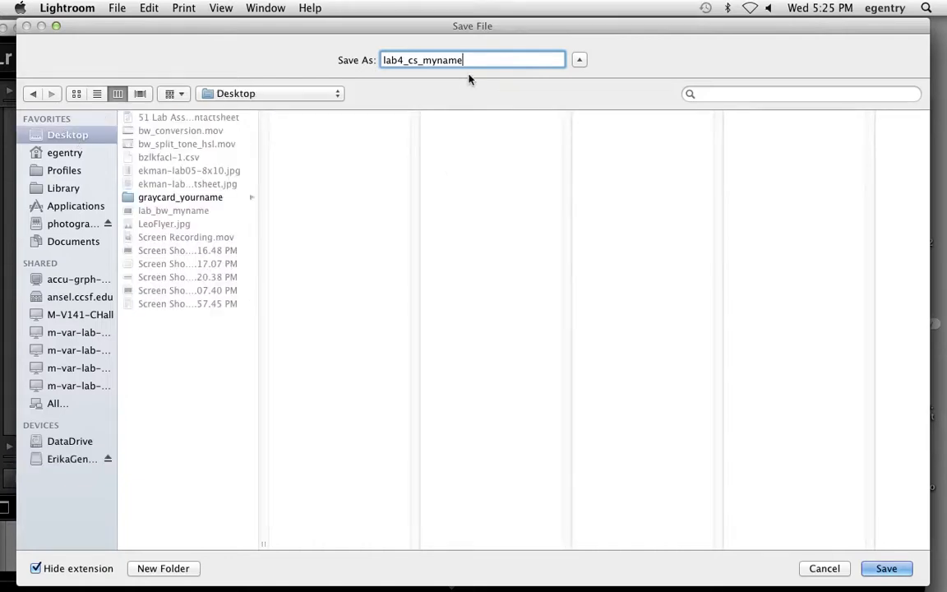
pyautogui.click(886, 569)
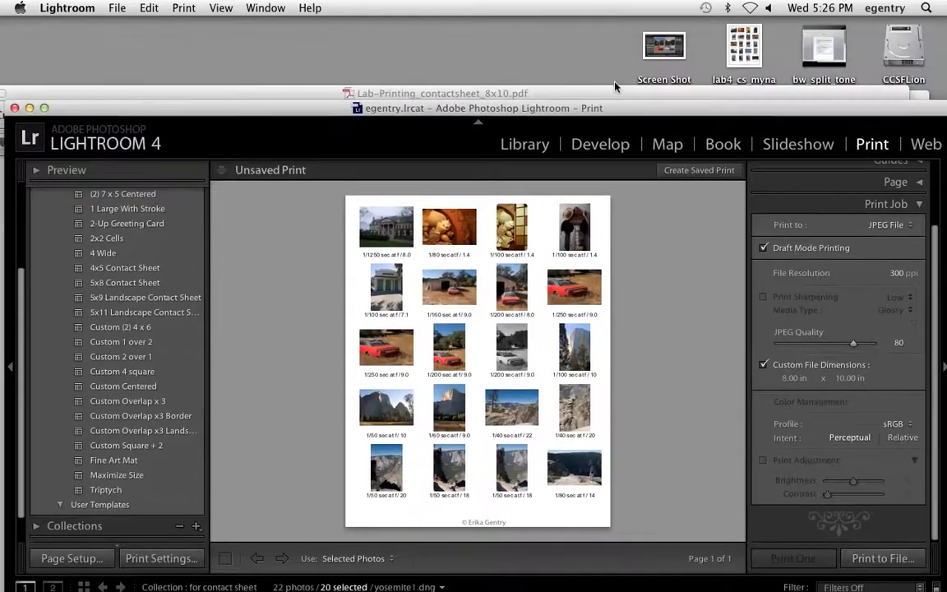
pyautogui.click(743, 46)
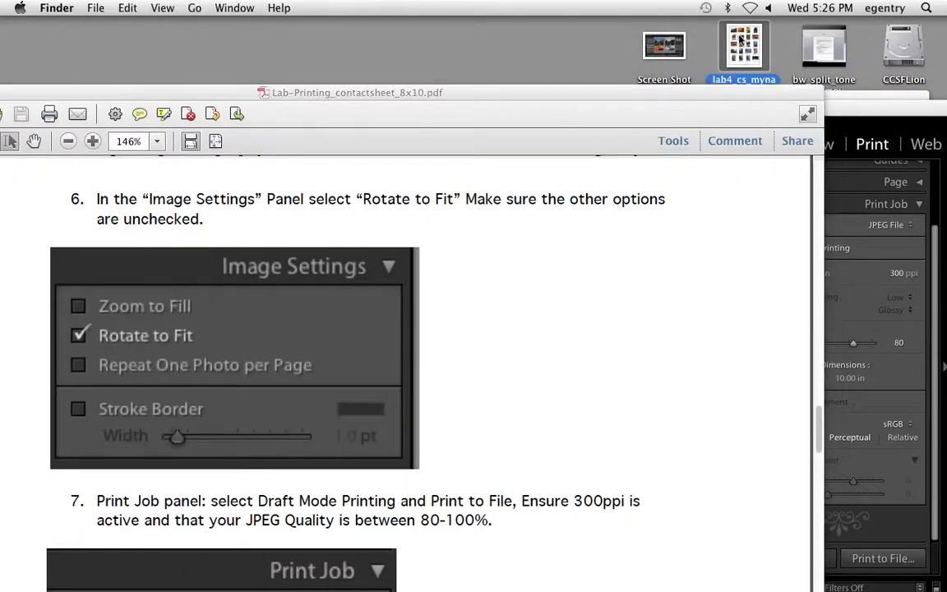
pyautogui.click(743, 46)
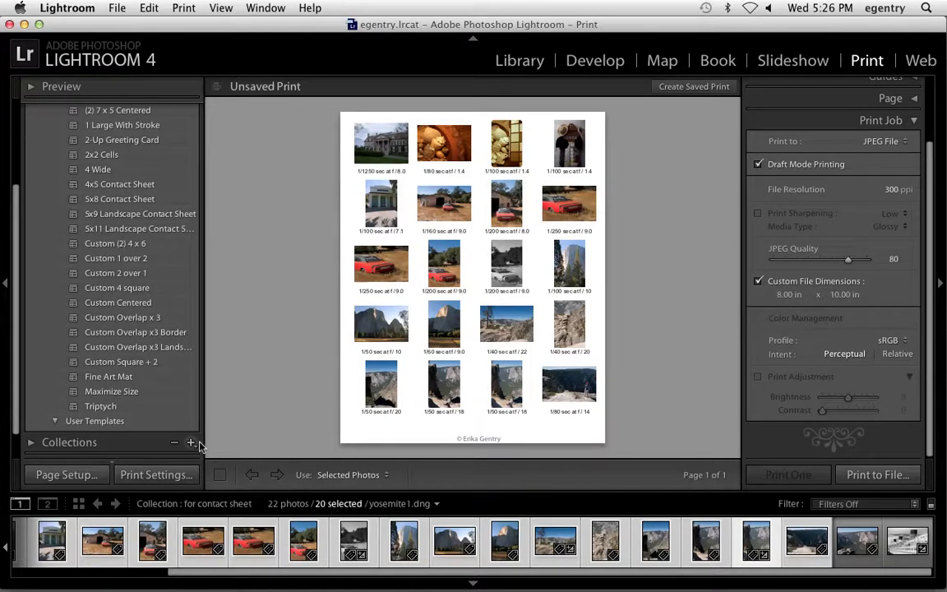
# Step: Clear the selection and select only the red car photo in the filmstrip
pyautogui.click(151, 541)
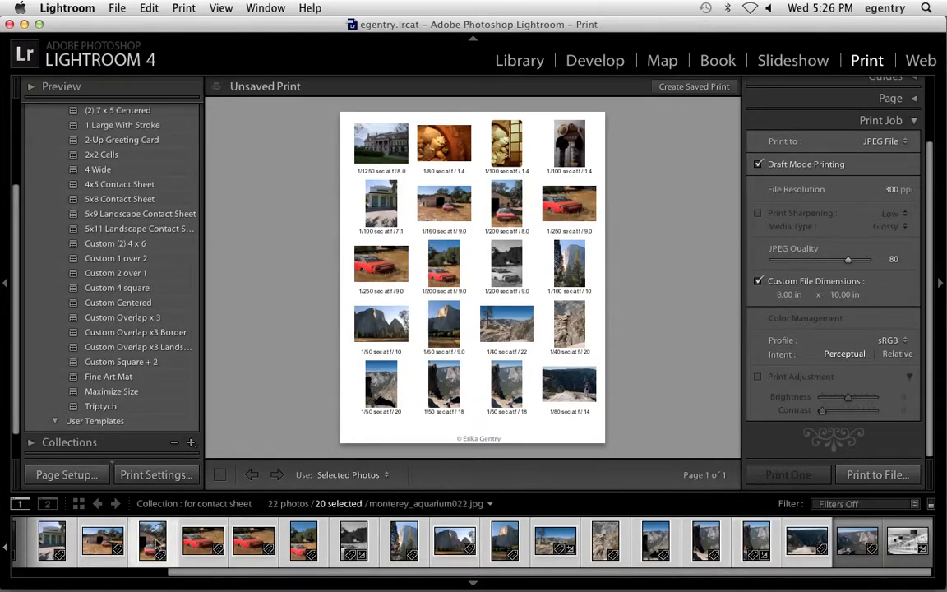
pyautogui.click(148, 7)
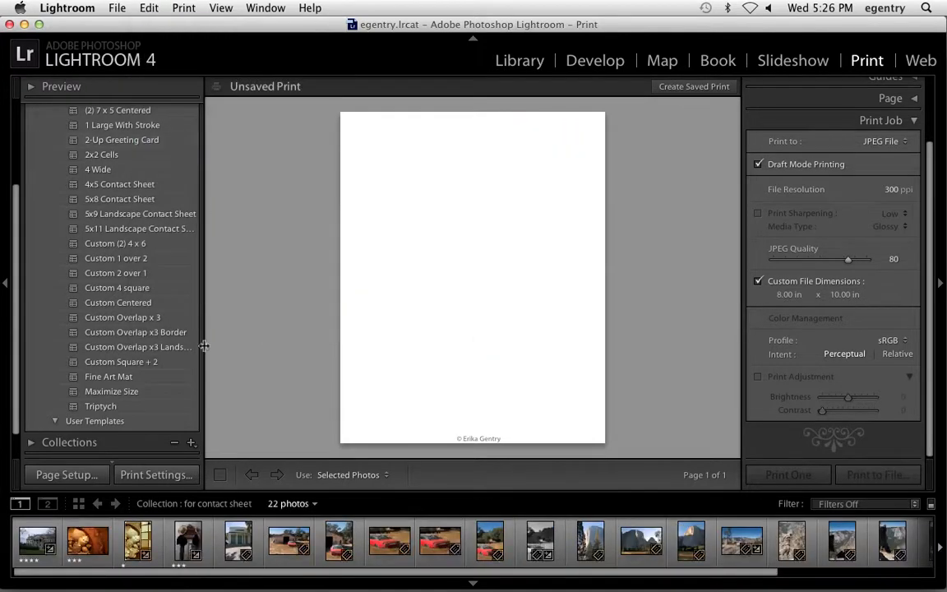
pyautogui.click(339, 541)
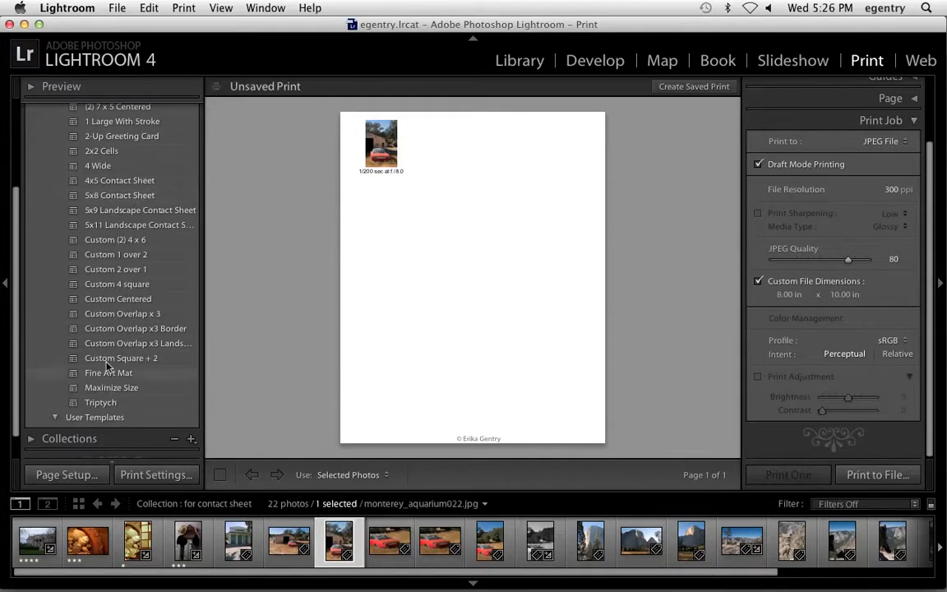
# Step: Try Maximize Size and Fine Art Mat templates, then settle on the (1) 8 x 10 layout
pyautogui.click(112, 388)
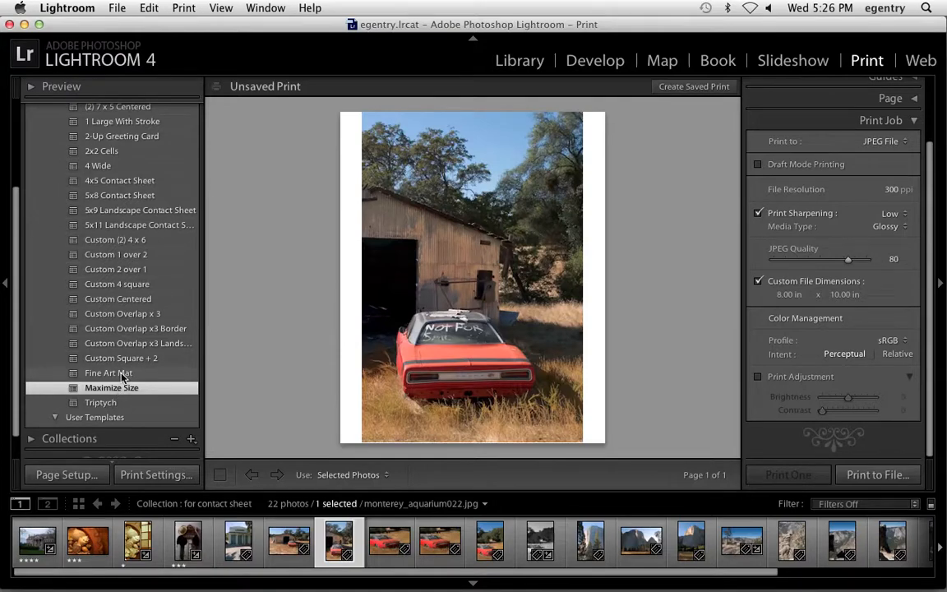
pyautogui.click(108, 371)
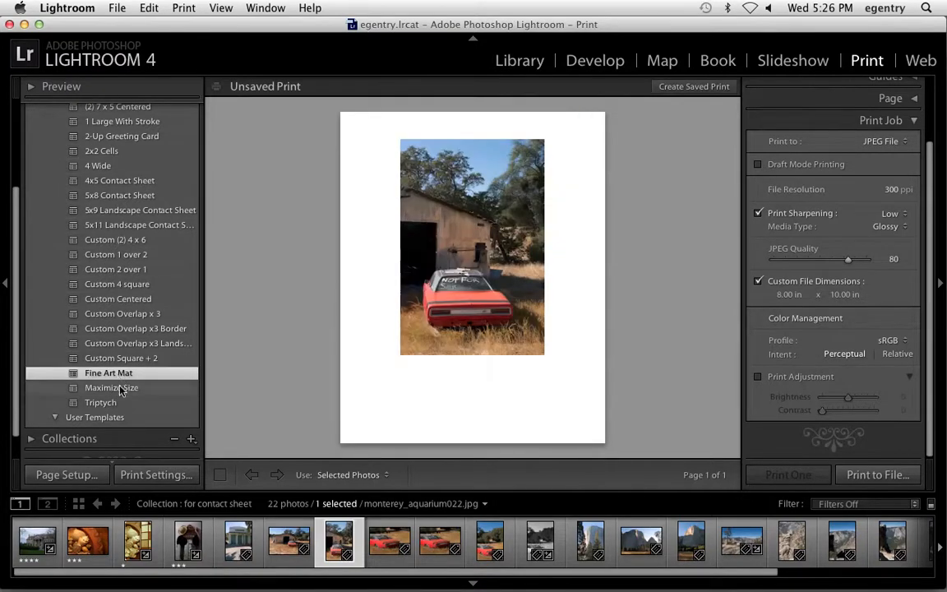
pyautogui.click(112, 388)
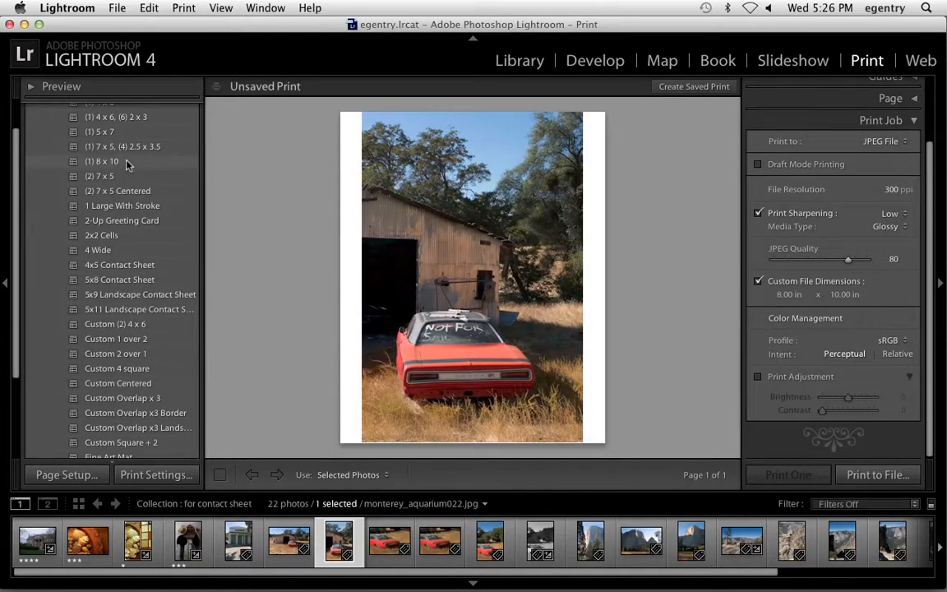
pyautogui.click(102, 161)
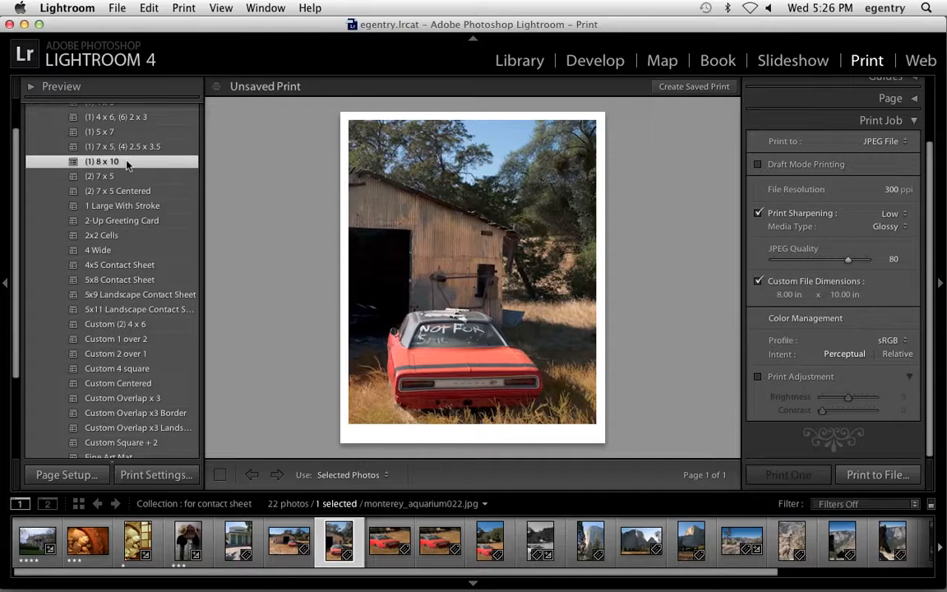
pyautogui.moveTo(171, 210)
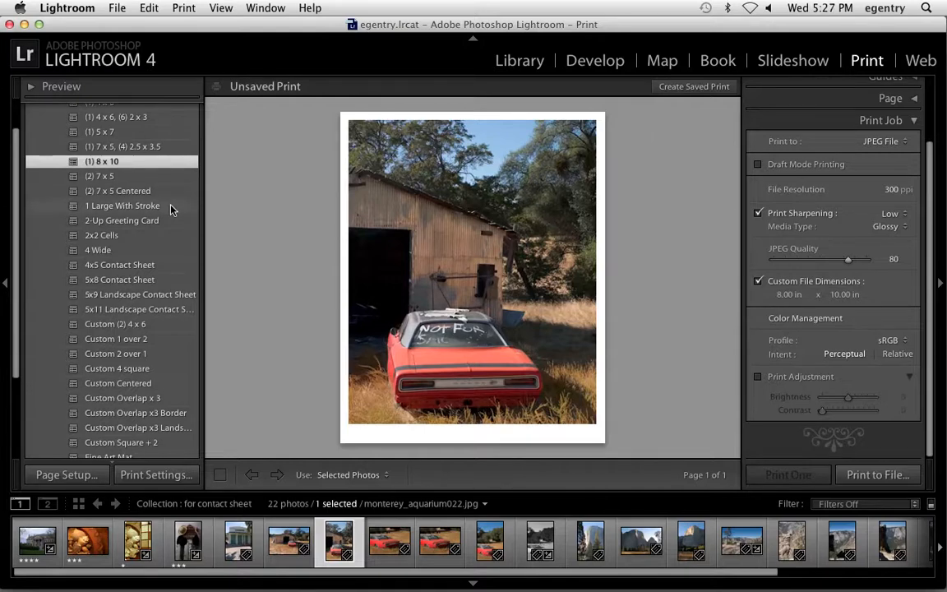
pyautogui.scroll(-3)
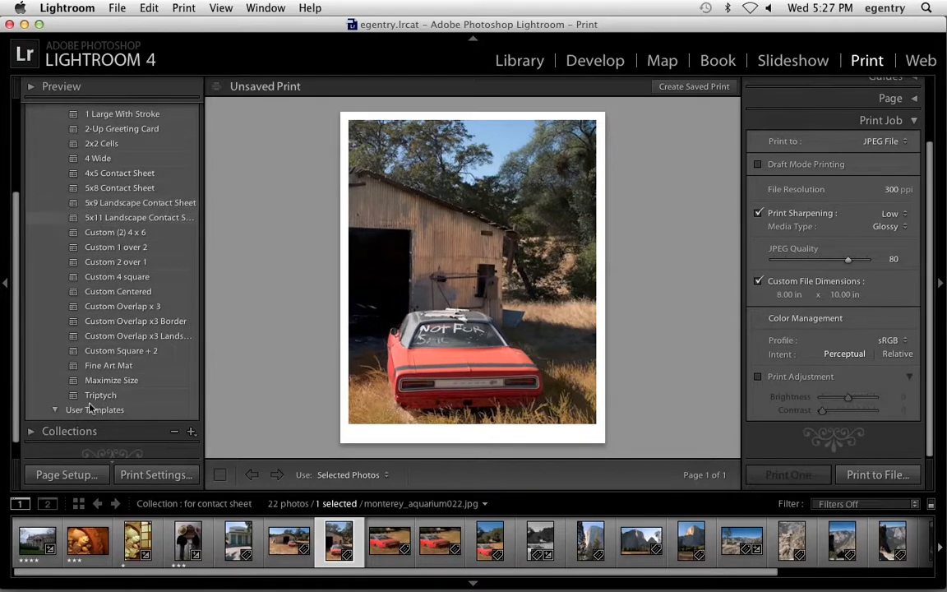
pyautogui.click(112, 380)
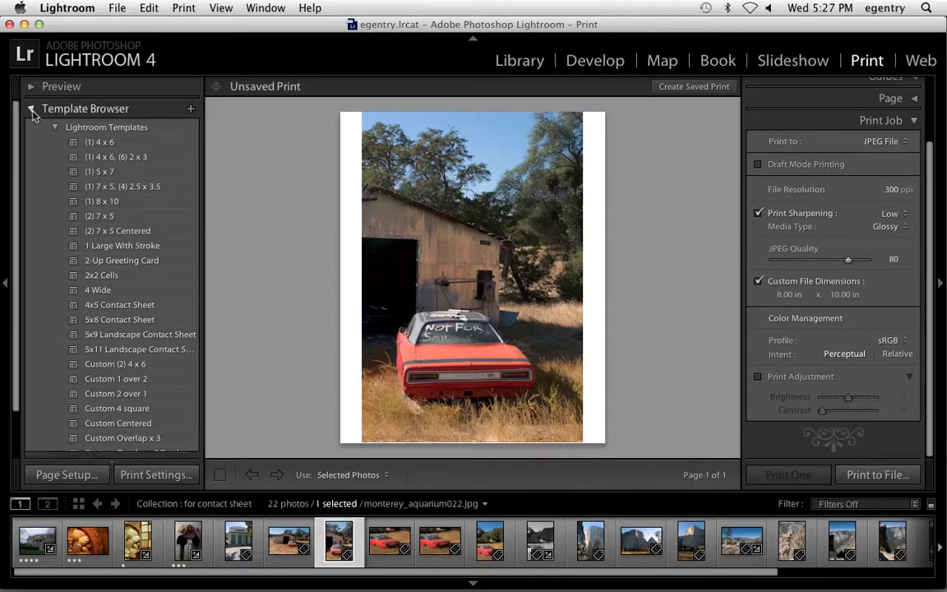
# Step: Collapse the templates, turn on Rotate to Fit and move to the Layout settings
pyautogui.click(31, 108)
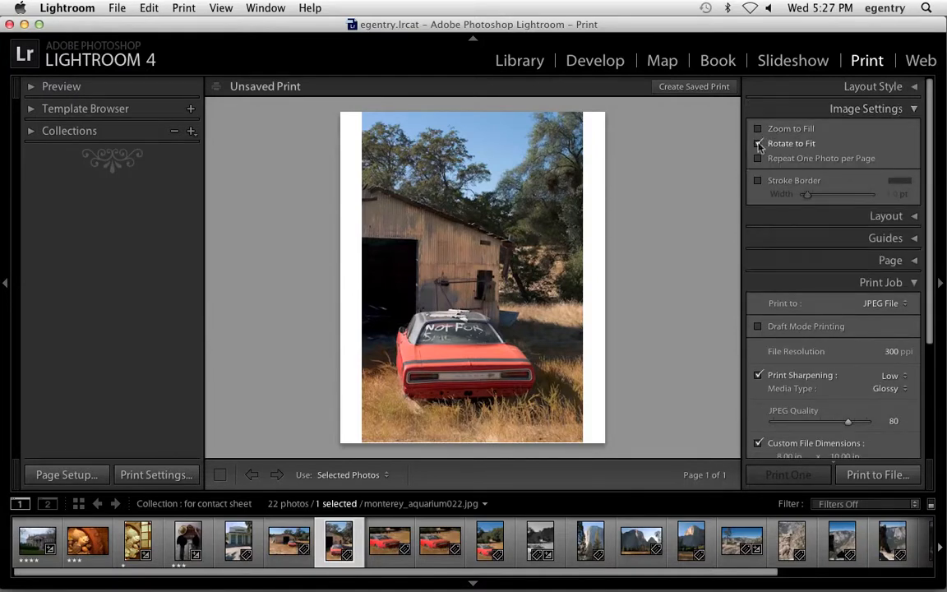
pyautogui.click(757, 143)
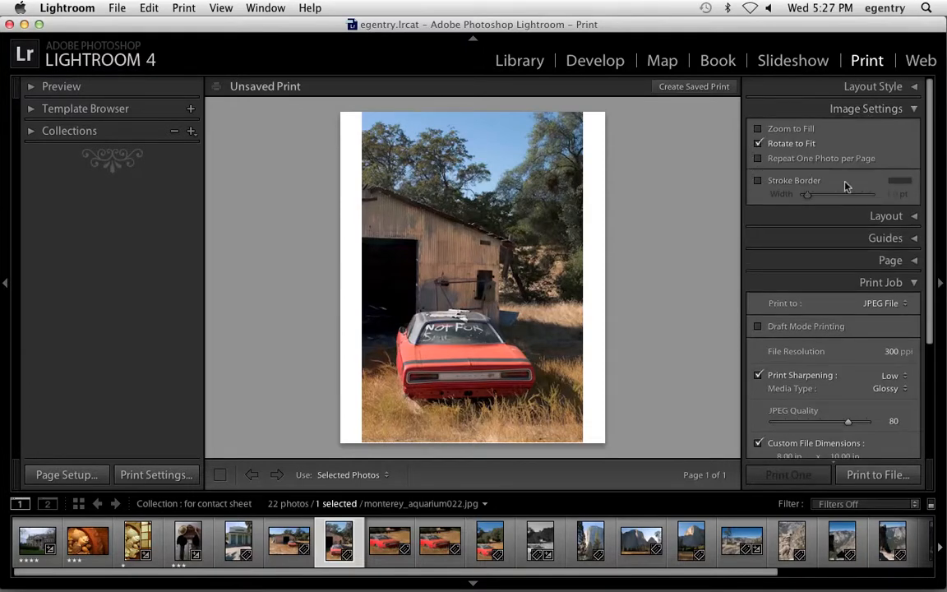
pyautogui.click(914, 108)
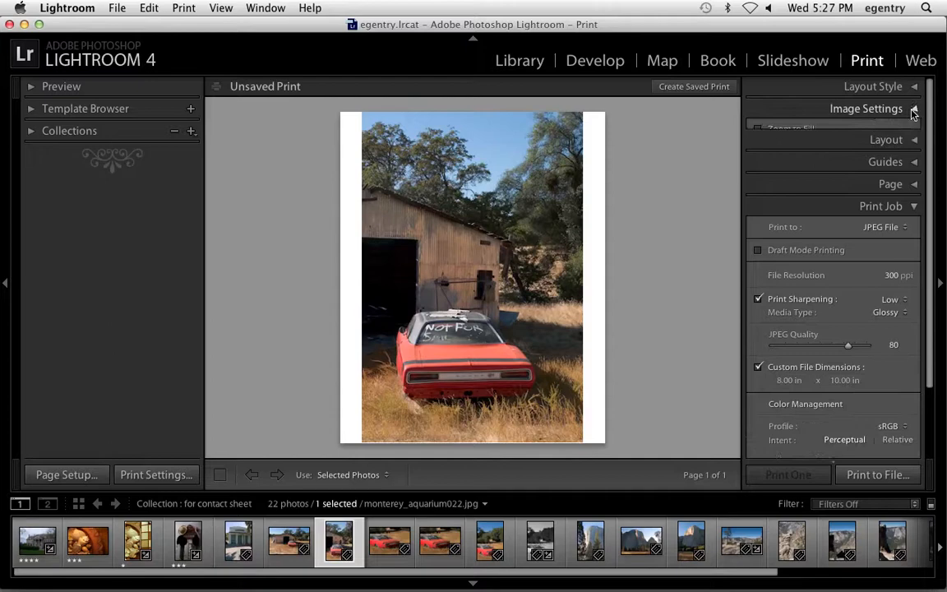
pyautogui.click(886, 132)
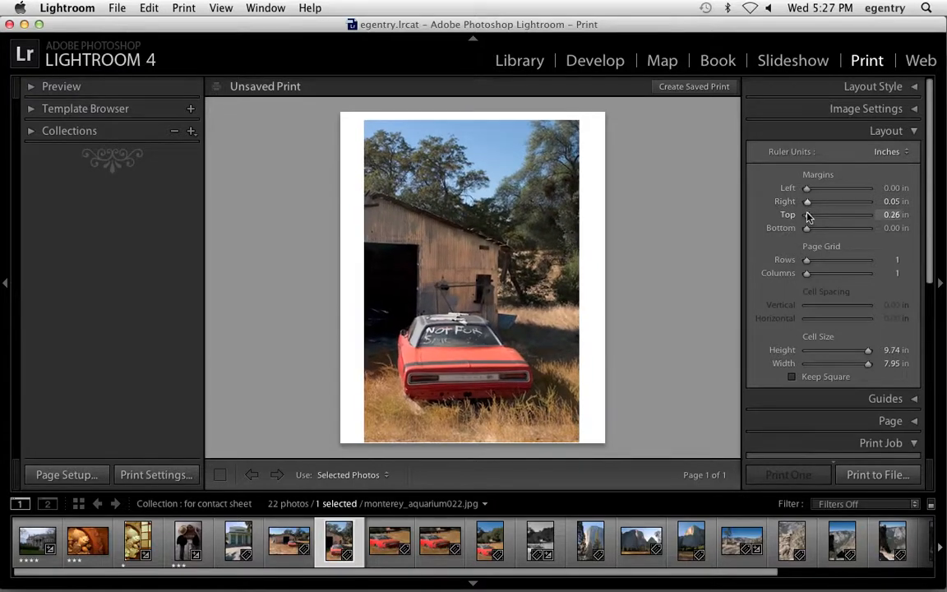
# Step: Adjust the page margins and cell size, then hide the layout guides
pyautogui.moveTo(806, 227); pyautogui.dragTo(809, 227)
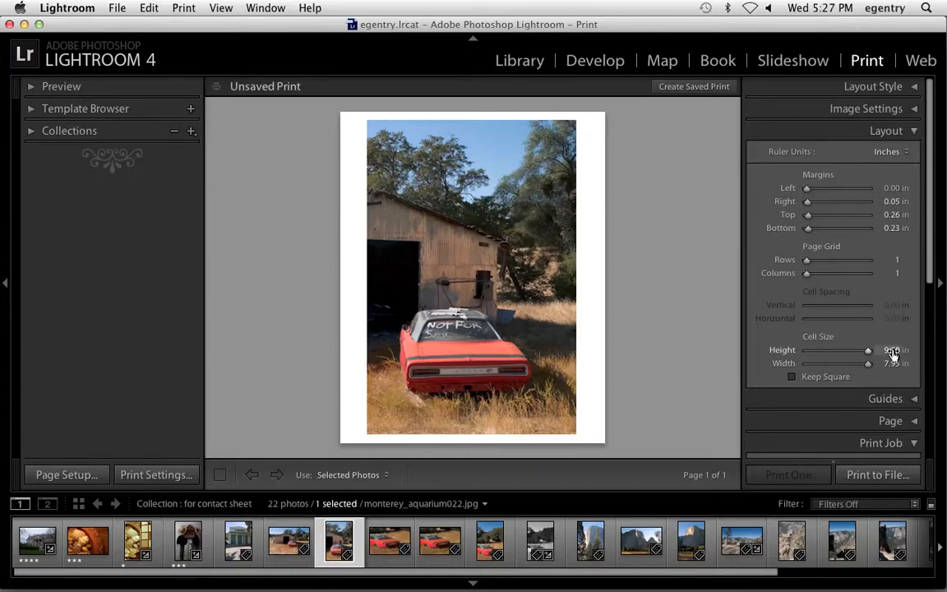
pyautogui.scroll(-3)
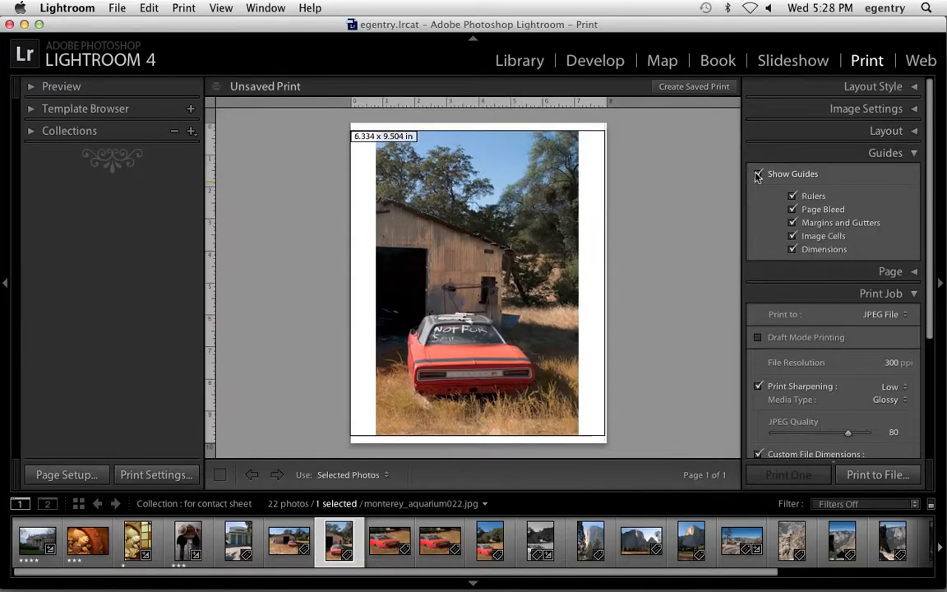
pyautogui.click(759, 175)
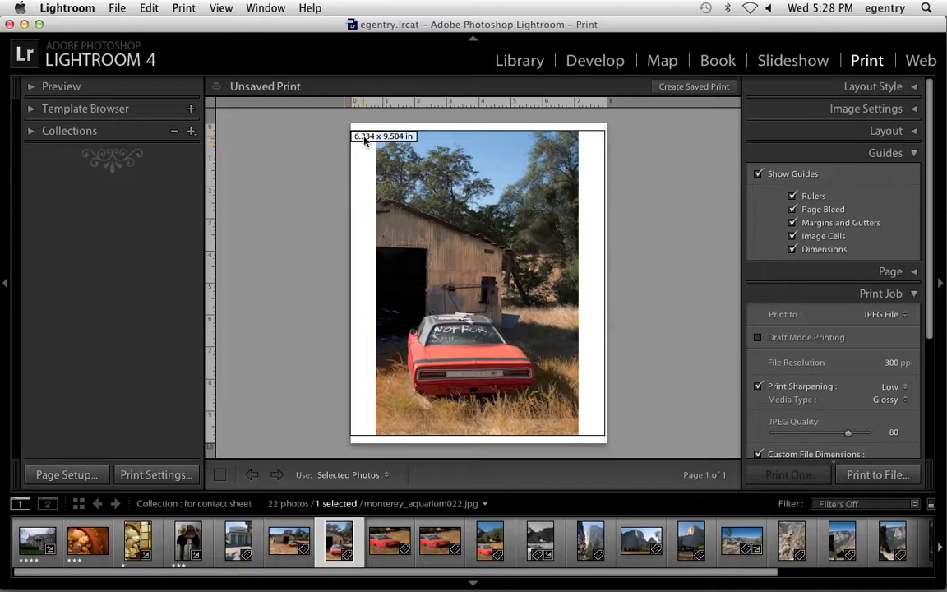
pyautogui.moveTo(393, 144)
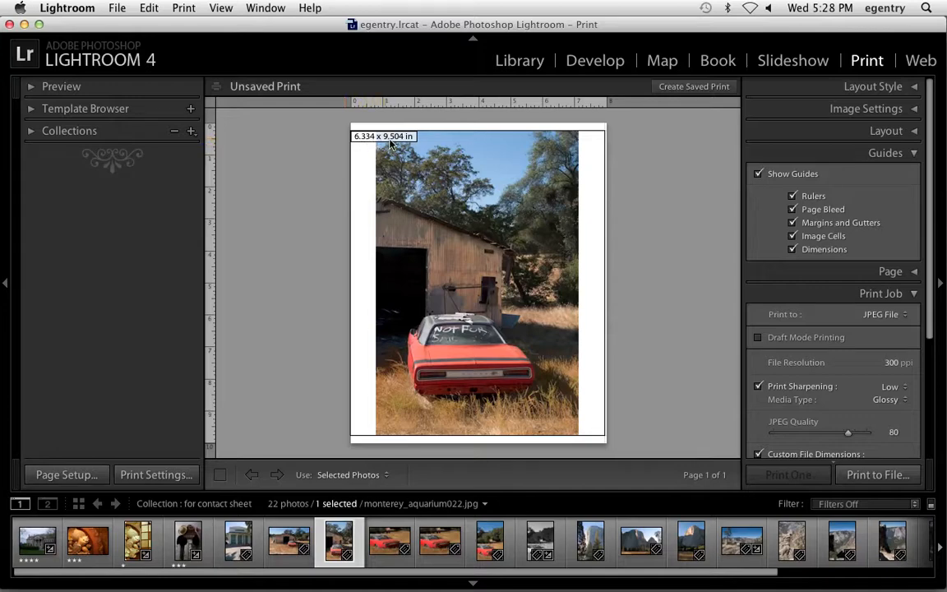
pyautogui.moveTo(421, 140)
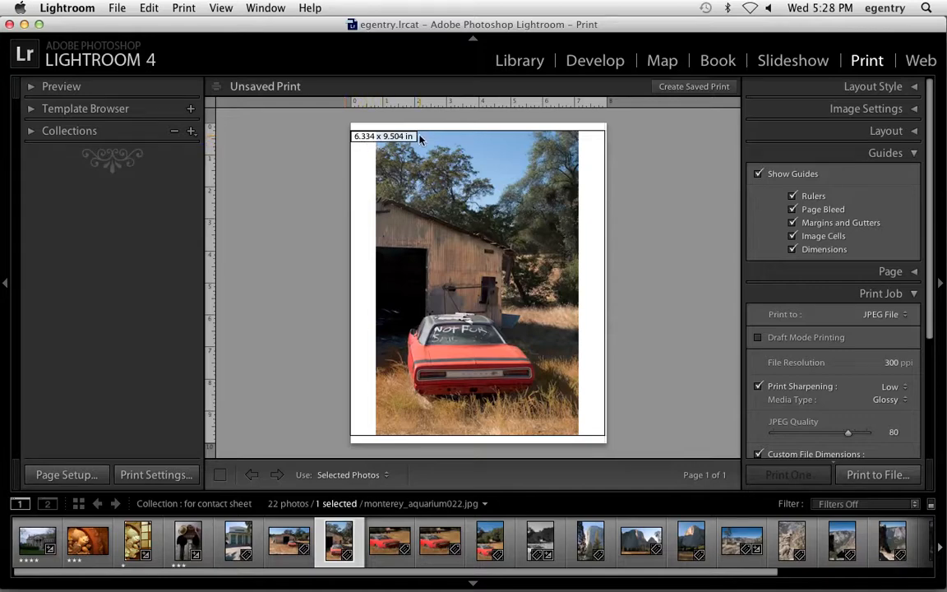
pyautogui.click(758, 174)
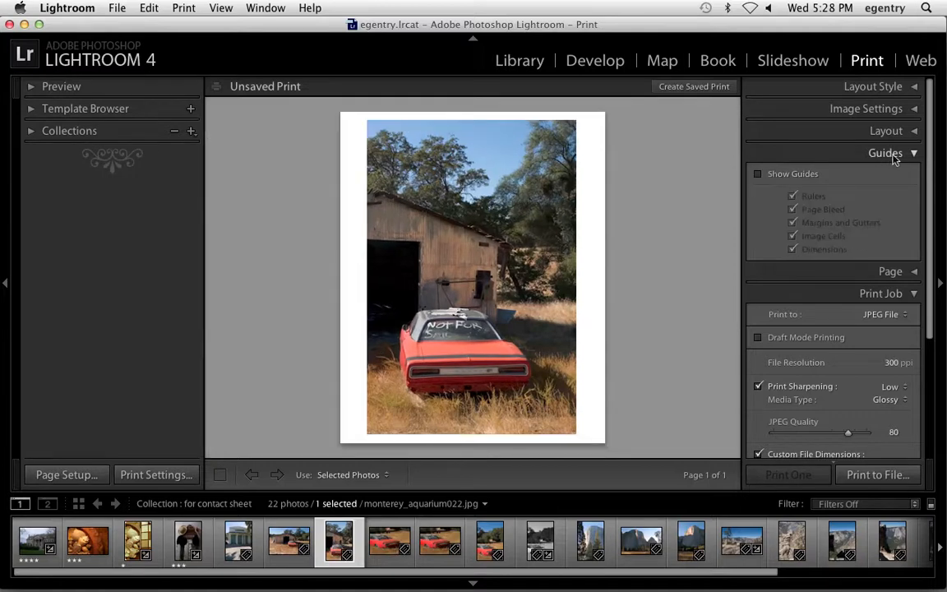
# Step: Enable the identity plate, rotate it 90 degrees and place it at the photo's top right edge, rescaled
pyautogui.click(891, 174)
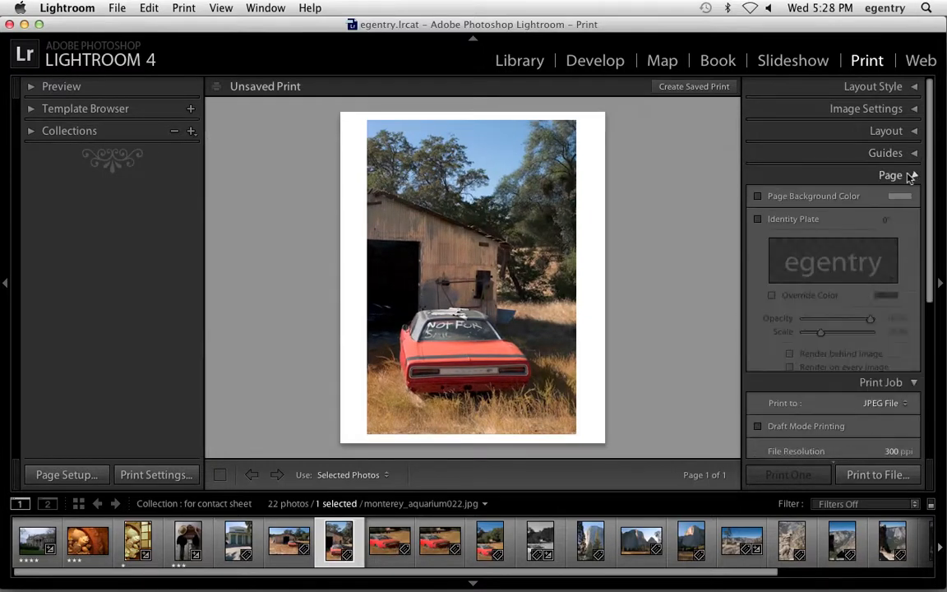
pyautogui.click(756, 158)
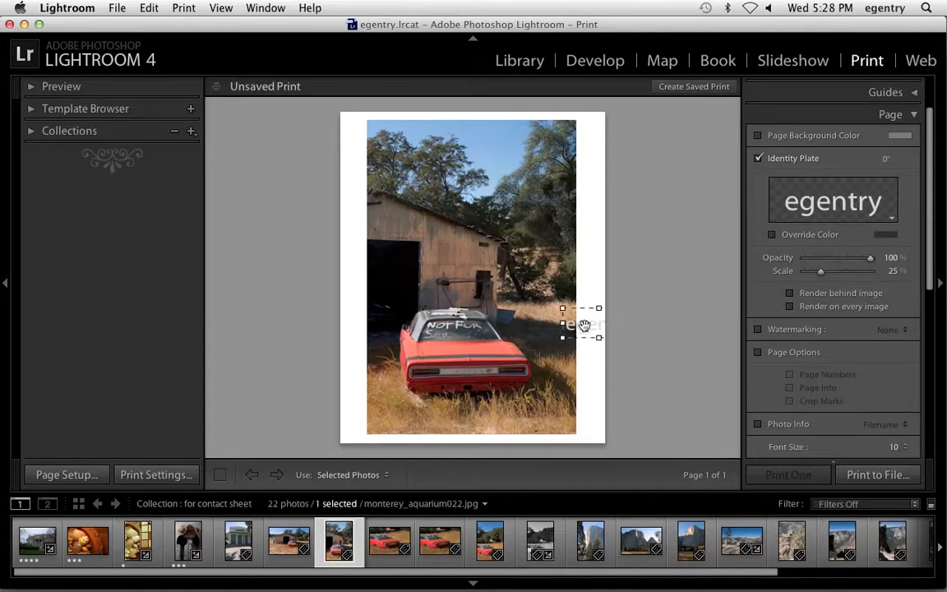
pyautogui.moveTo(580, 320); pyautogui.dragTo(549, 310)
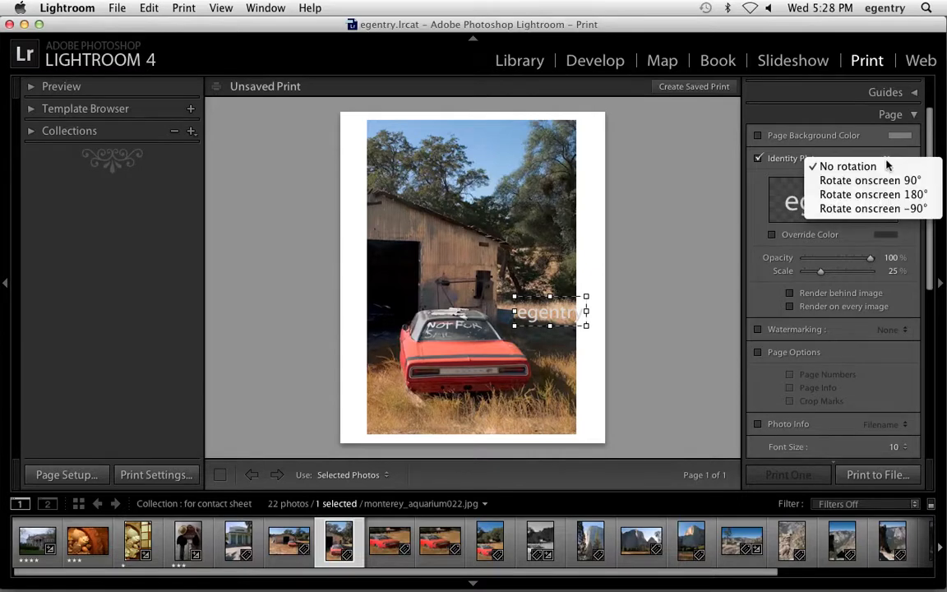
pyautogui.click(868, 179)
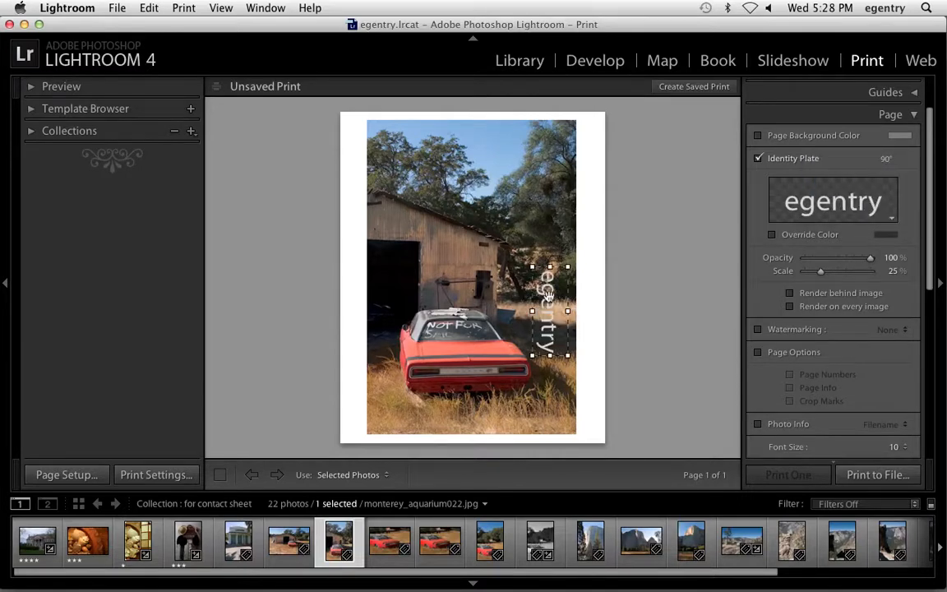
pyautogui.moveTo(549, 310); pyautogui.dragTo(594, 169)
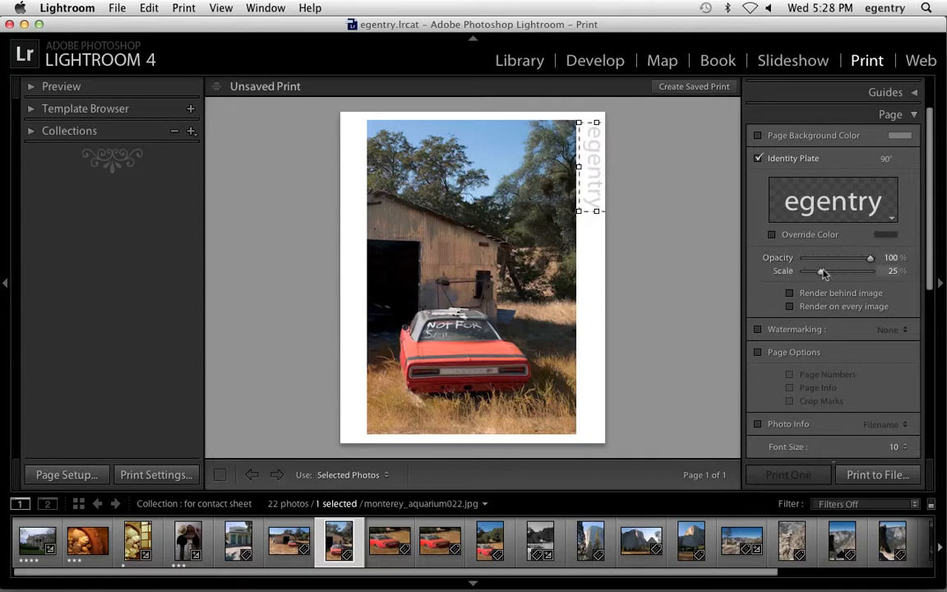
pyautogui.moveTo(826, 272); pyautogui.dragTo(809, 271)
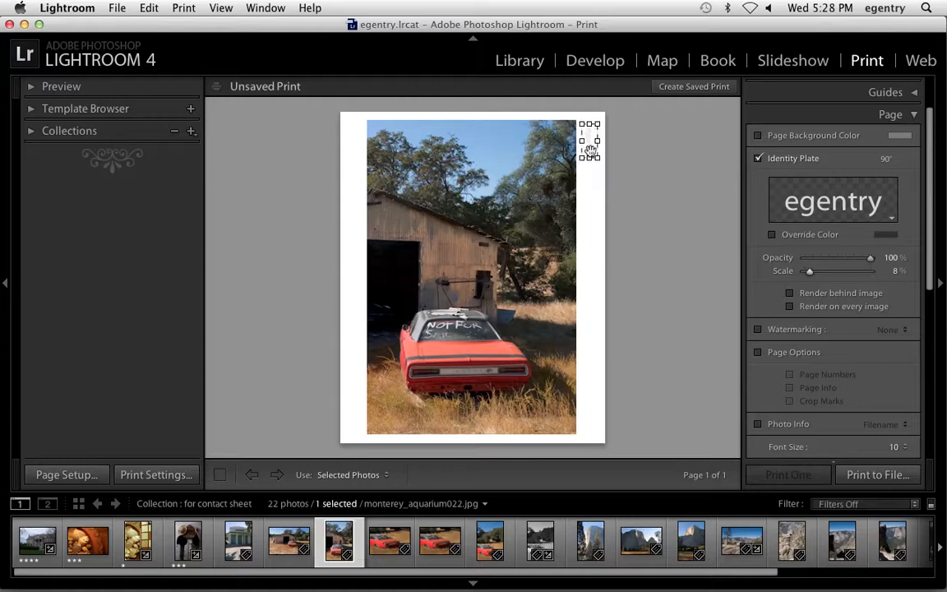
# Step: Edit the plate text to '© Erika Gentl' in the Identity Plate Editor and confirm
pyautogui.click(832, 201)
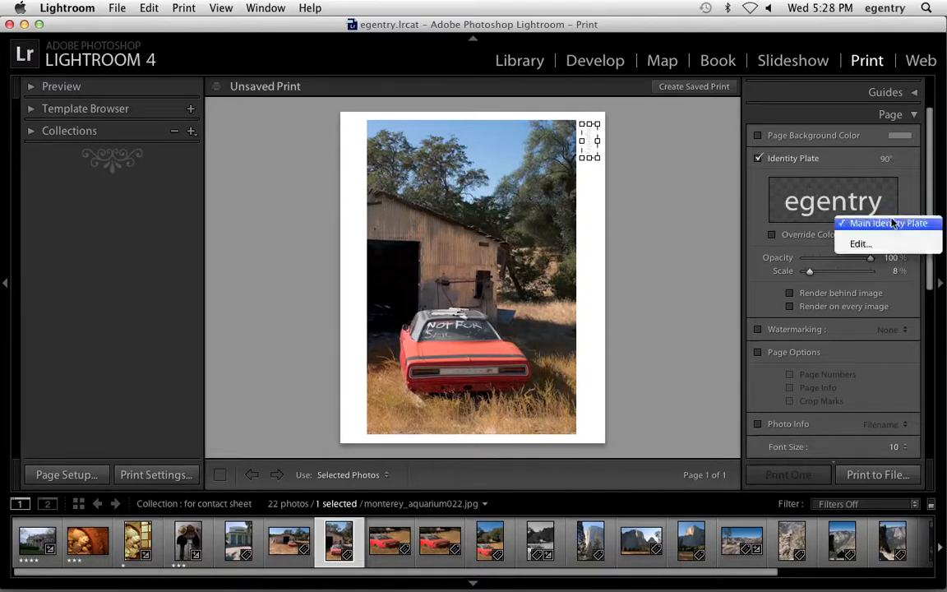
pyautogui.click(861, 243)
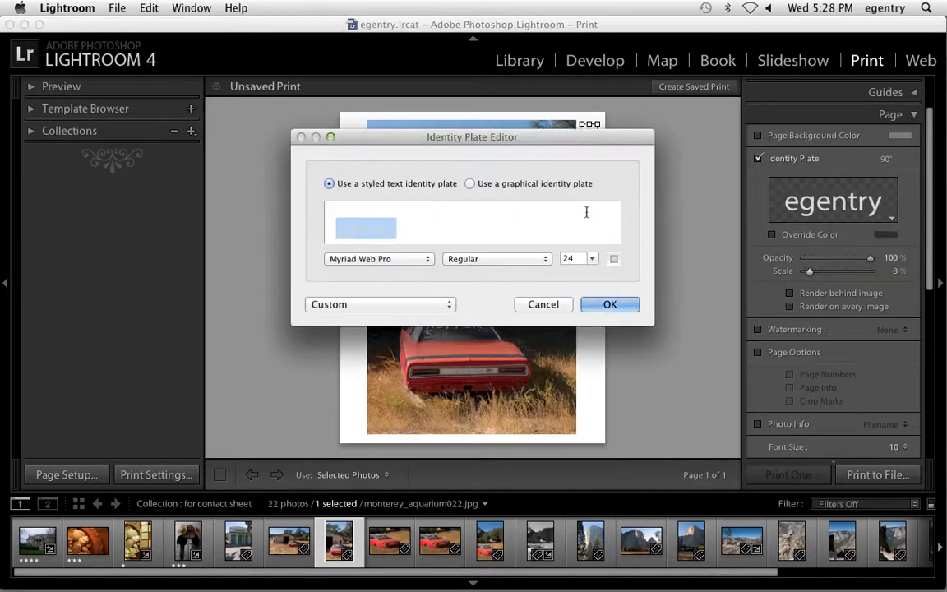
pyautogui.moveTo(572, 212)
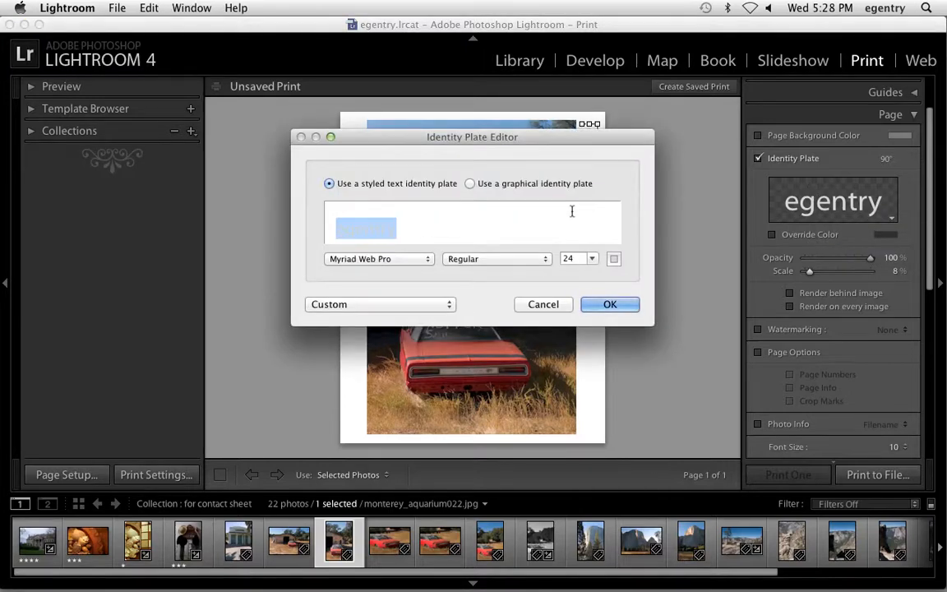
pyautogui.write('© Erika Gentl')
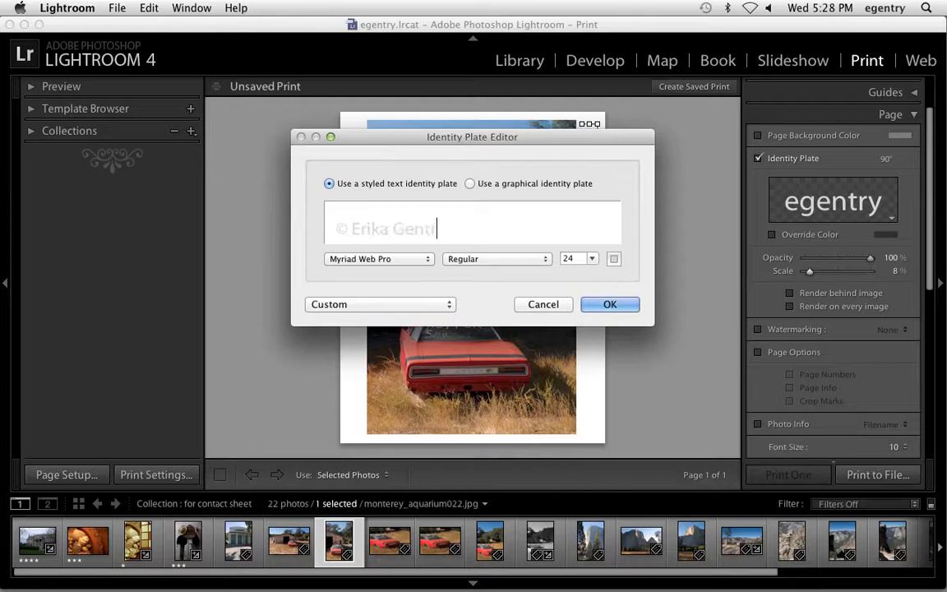
pyautogui.click(590, 258)
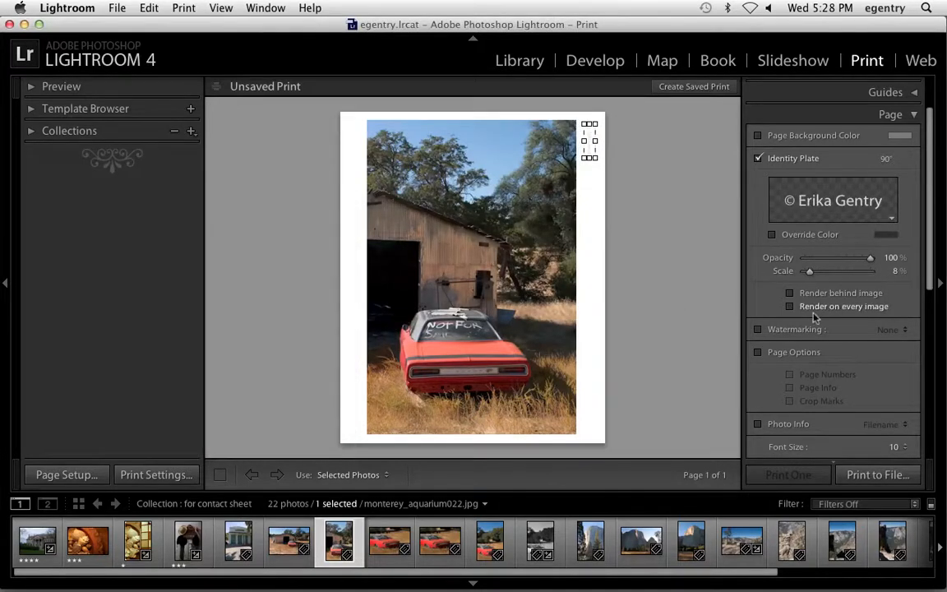
pyautogui.click(772, 234)
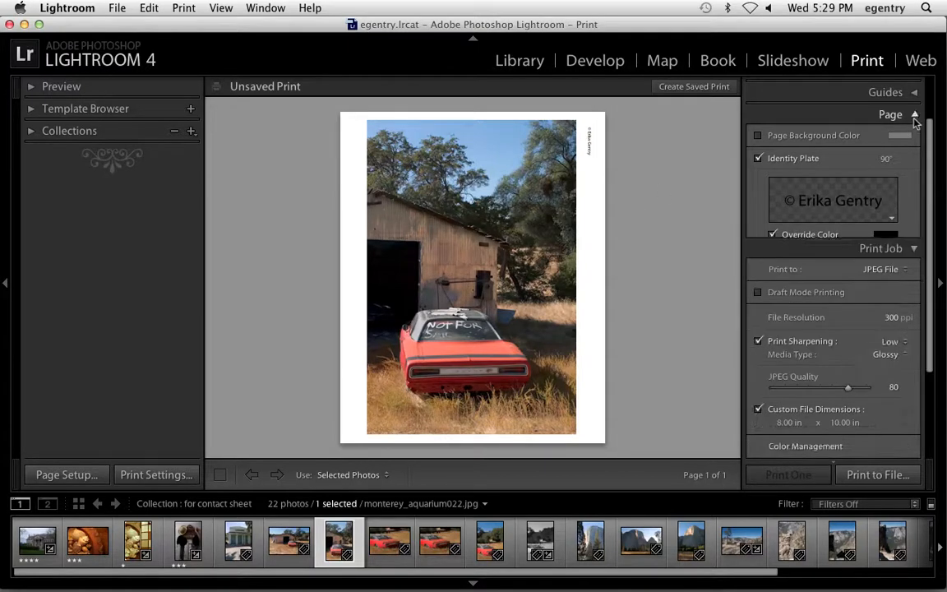
pyautogui.scroll(-3)
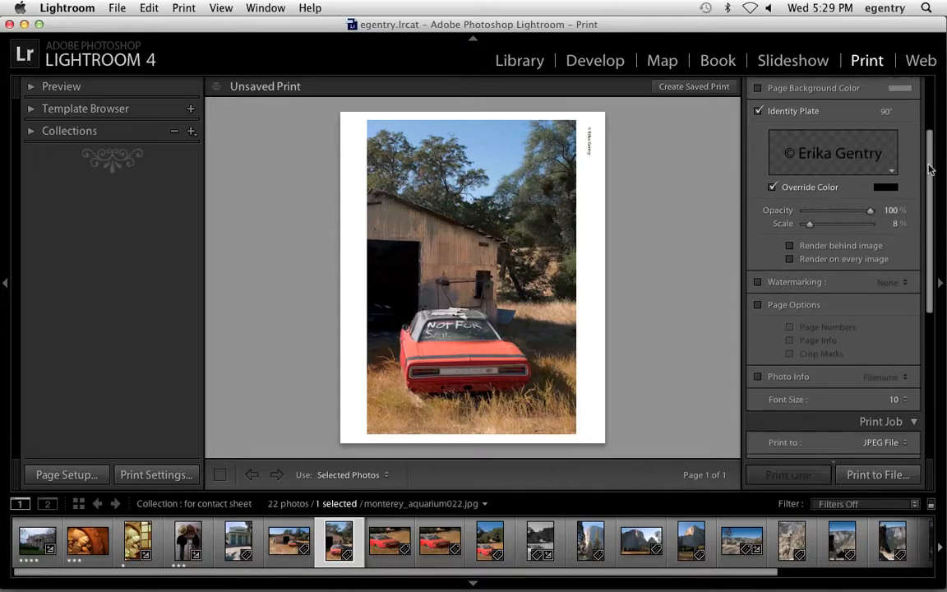
pyautogui.scroll(-3)
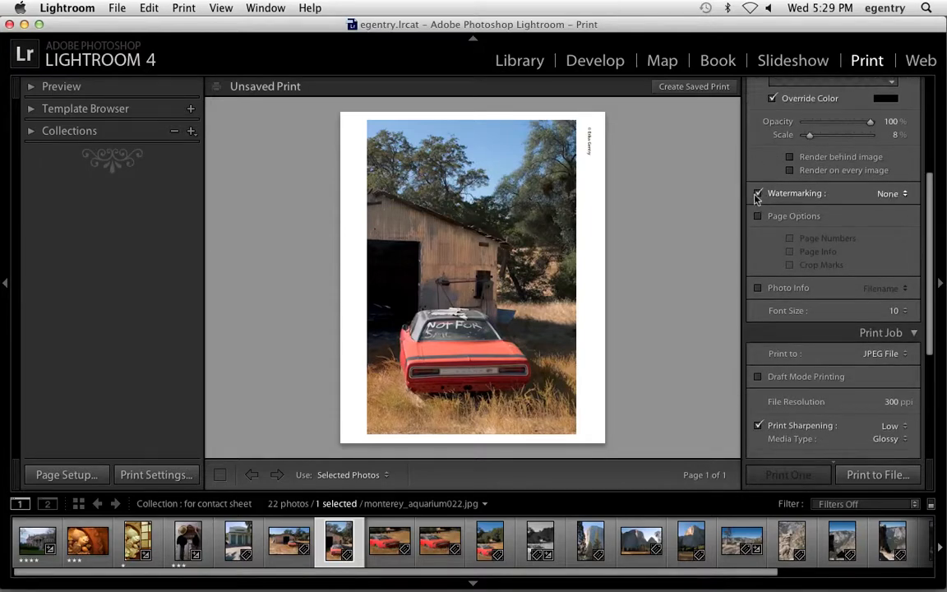
# Step: Turn on watermarking, enlarge the watermark to about 40 percent proportional and save it as preset 'e'
pyautogui.click(757, 192)
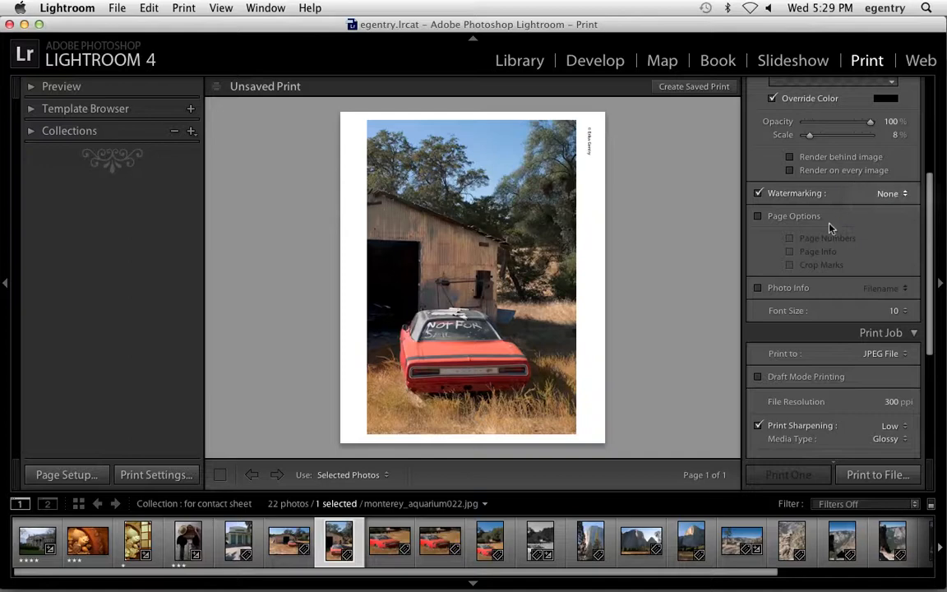
pyautogui.click(891, 193)
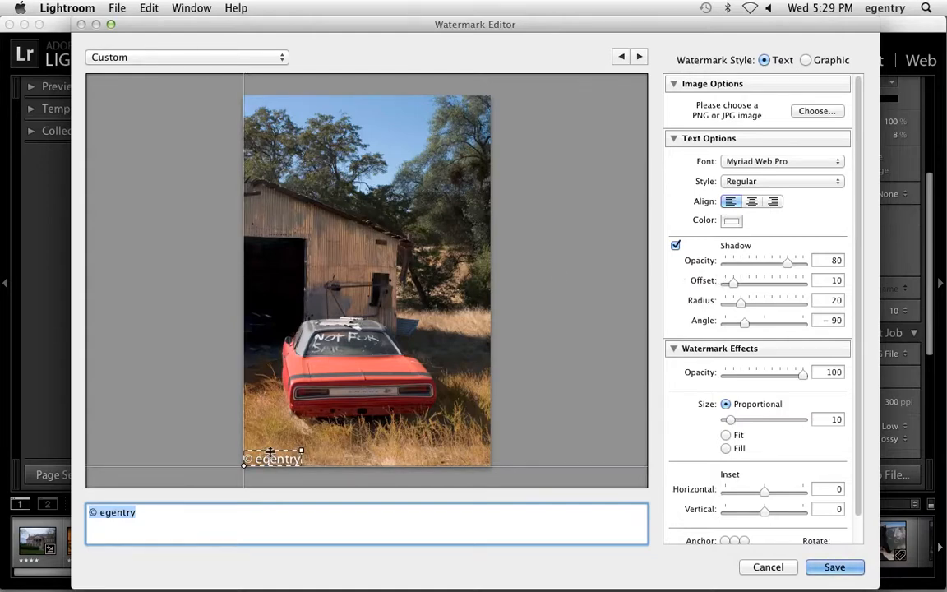
pyautogui.moveTo(730, 419); pyautogui.dragTo(733, 419)
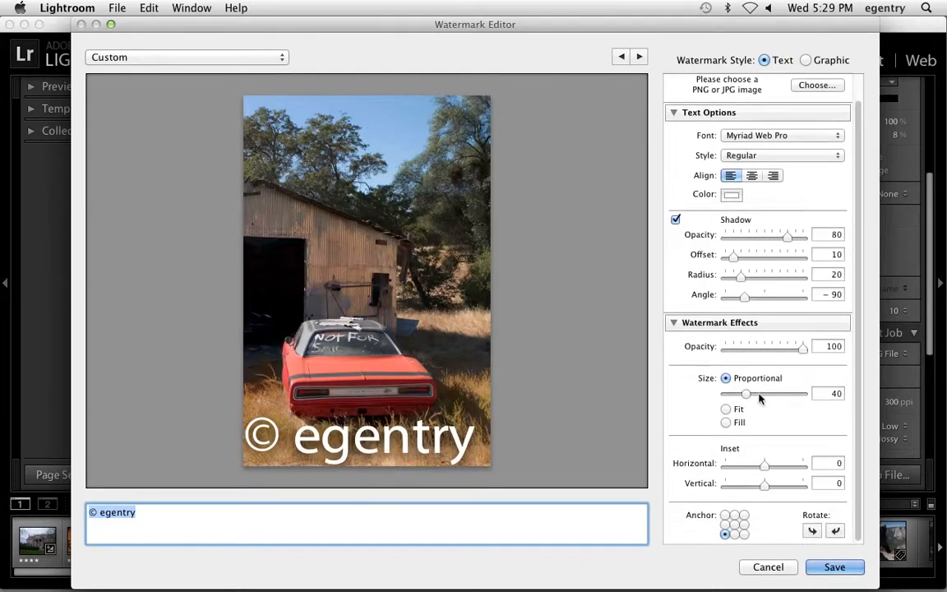
pyautogui.click(734, 523)
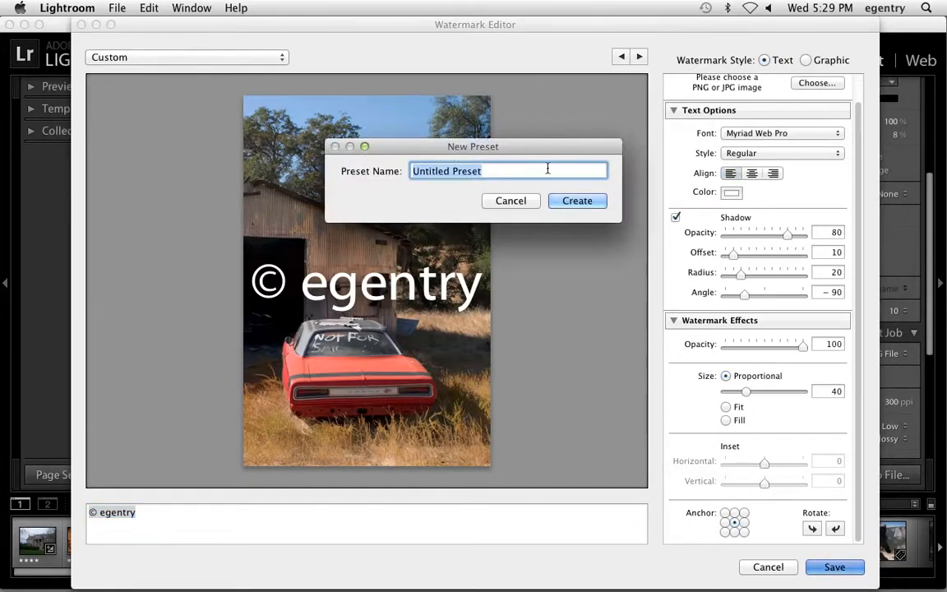
pyautogui.write('eg watermar')
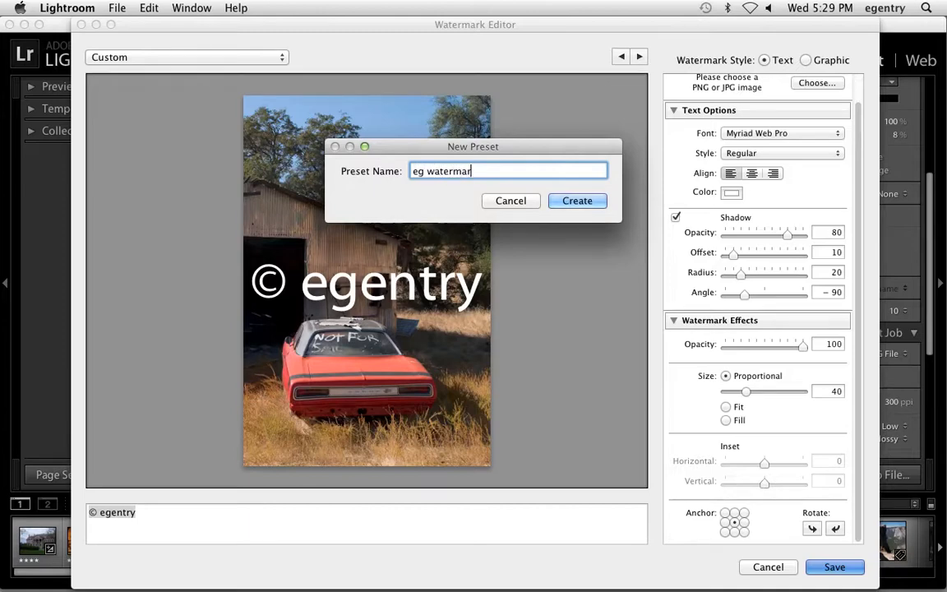
pyautogui.click(577, 200)
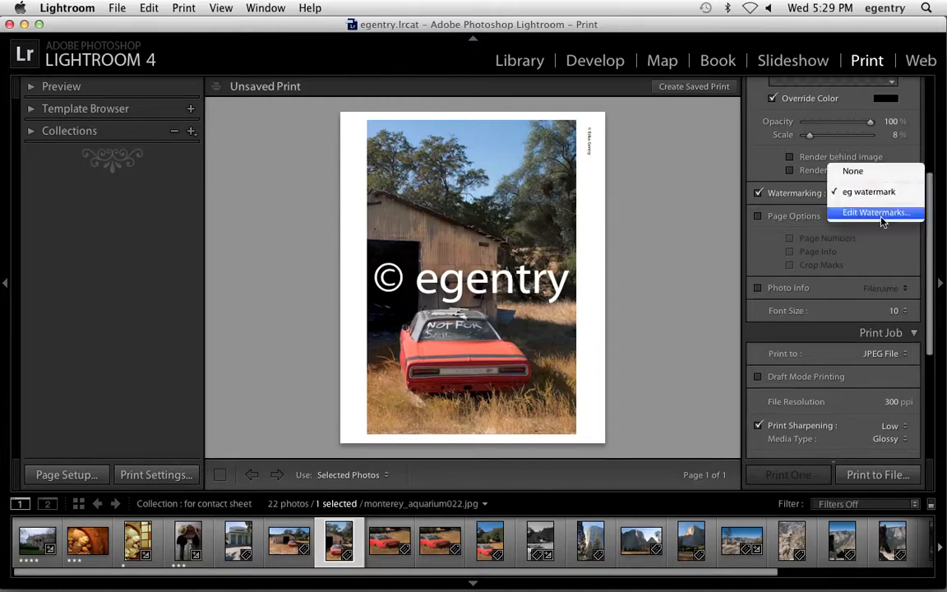
# Step: Reopen the watermark, save a fainter version and toggle it off and on to compare
pyautogui.click(875, 212)
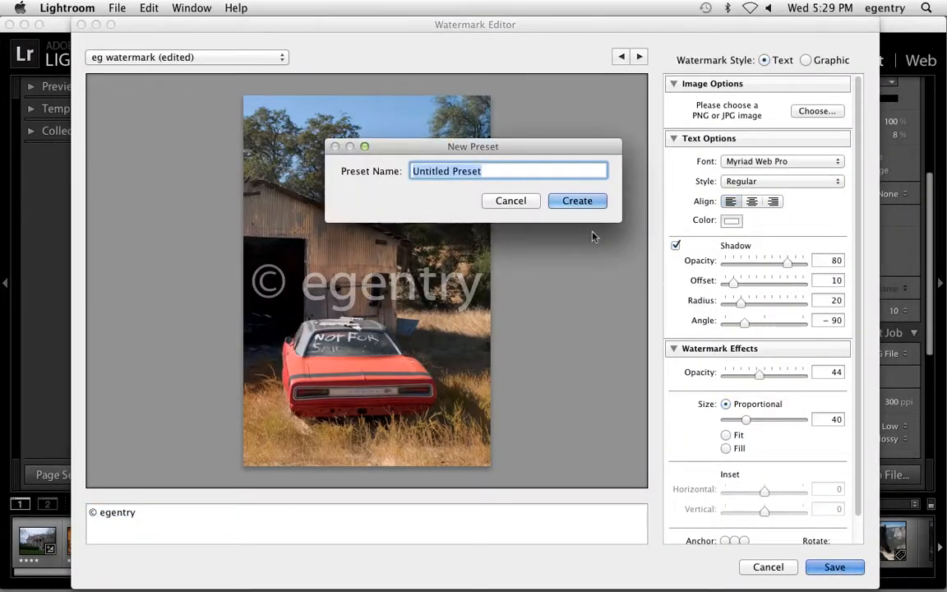
pyautogui.click(577, 201)
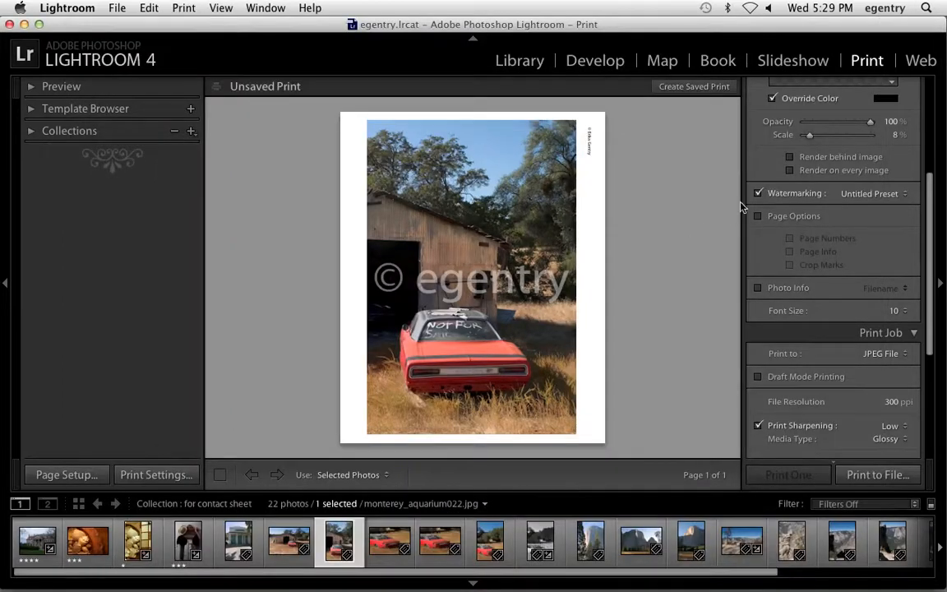
pyautogui.click(758, 194)
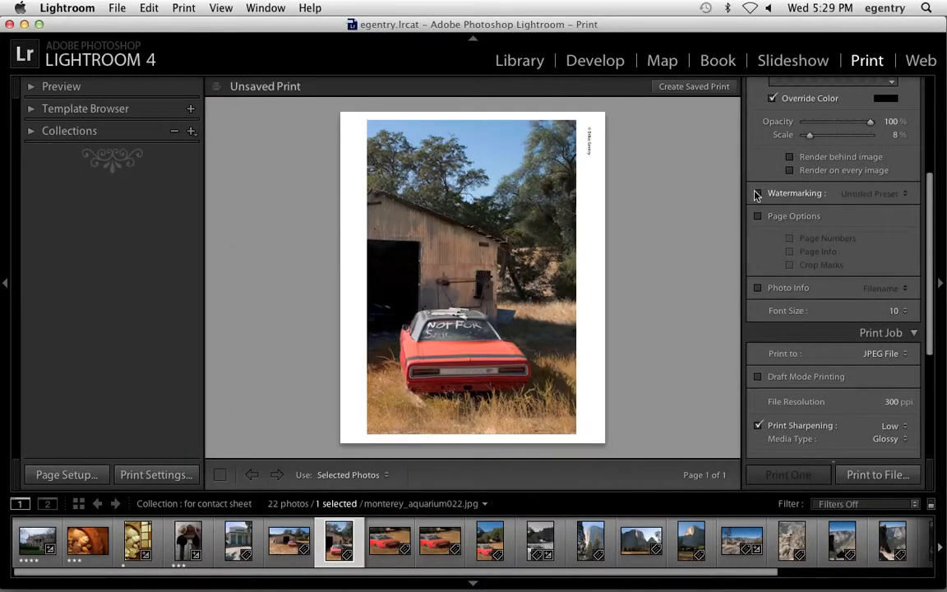
pyautogui.click(756, 194)
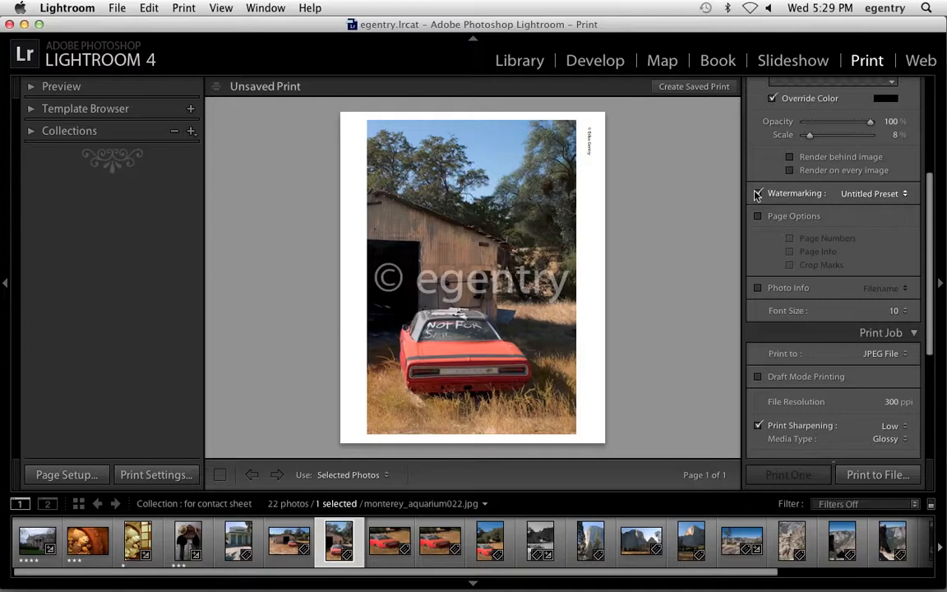
pyautogui.click(756, 194)
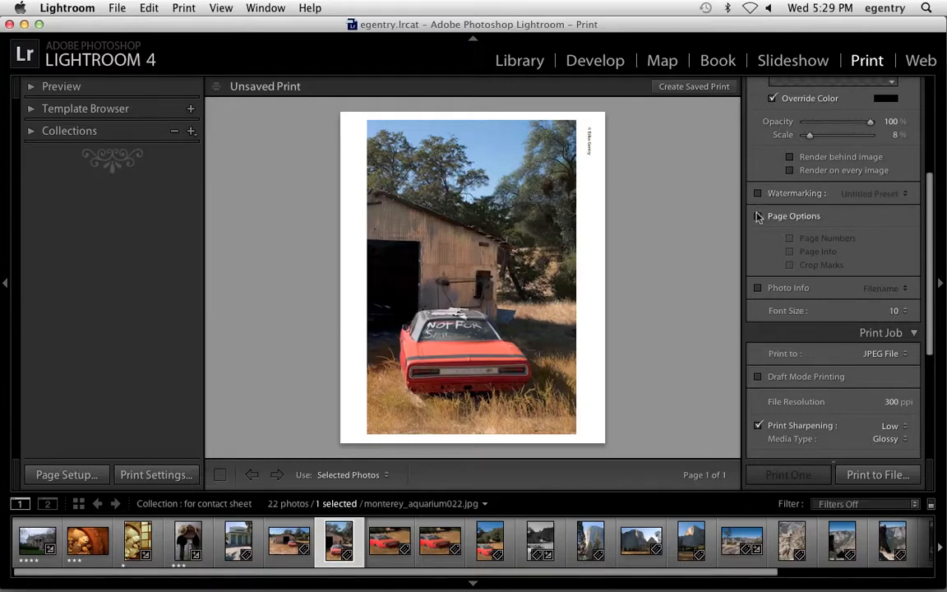
pyautogui.click(756, 216)
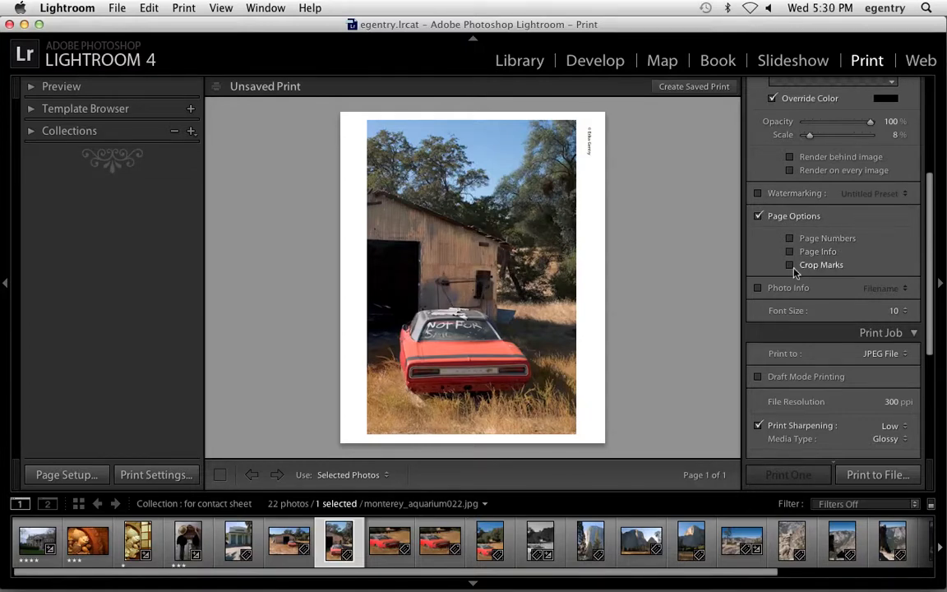
pyautogui.click(789, 263)
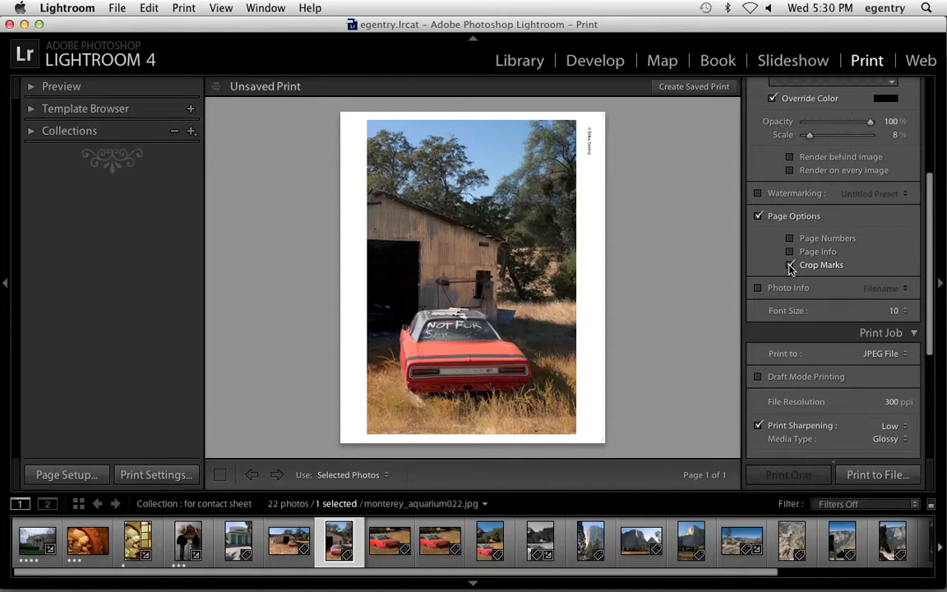
pyautogui.click(789, 251)
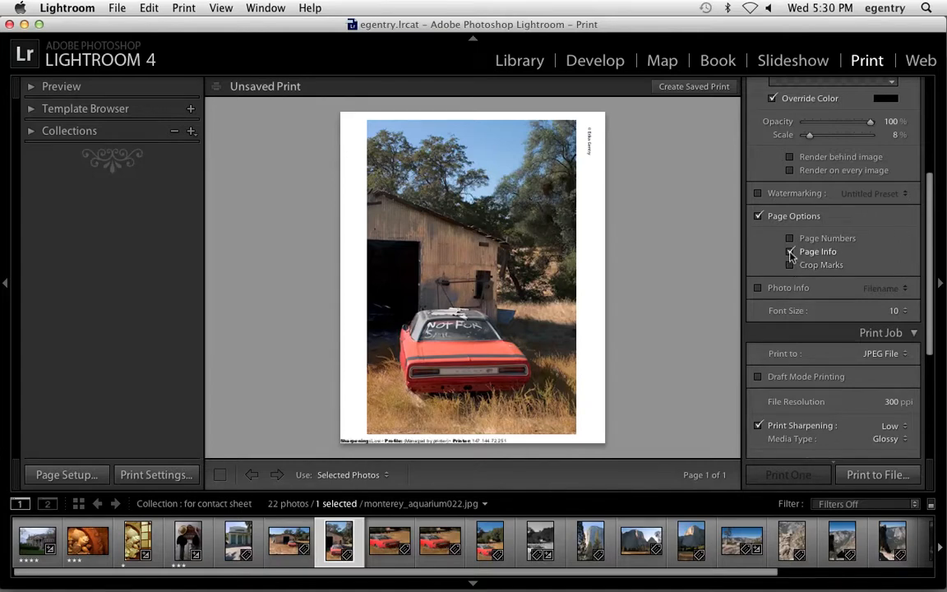
pyautogui.click(789, 252)
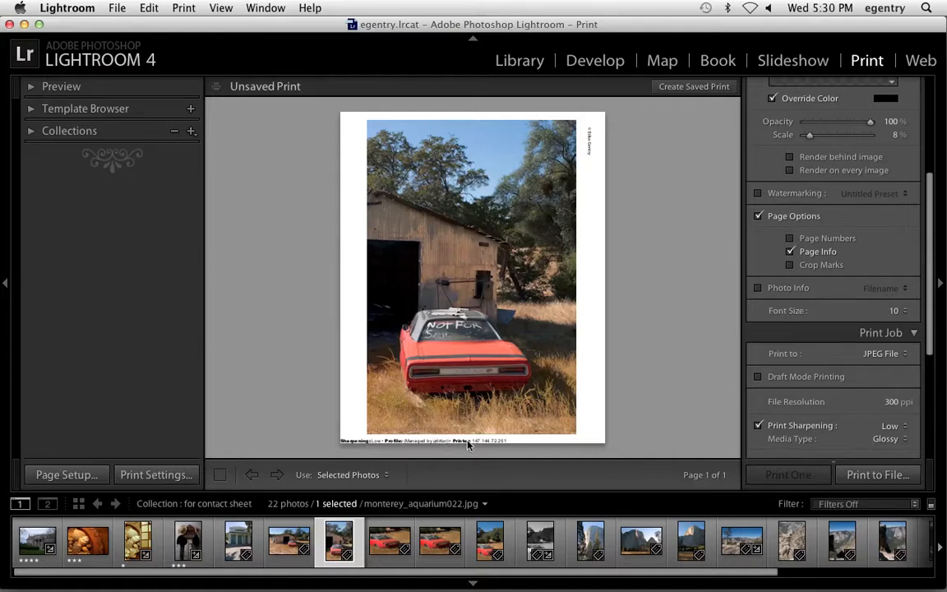
pyautogui.moveTo(495, 447)
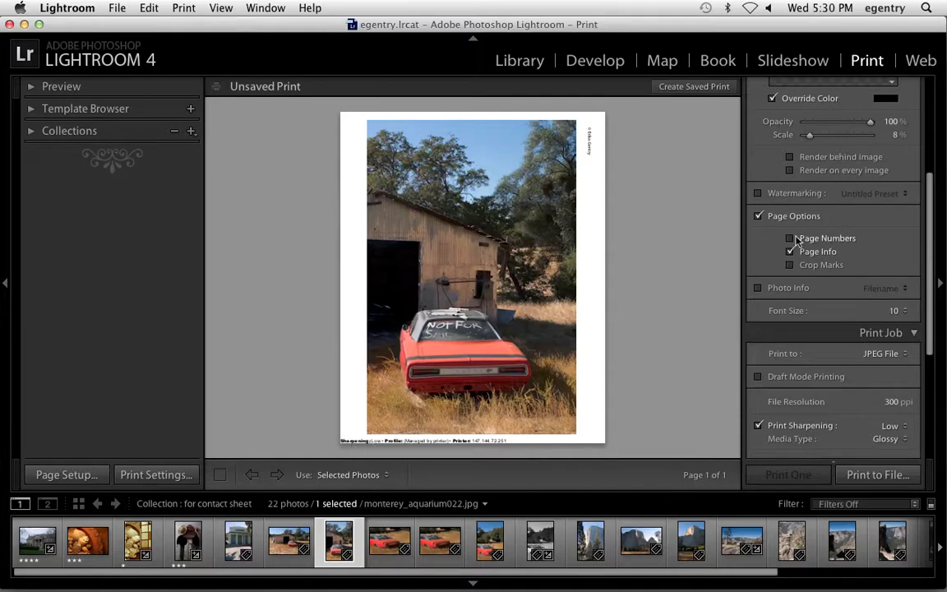
pyautogui.click(789, 249)
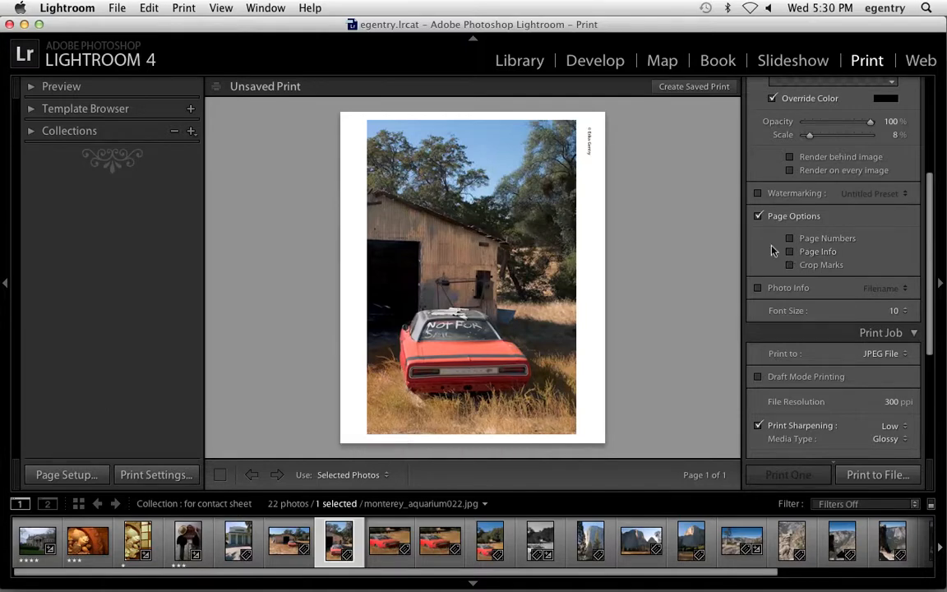
pyautogui.click(758, 215)
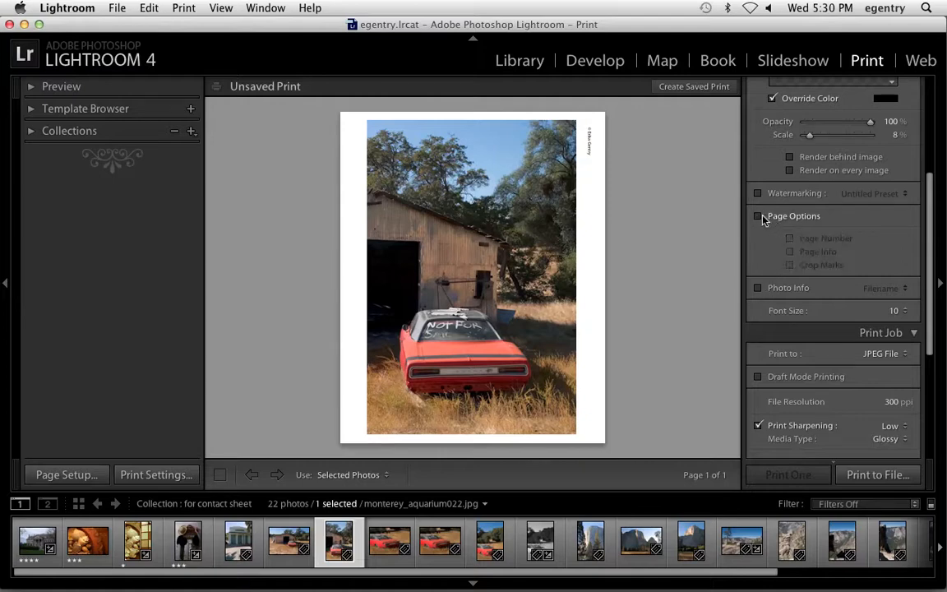
pyautogui.click(759, 287)
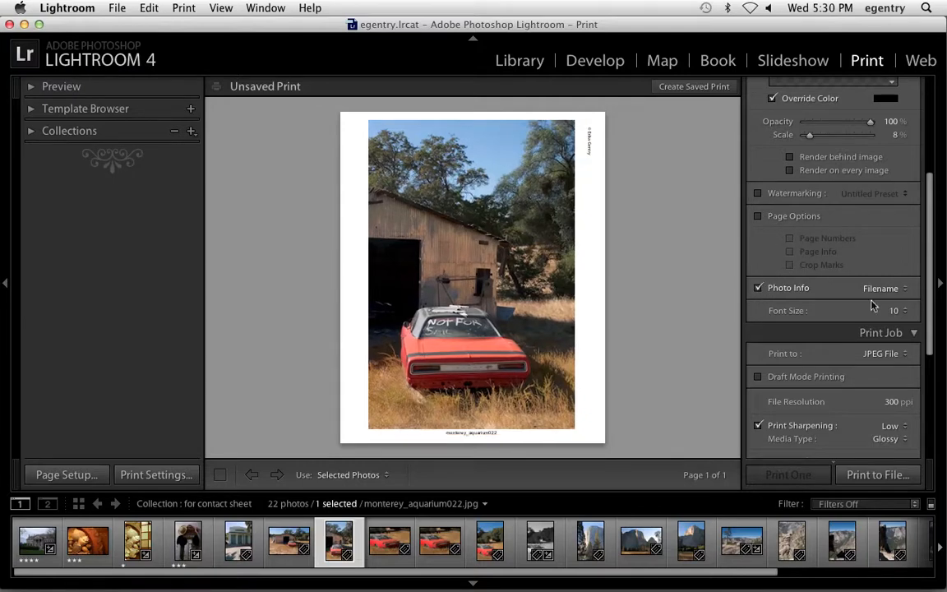
pyautogui.click(884, 287)
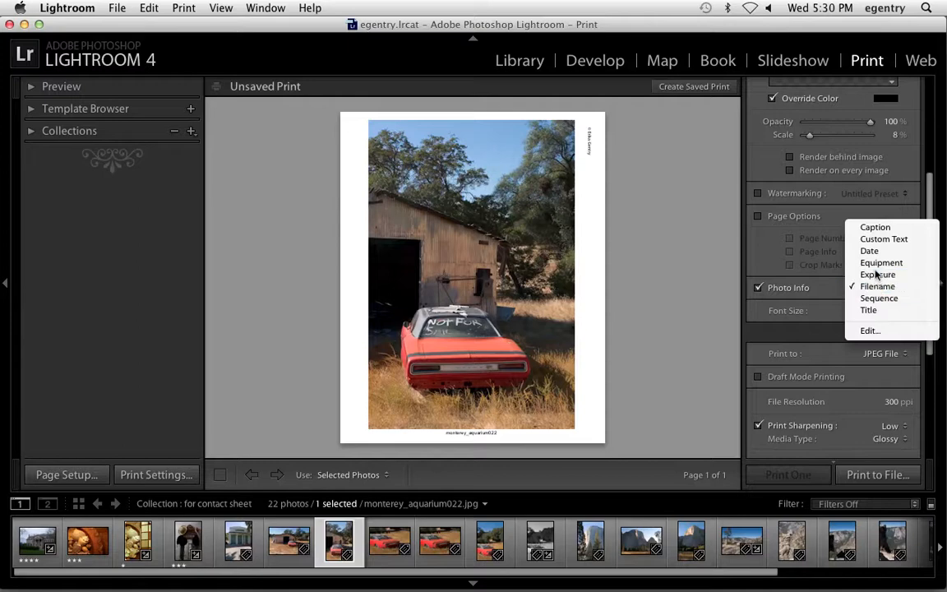
pyautogui.click(878, 273)
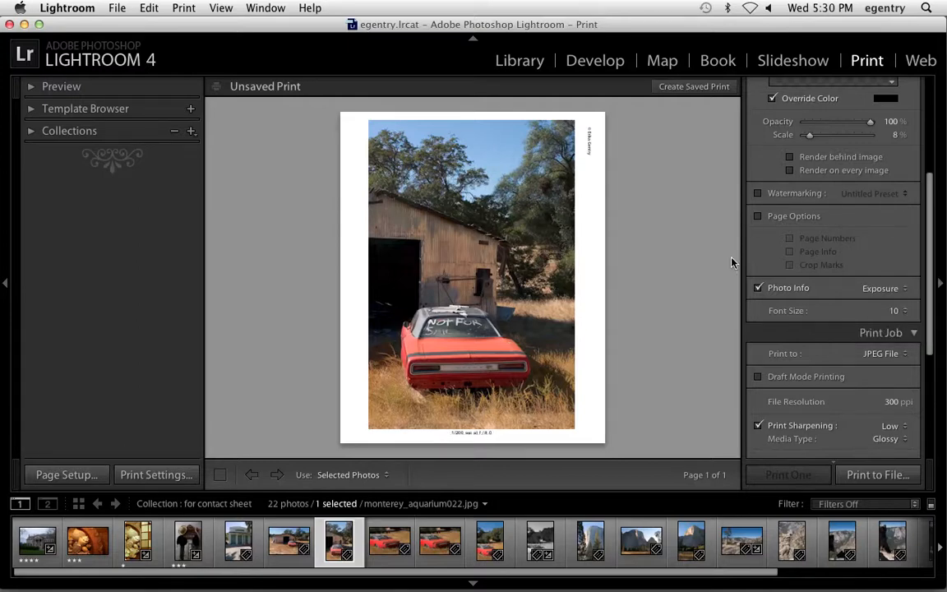
pyautogui.scroll(-3)
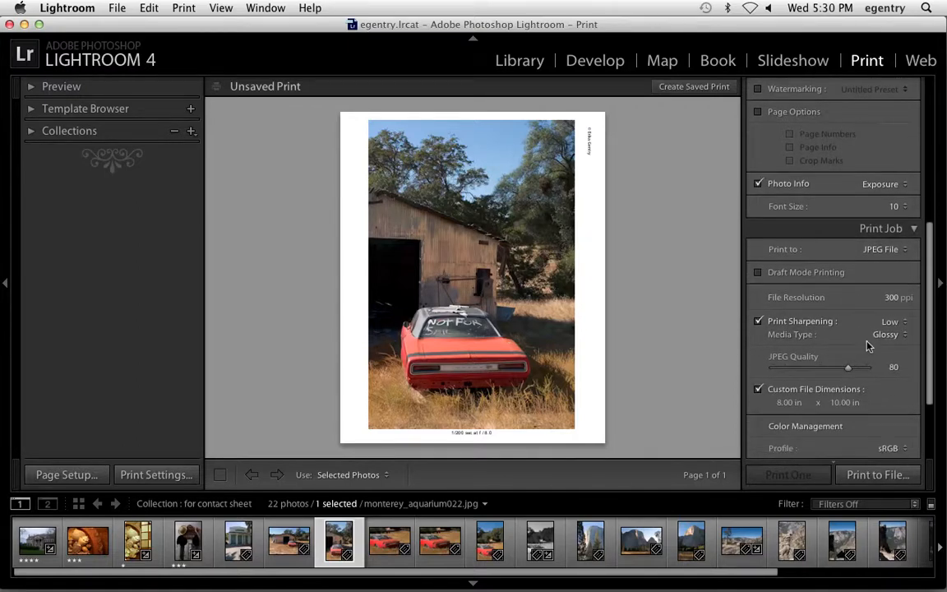
pyautogui.scroll(-3)
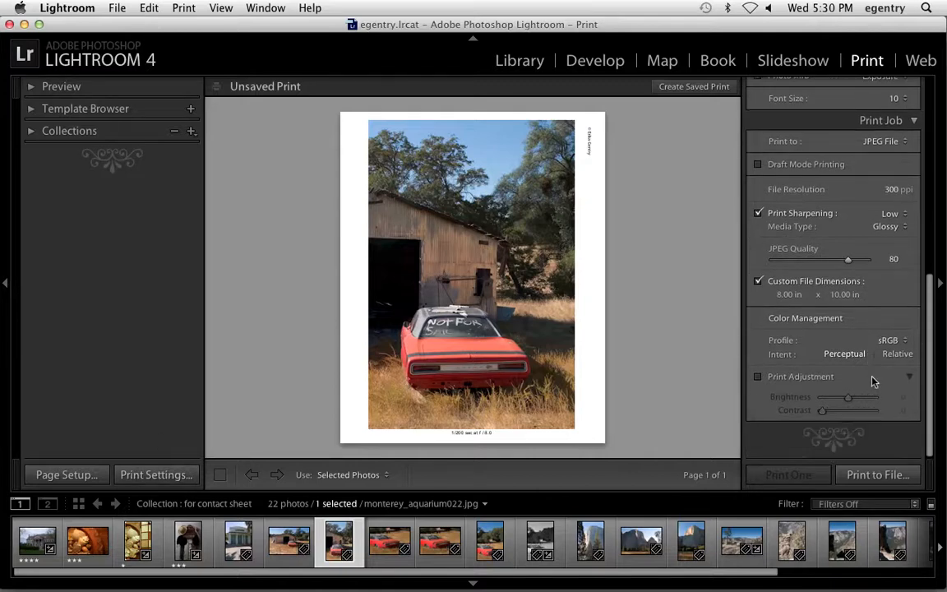
# Step: Save the layout as user template 'eg 8x10 template' and load the white building photo into it
pyautogui.click(30, 108)
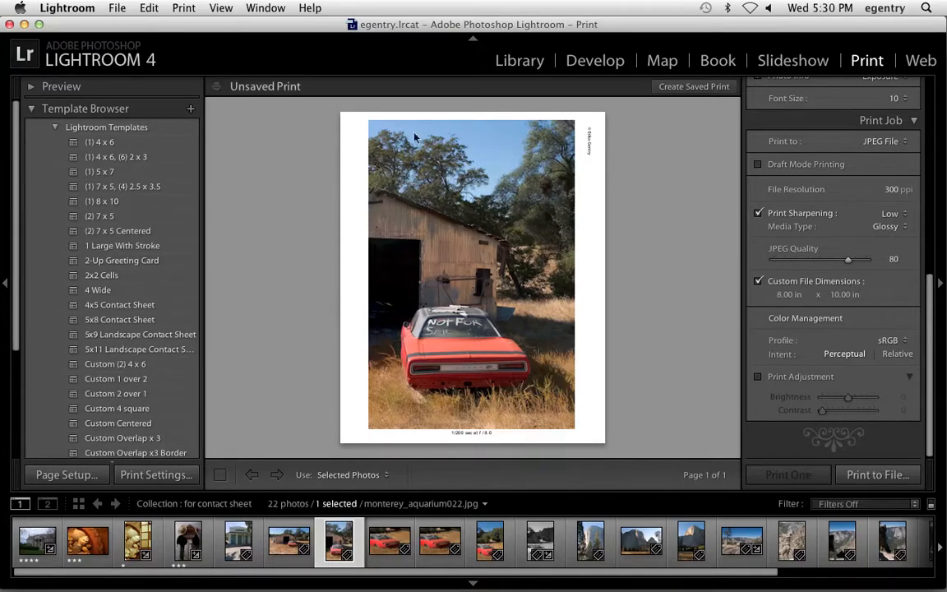
pyautogui.moveTo(485, 362)
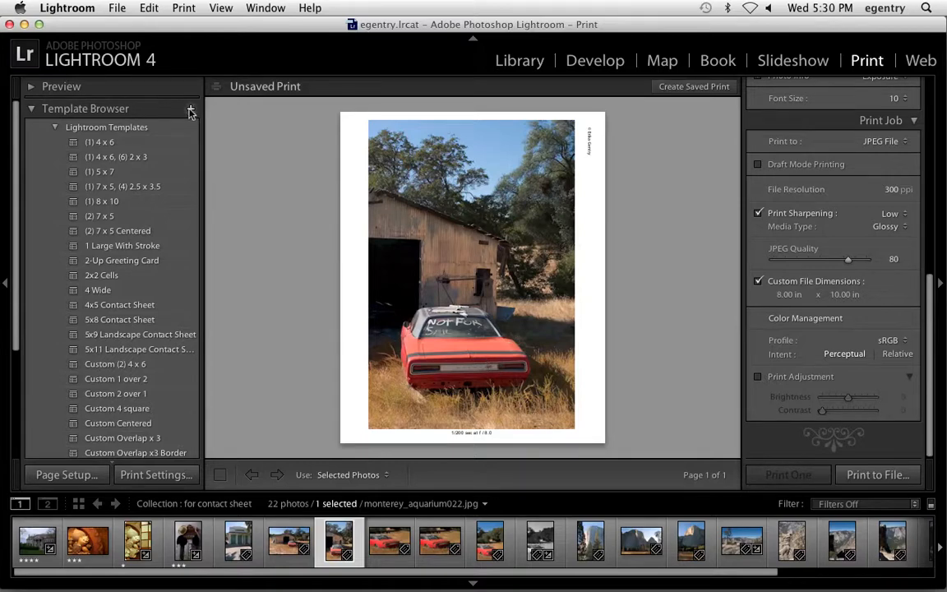
pyautogui.click(190, 109)
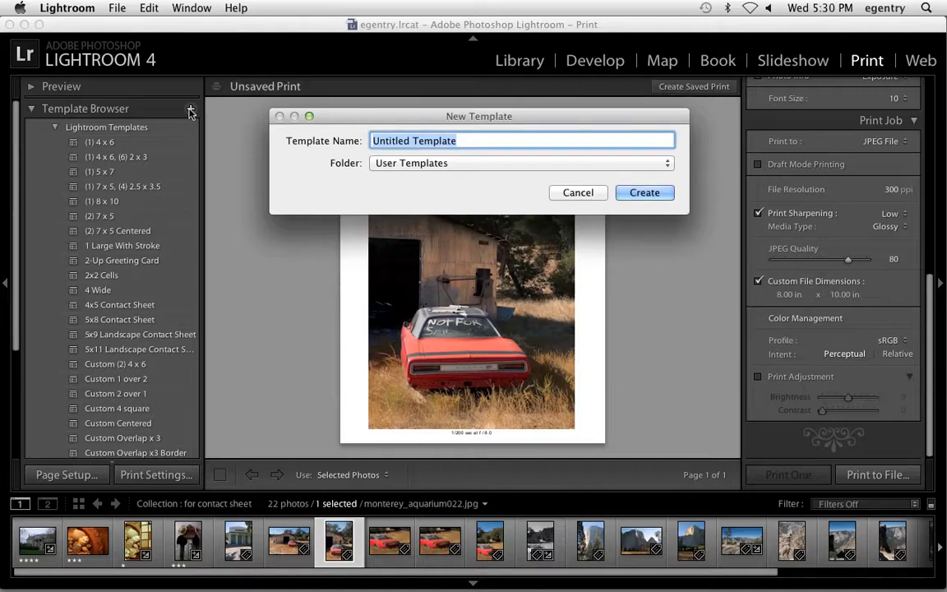
pyautogui.write('eg 8x10 templ')
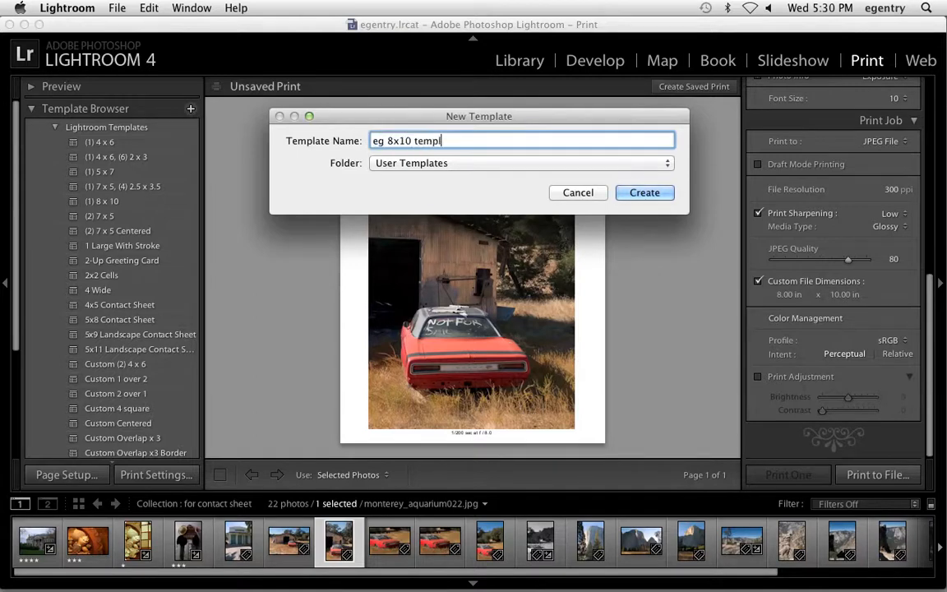
pyautogui.click(644, 192)
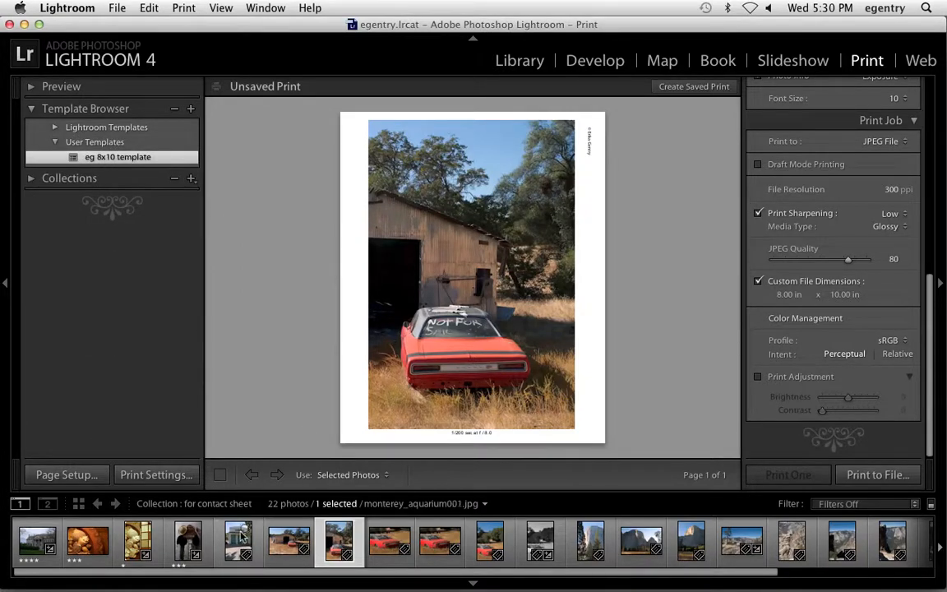
pyautogui.click(236, 541)
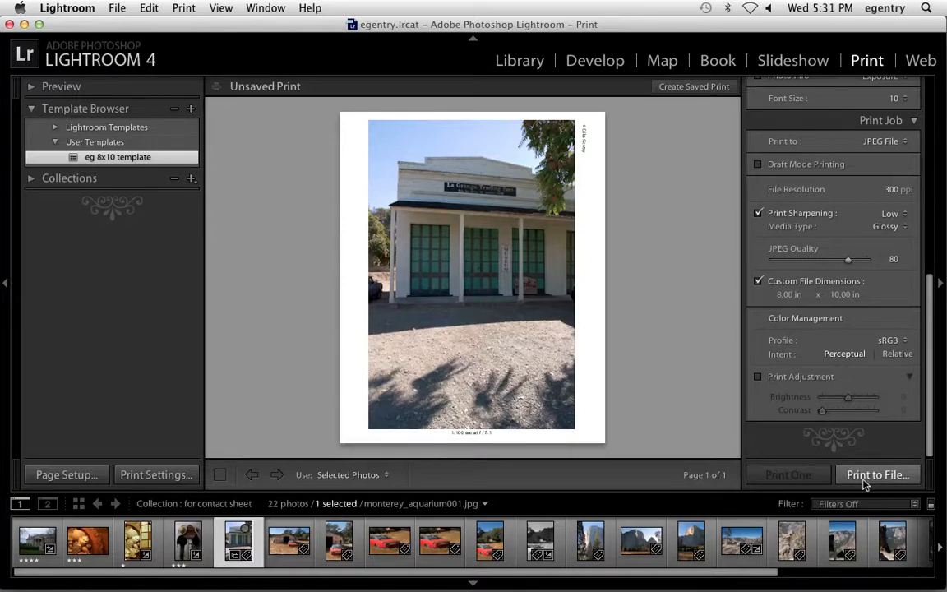
# Step: Start Print to File, browse to_print and name the JPEG A_light_subject (A3_light_subject)
pyautogui.click(878, 474)
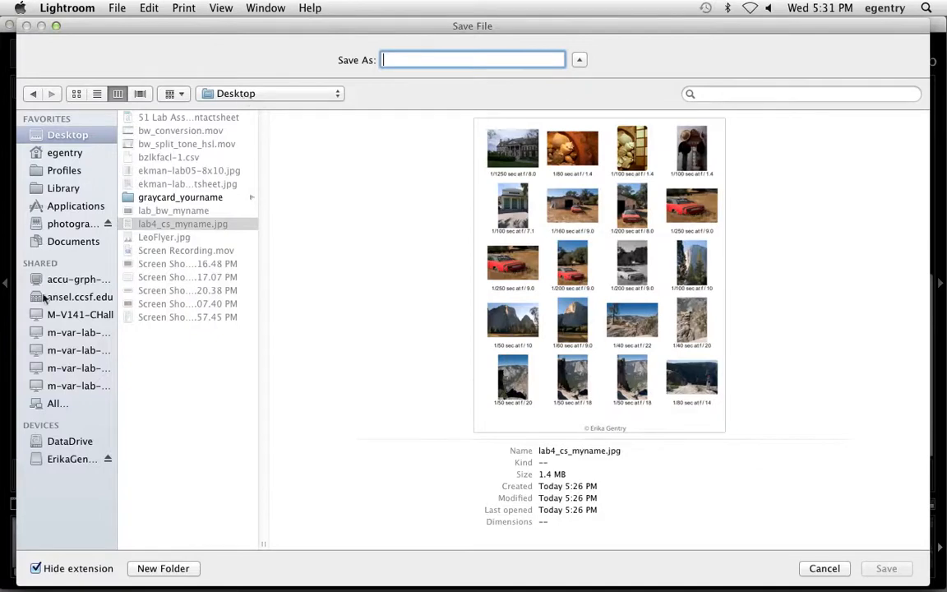
pyautogui.click(66, 459)
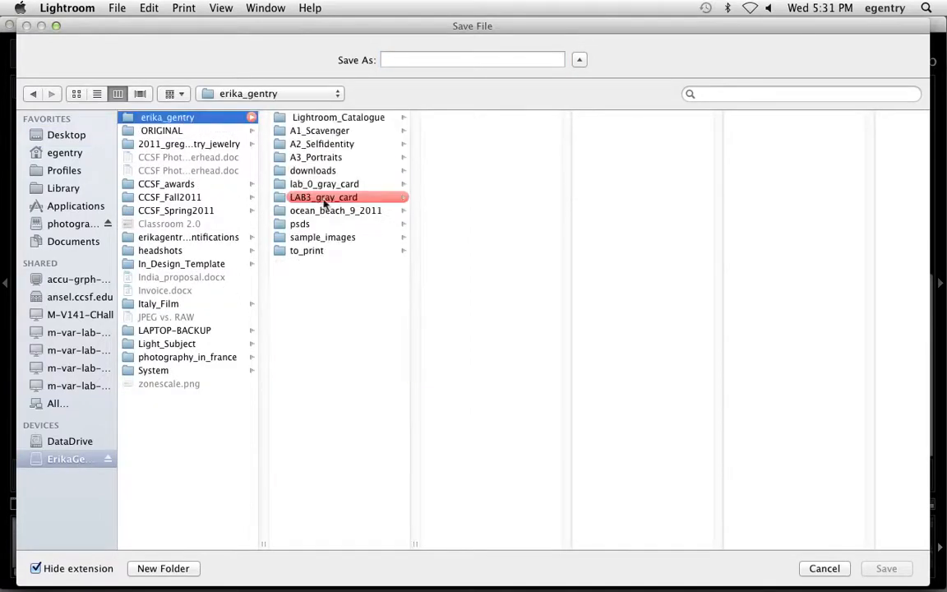
pyautogui.click(306, 250)
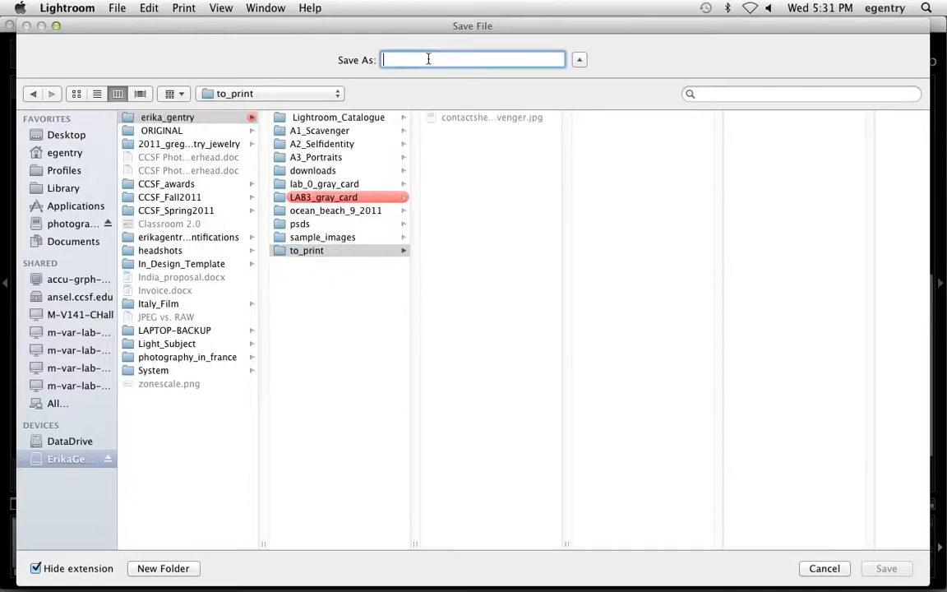
pyautogui.write('A3_')
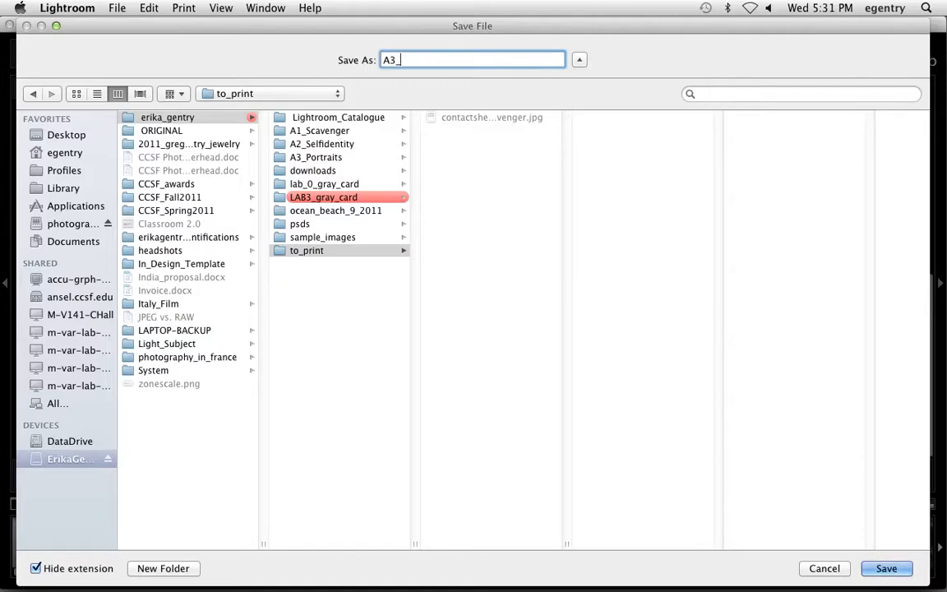
pyautogui.write('li')
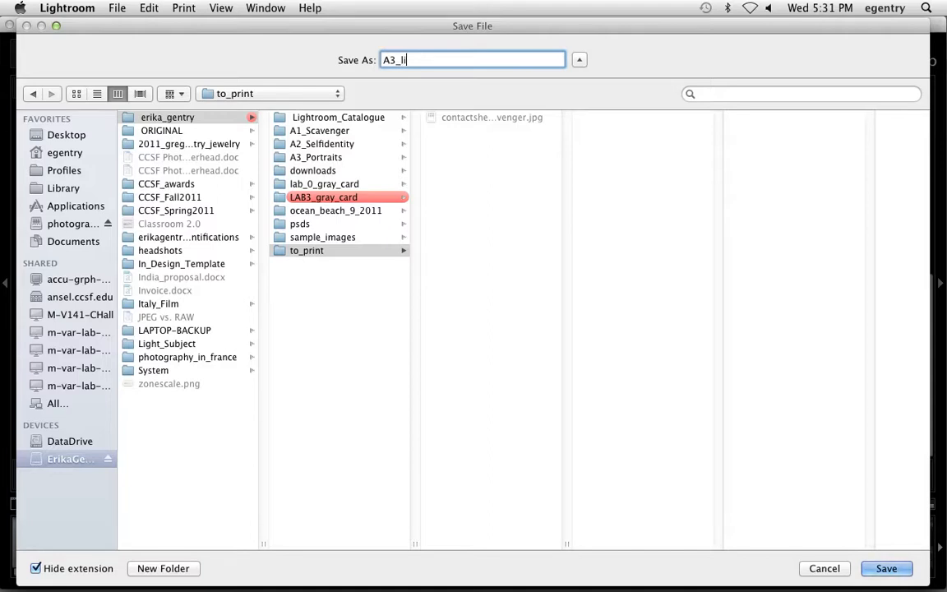
pyautogui.write('ght')
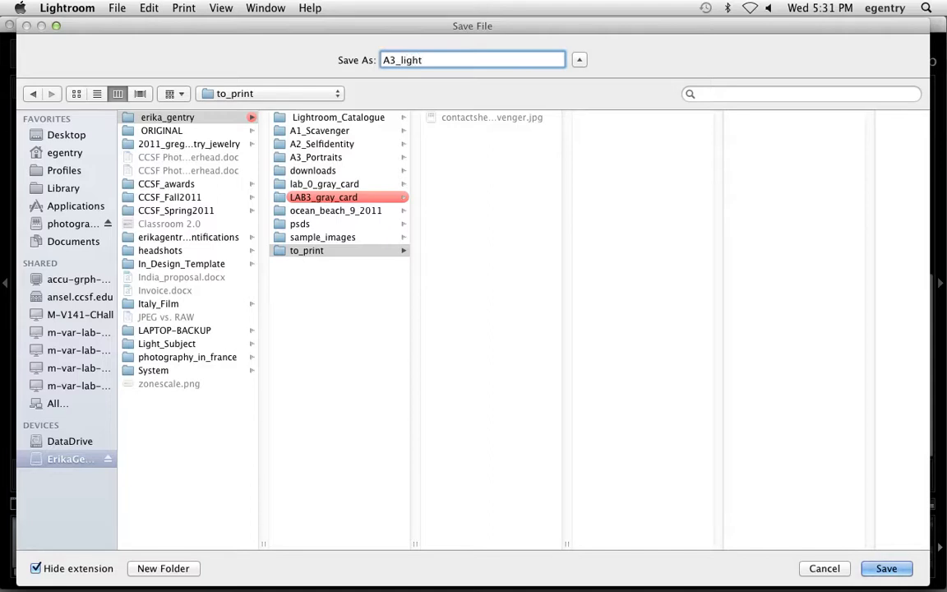
pyautogui.write('_subject')
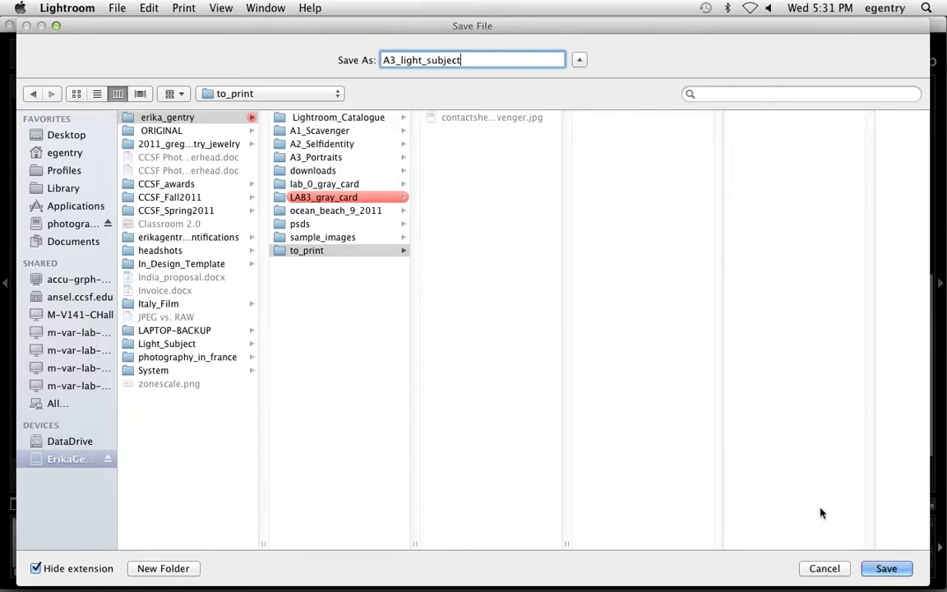
pyautogui.moveTo(85, 214)
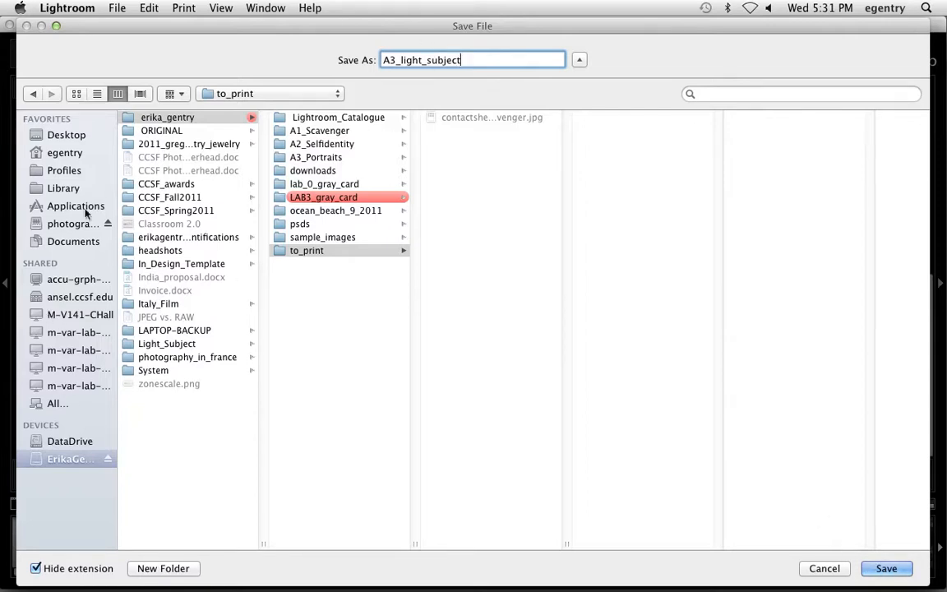
# Step: Save the JPEG to the Desktop
pyautogui.click(66, 135)
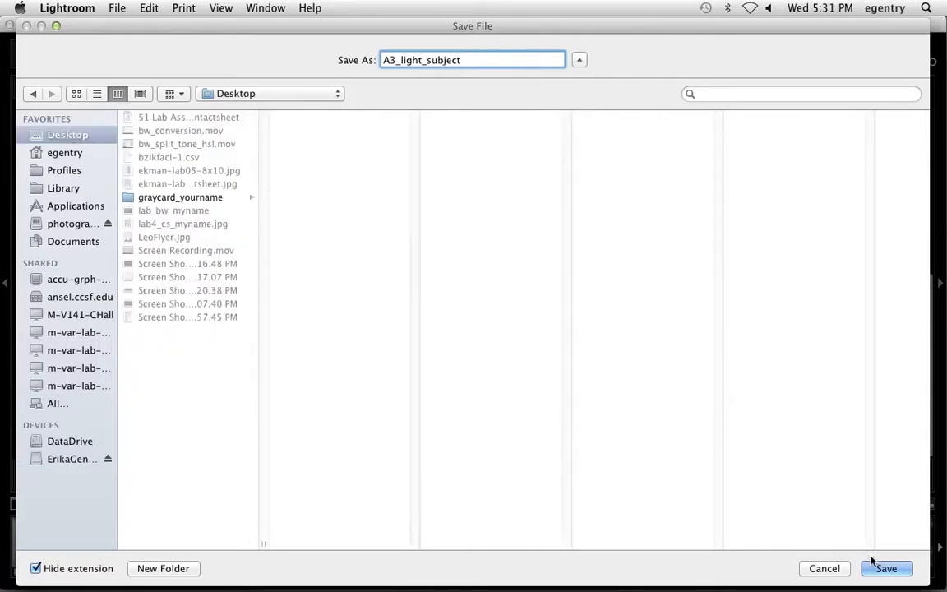
pyautogui.click(886, 568)
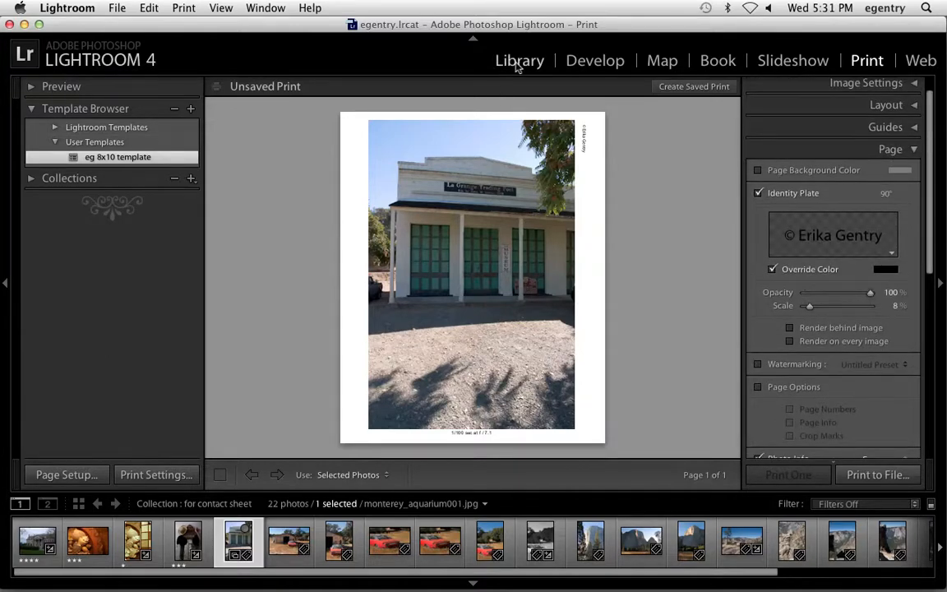
# Step: Convert the red car photo to B&W in Develop and bring it back into the 8x10 print layout
pyautogui.click(520, 59)
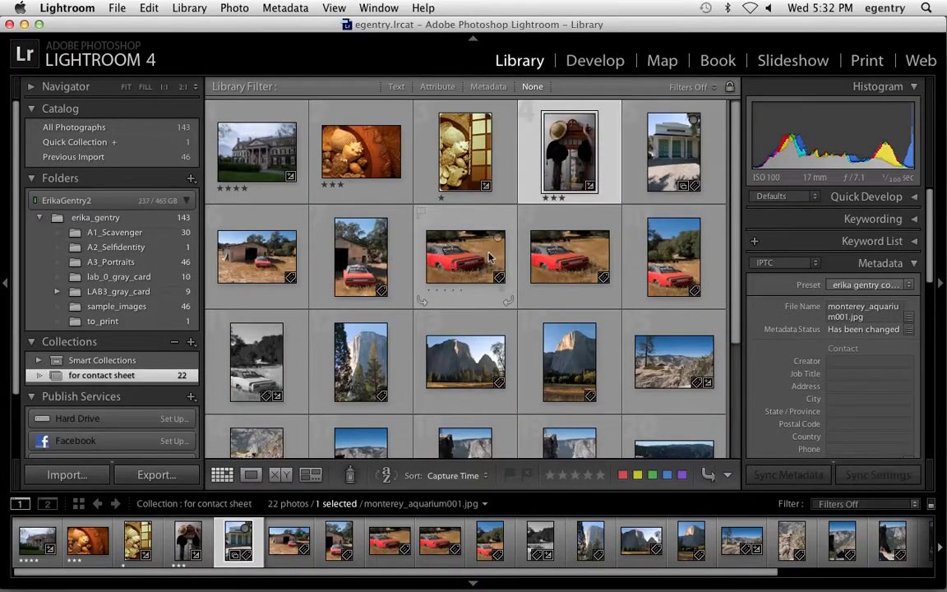
pyautogui.click(439, 541)
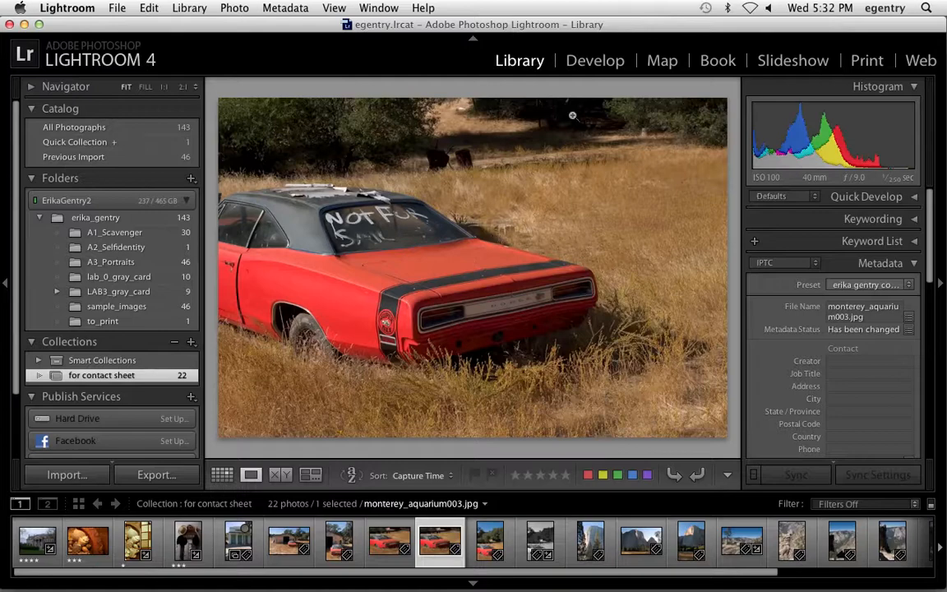
pyautogui.click(595, 59)
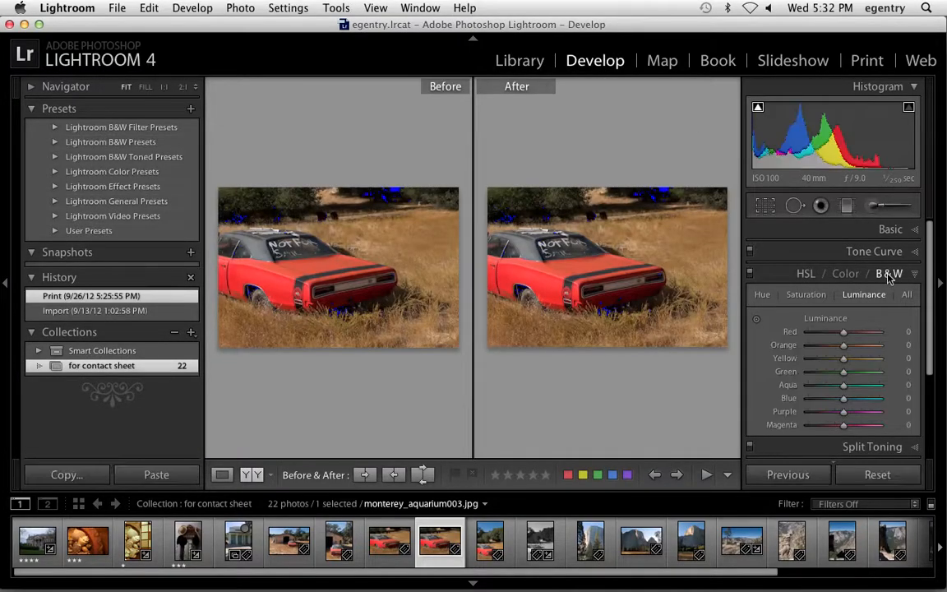
pyautogui.click(887, 273)
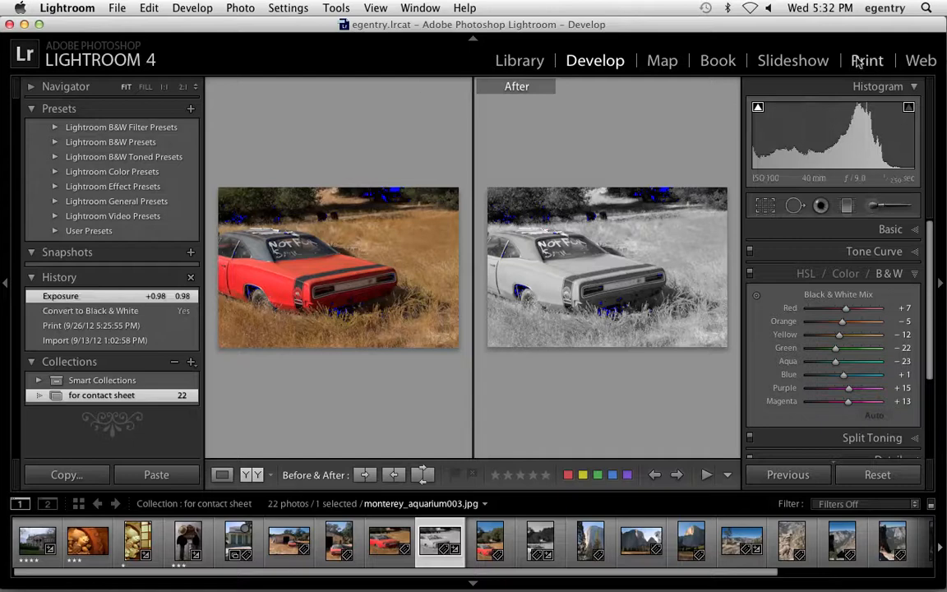
pyautogui.click(866, 59)
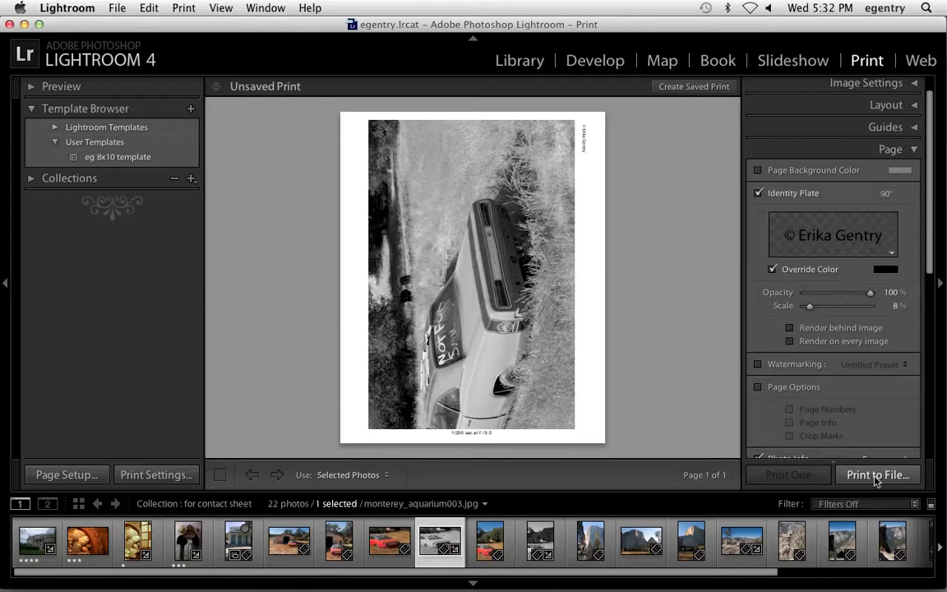
pyautogui.moveTo(664, 227)
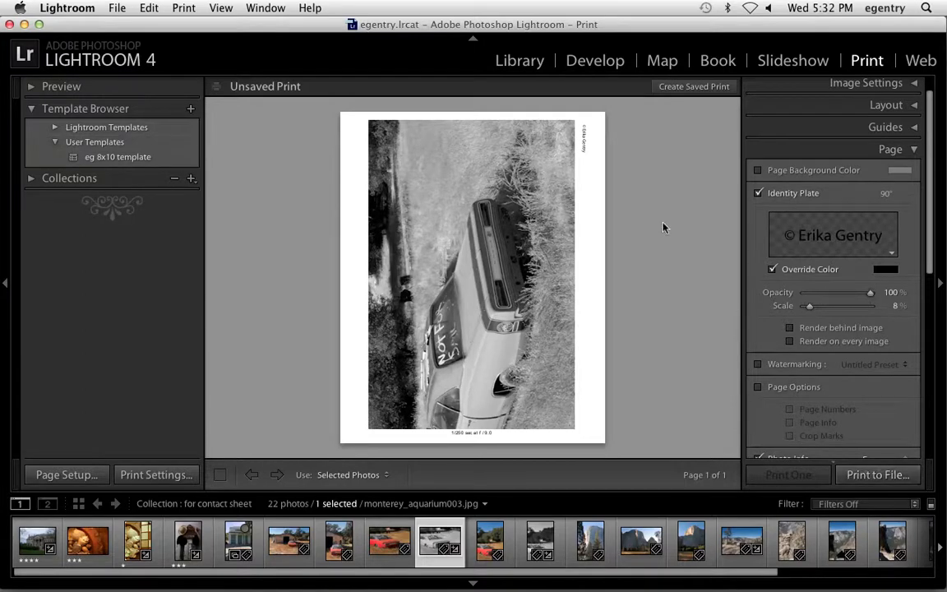
pyautogui.moveTo(94, 100)
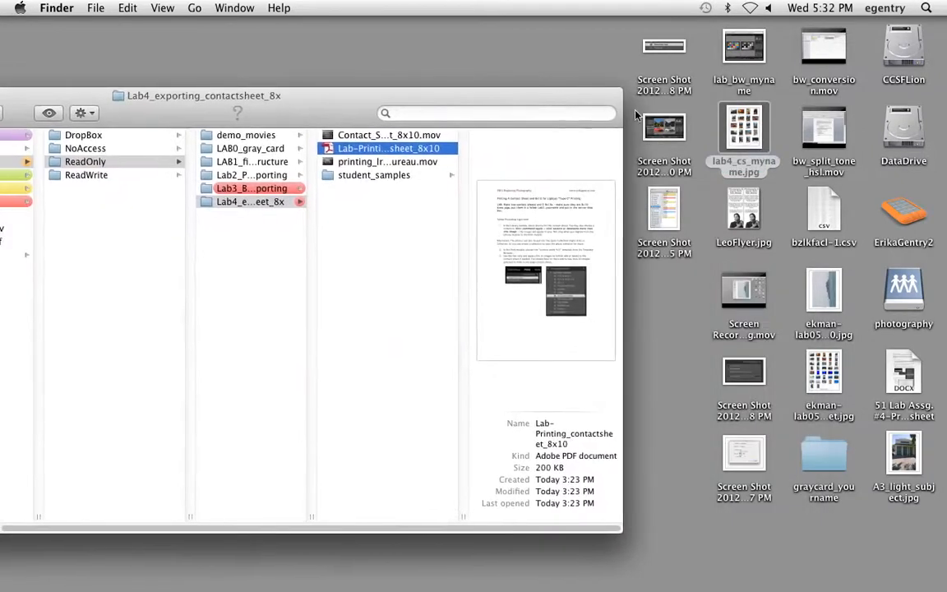
# Step: Preview lab5_8x10_yourname.jpg and lab4_cs_myname.jpg inside the DropBox folder
pyautogui.click(904, 452)
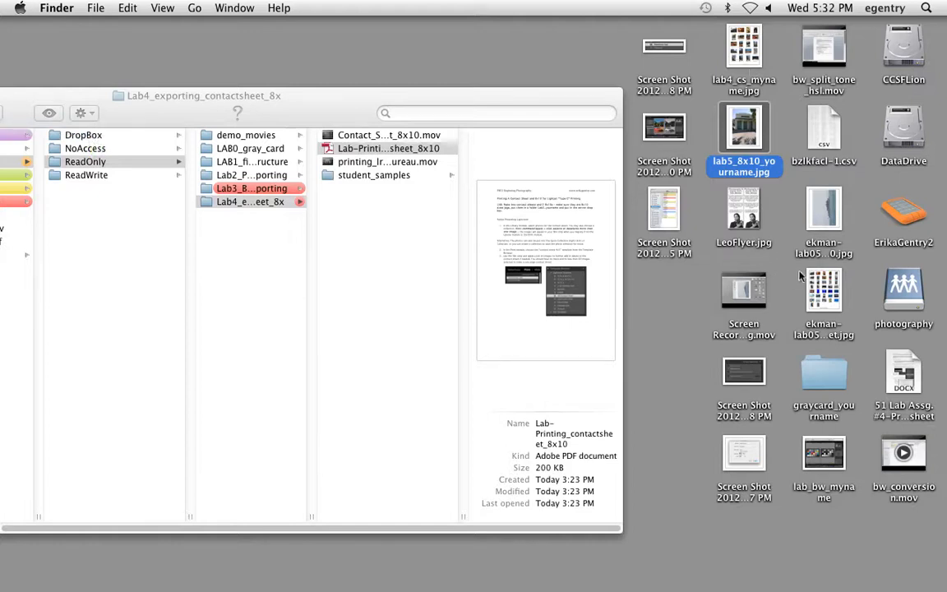
pyautogui.click(743, 46)
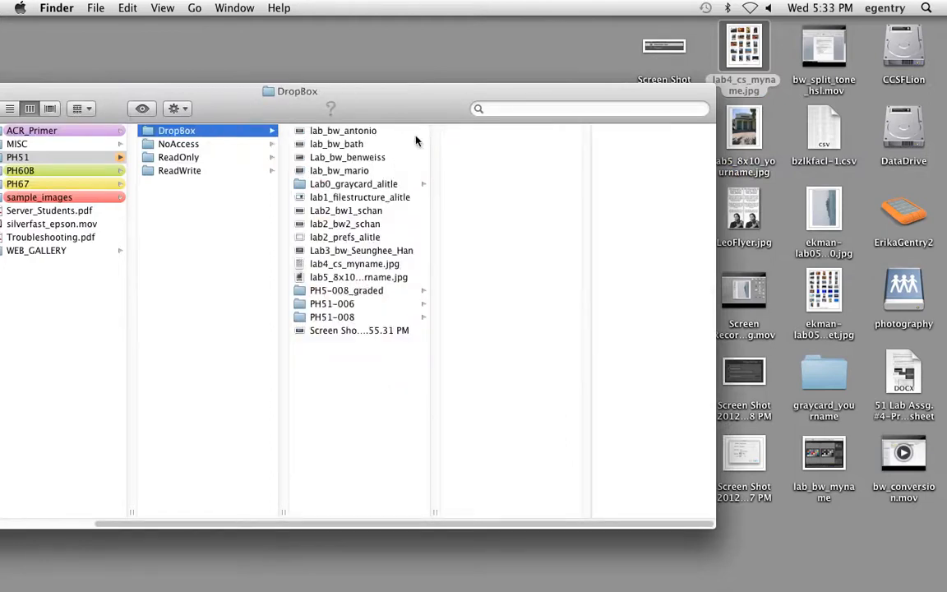
pyautogui.click(359, 276)
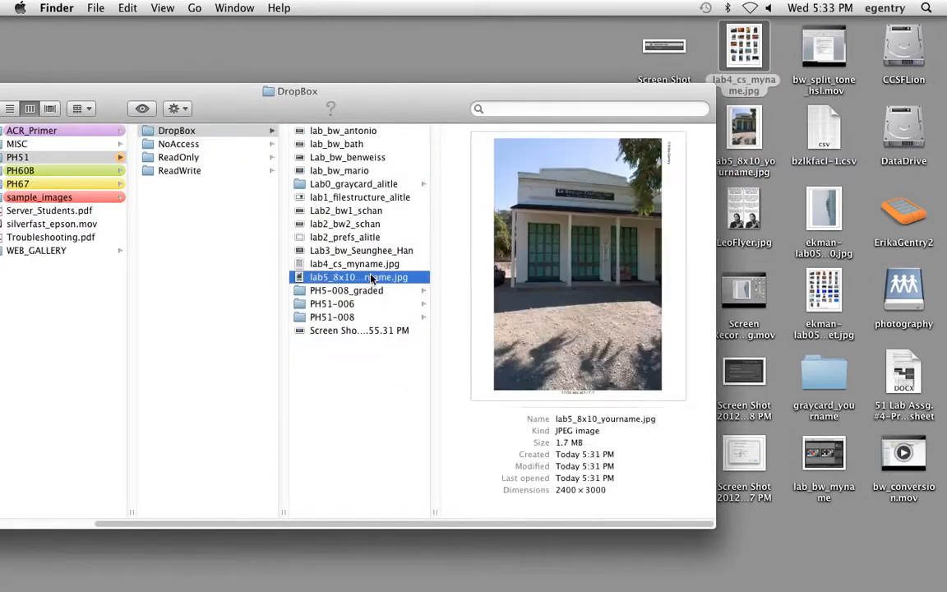
pyautogui.click(355, 263)
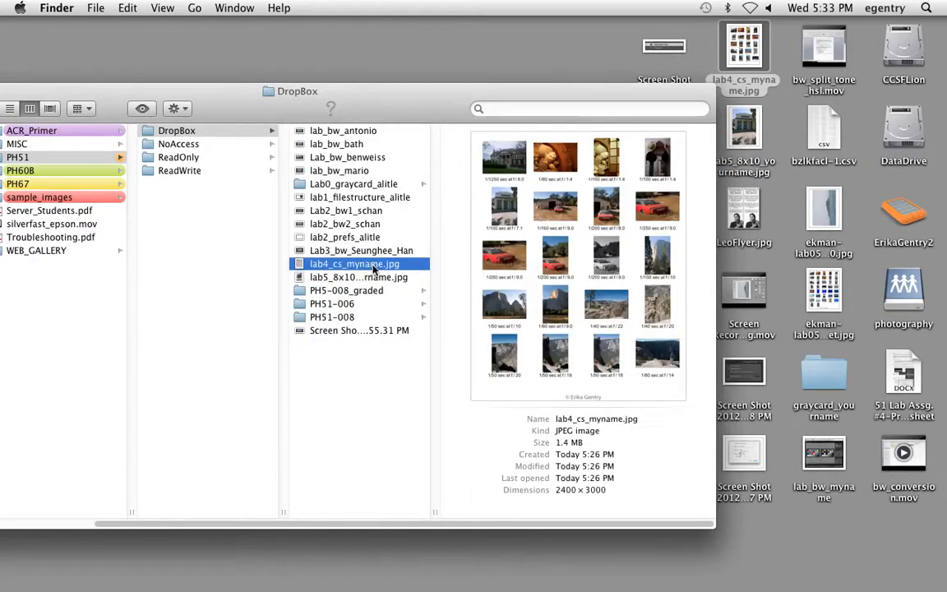